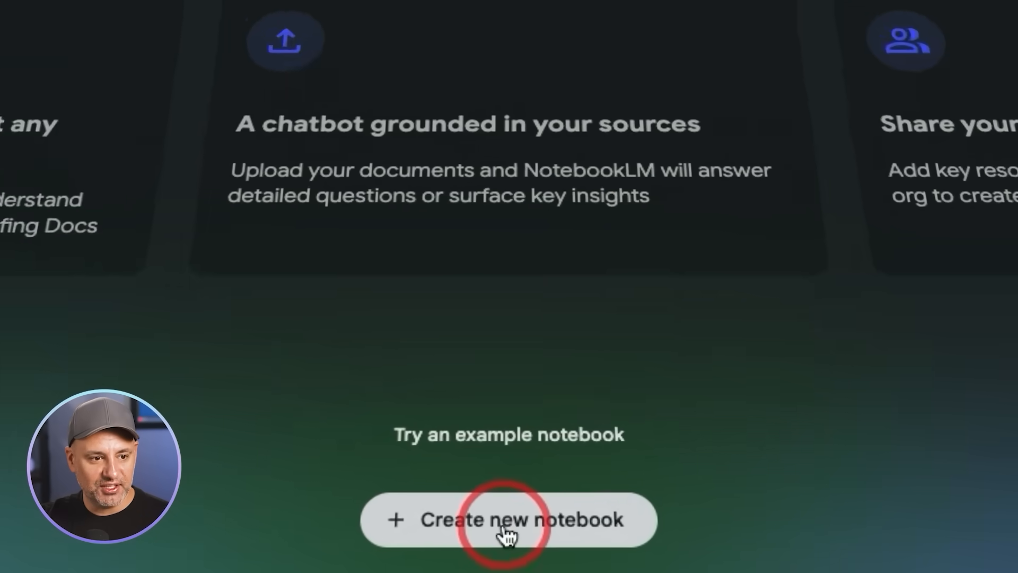
Create a new untitled notebook from the NotebookLM home page.
{"action": "left_click", "coordinate": [505, 532]}
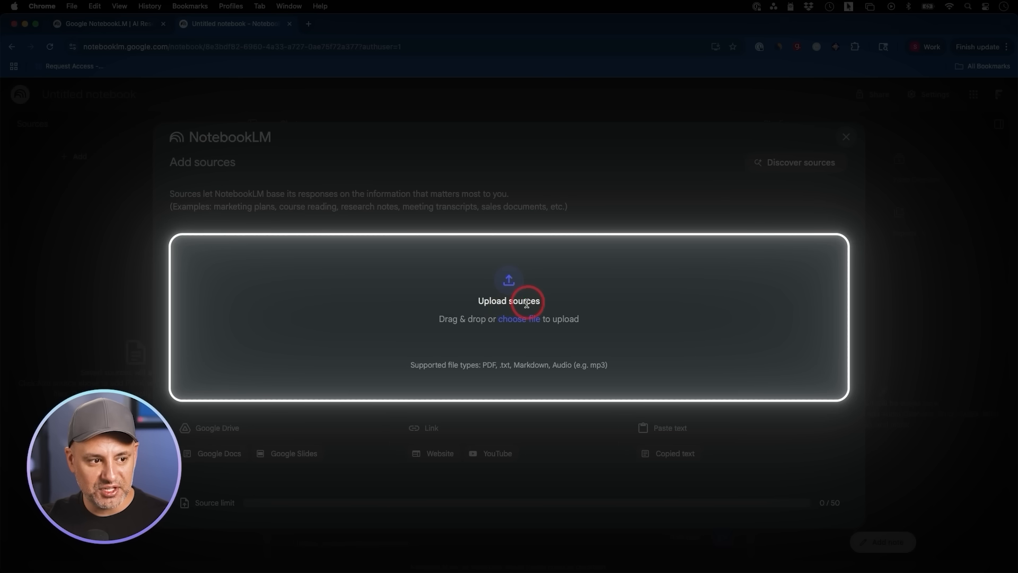
{"action": "mouse_move", "coordinate": [517, 326]}
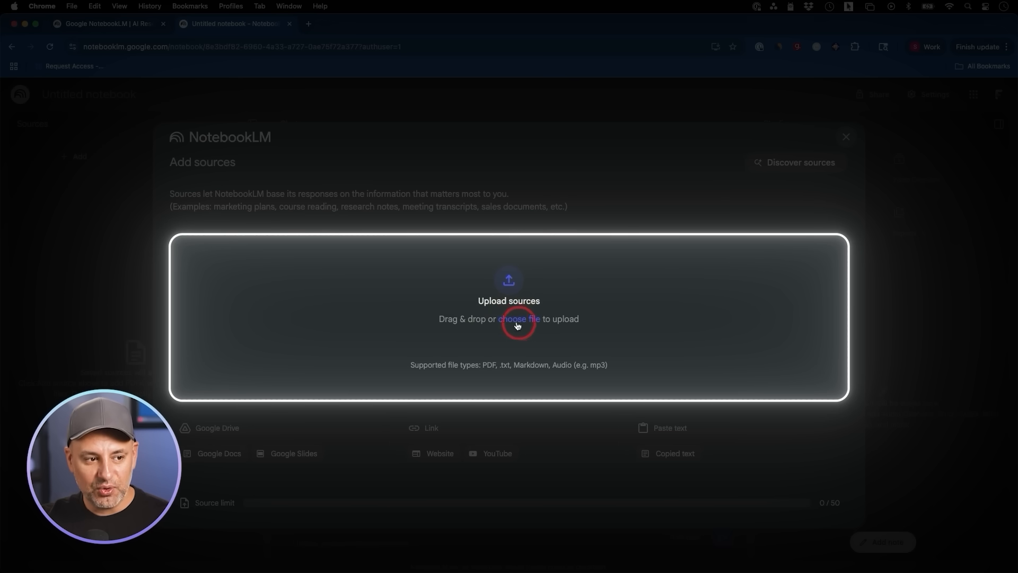
{"action": "mouse_move", "coordinate": [559, 322]}
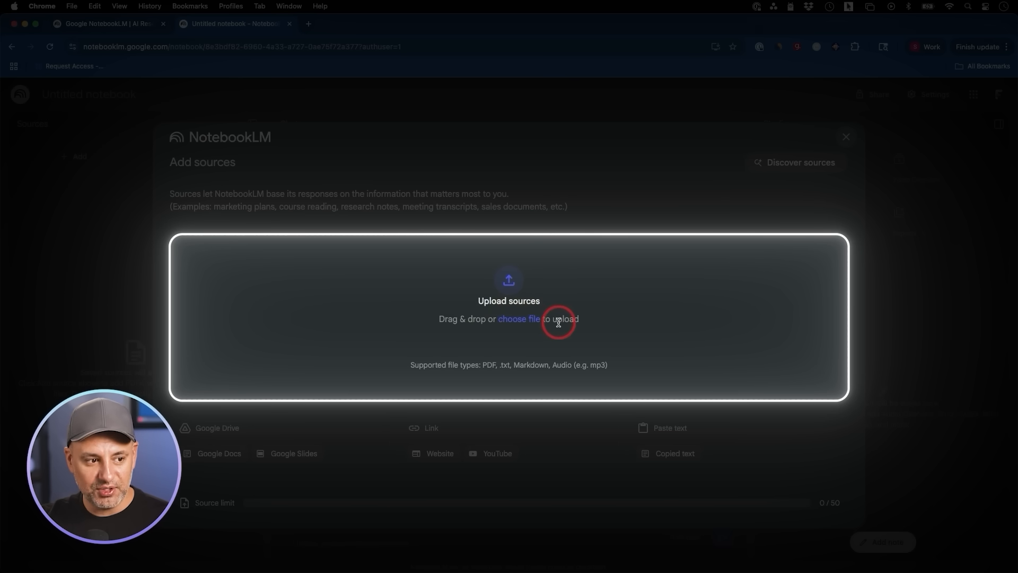
{"action": "mouse_move", "coordinate": [488, 368]}
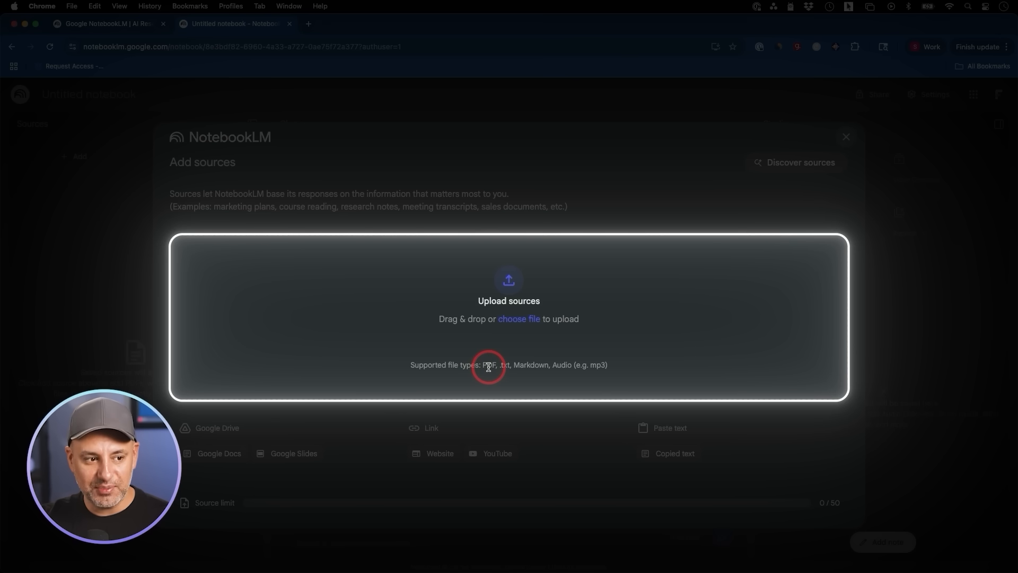
{"action": "mouse_move", "coordinate": [575, 369]}
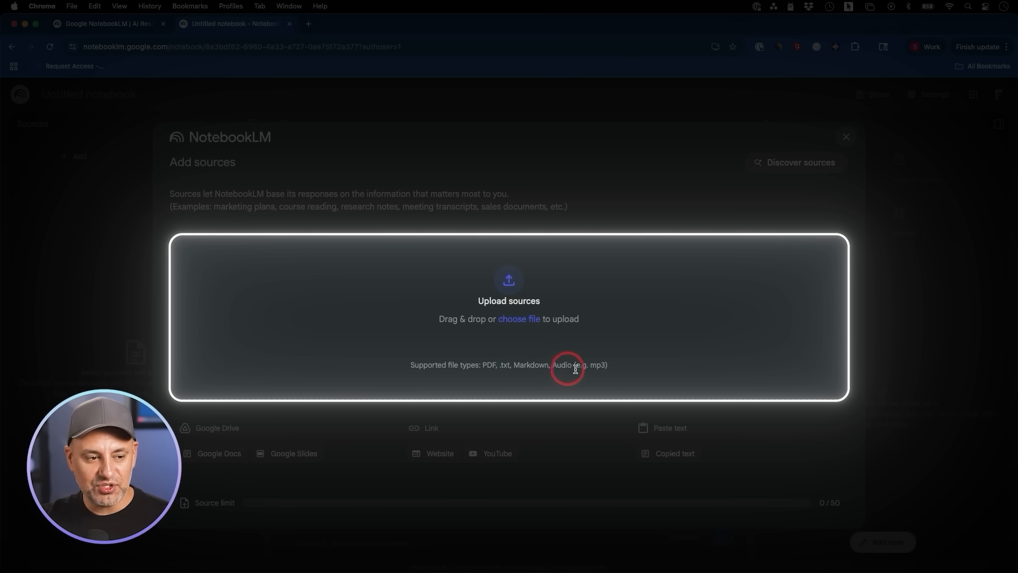
{"action": "mouse_move", "coordinate": [556, 361]}
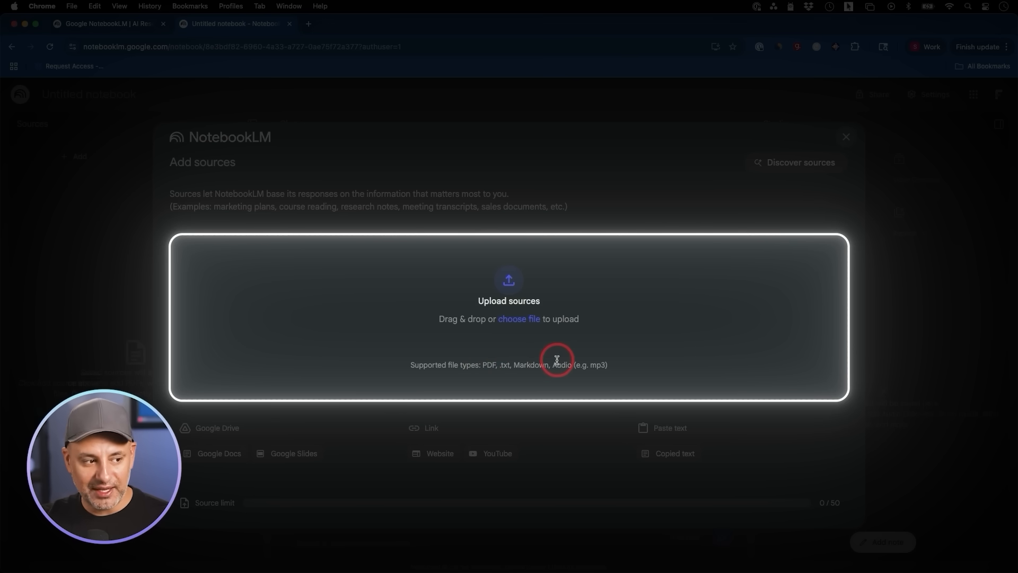
Choose the file 1.1 Course Introduction.txt to upload as a source.
{"action": "left_click", "coordinate": [216, 428]}
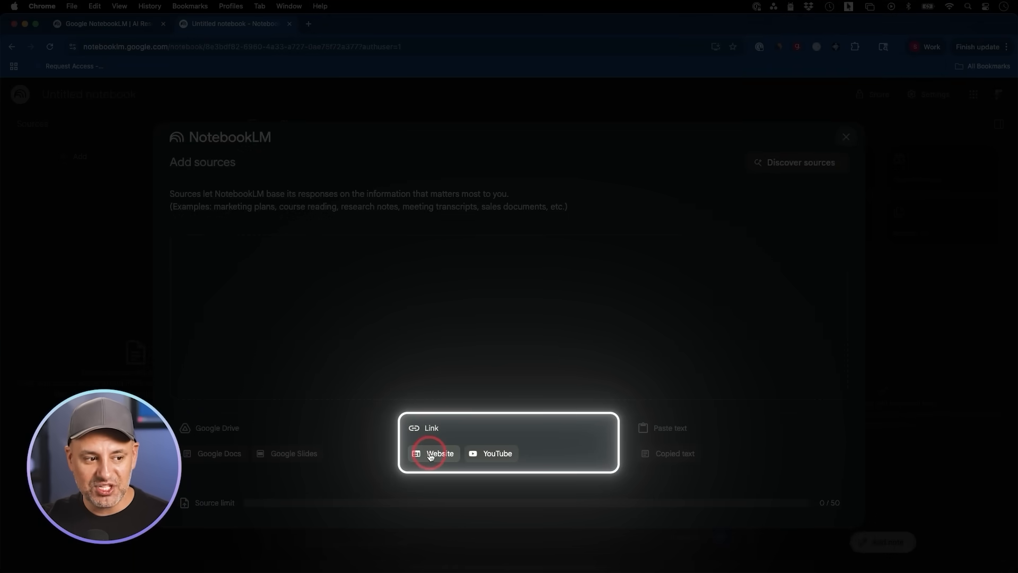
{"action": "mouse_move", "coordinate": [497, 463]}
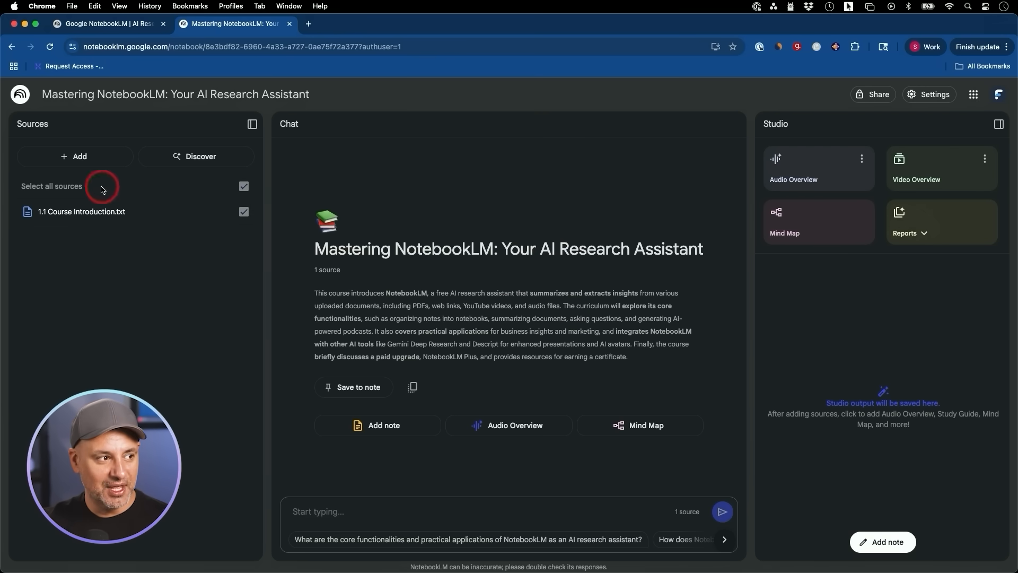
{"action": "mouse_move", "coordinate": [76, 157]}
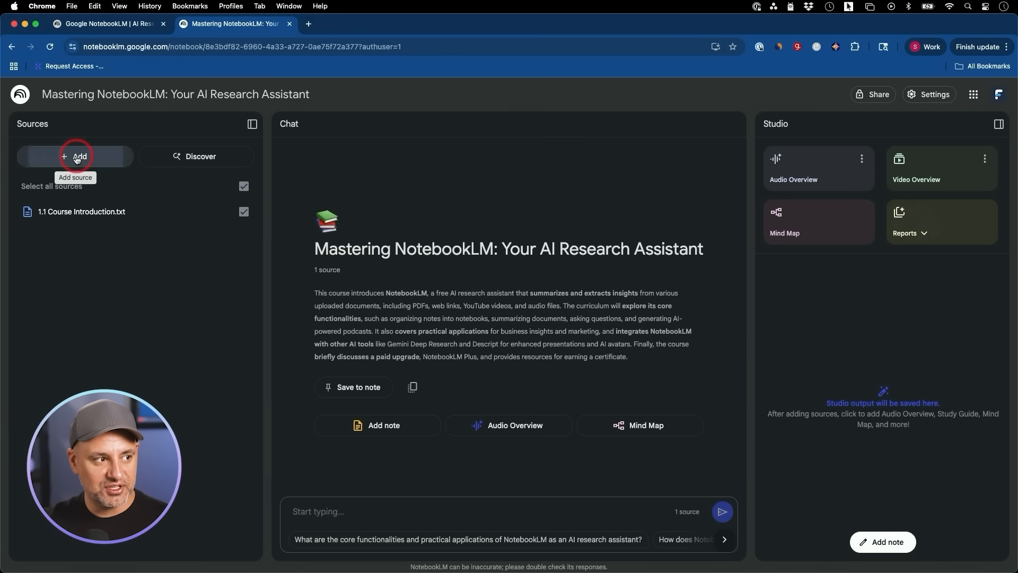
{"action": "left_click", "coordinate": [76, 156]}
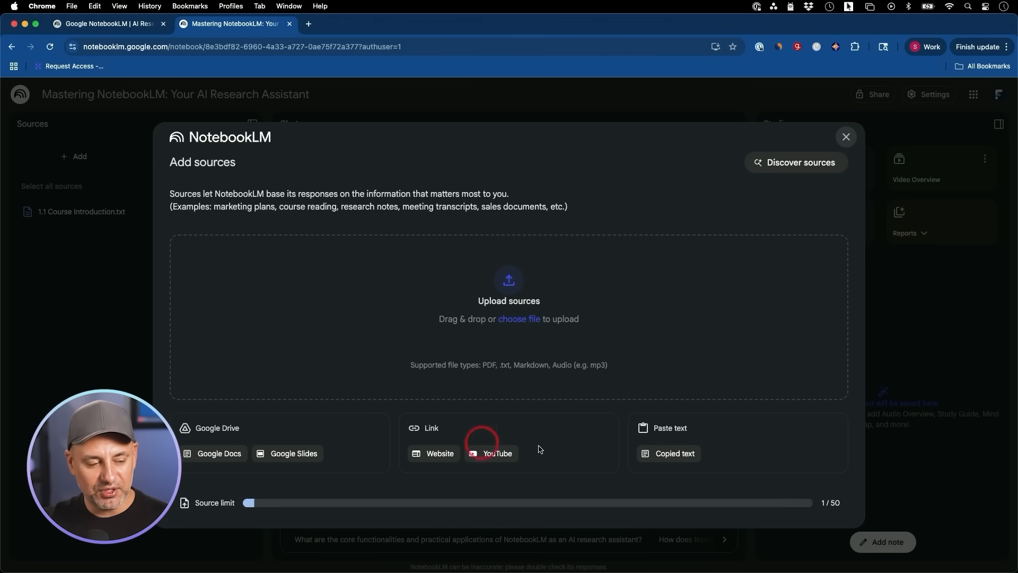
{"action": "mouse_move", "coordinate": [844, 137]}
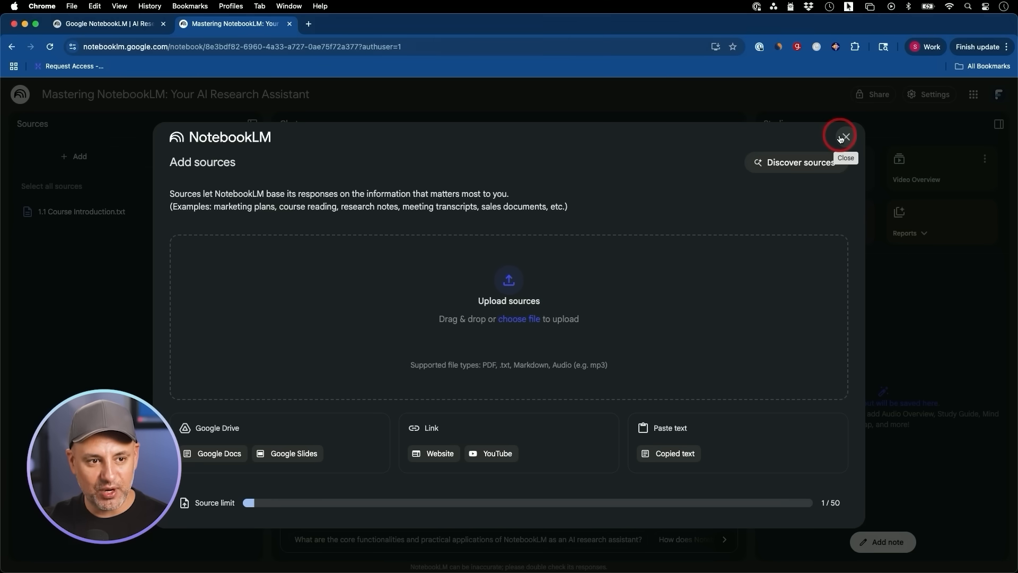
{"action": "left_click", "coordinate": [841, 136]}
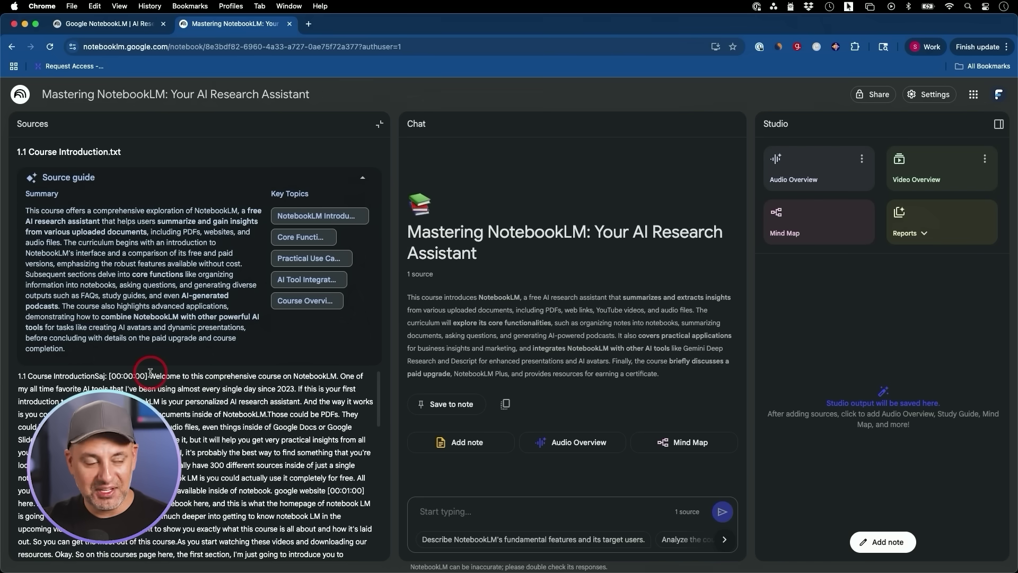
Scroll through the Course Introduction source guide and transcript.
{"action": "left_click_drag", "start_coordinate": [25, 210], "coordinate": [91, 326]}
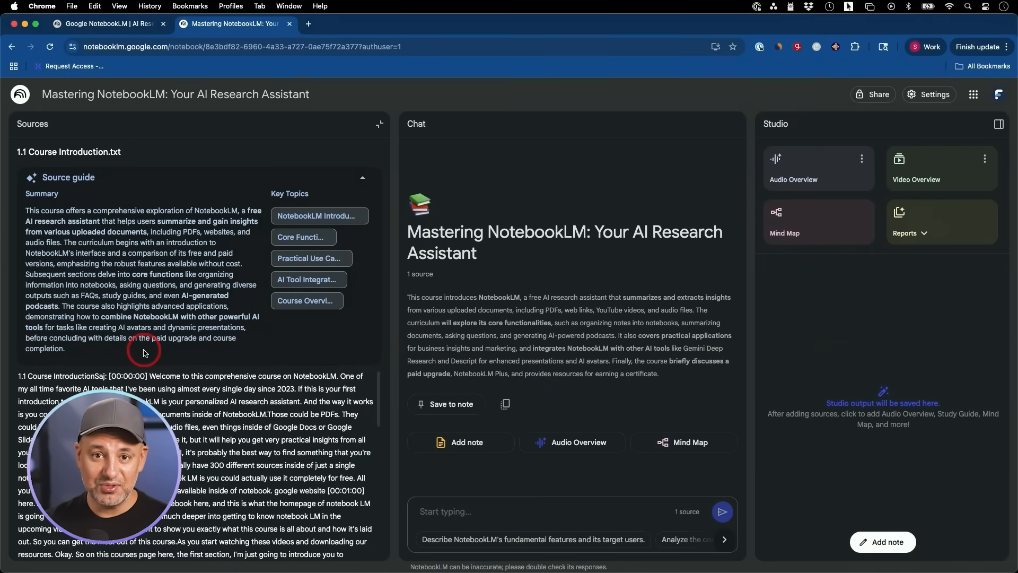
{"action": "mouse_move", "coordinate": [28, 217]}
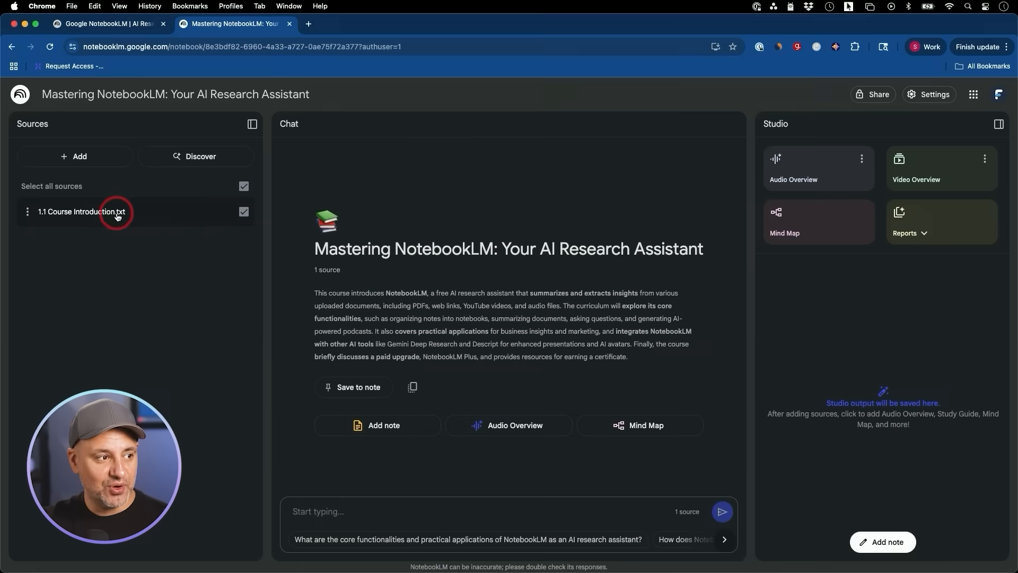
{"action": "mouse_move", "coordinate": [116, 326]}
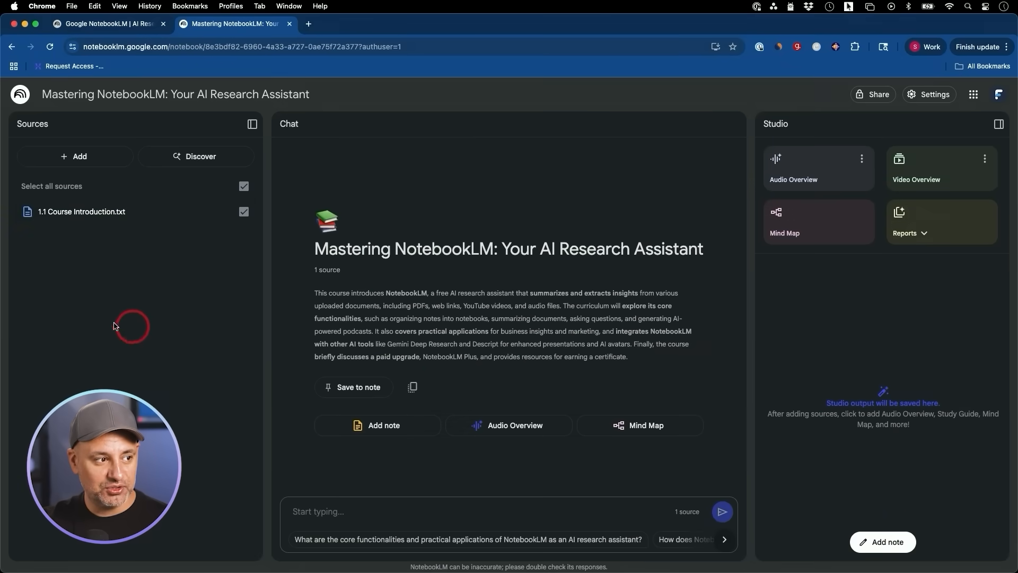
{"action": "mouse_move", "coordinate": [273, 353]}
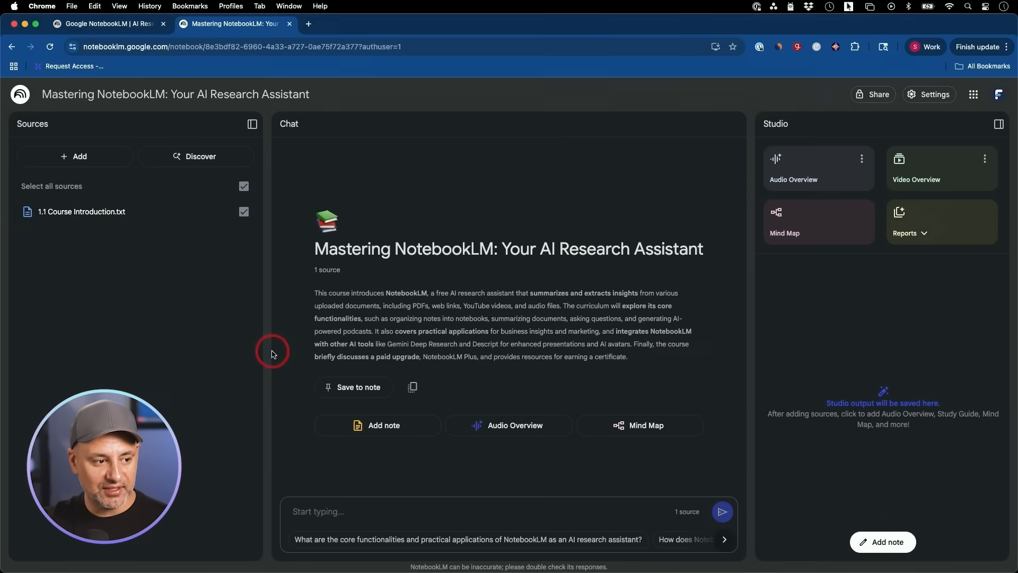
{"action": "mouse_move", "coordinate": [421, 511]}
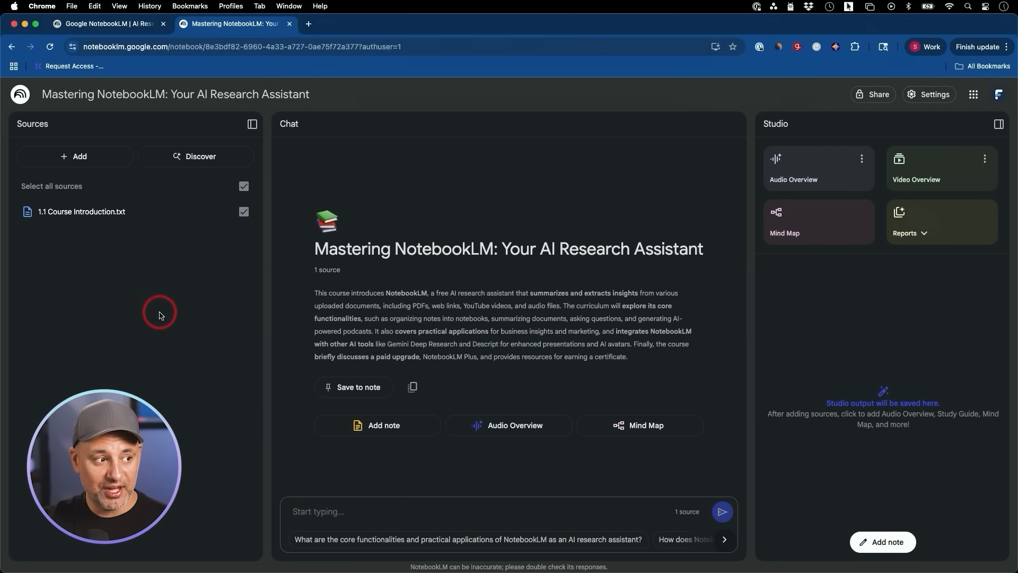
{"action": "mouse_move", "coordinate": [148, 212]}
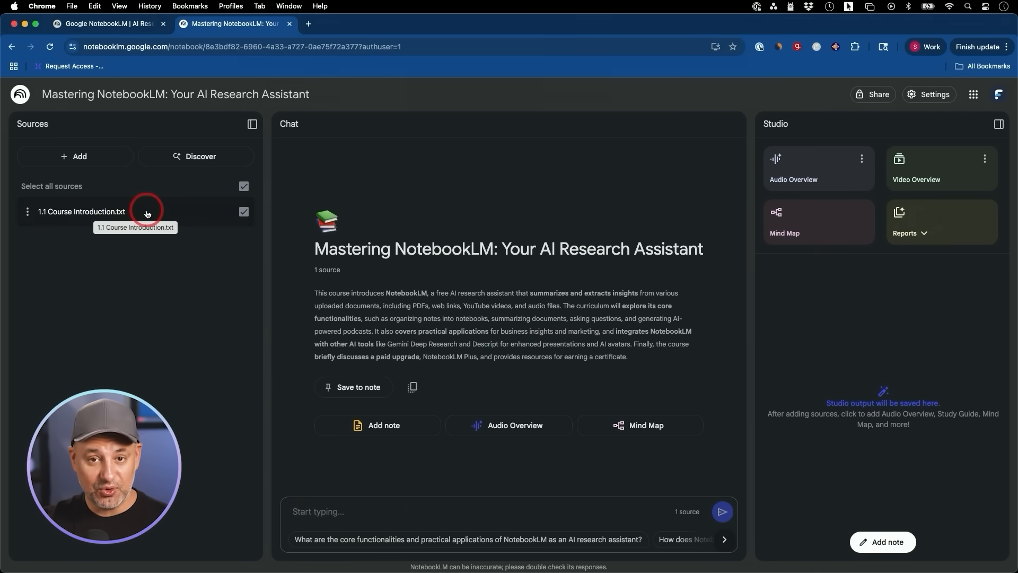
{"action": "left_click", "coordinate": [363, 507]}
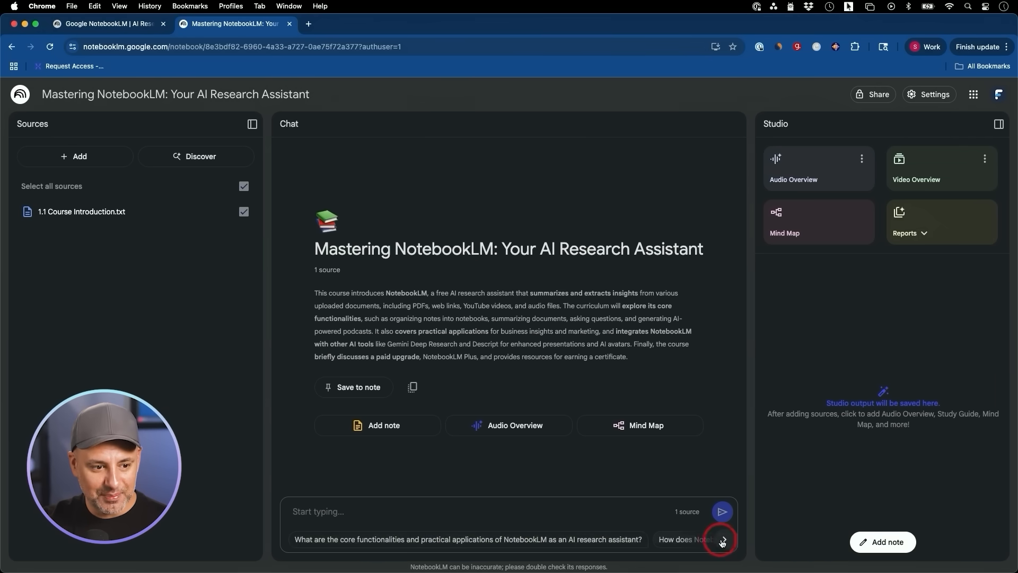
{"action": "left_click", "coordinate": [722, 539]}
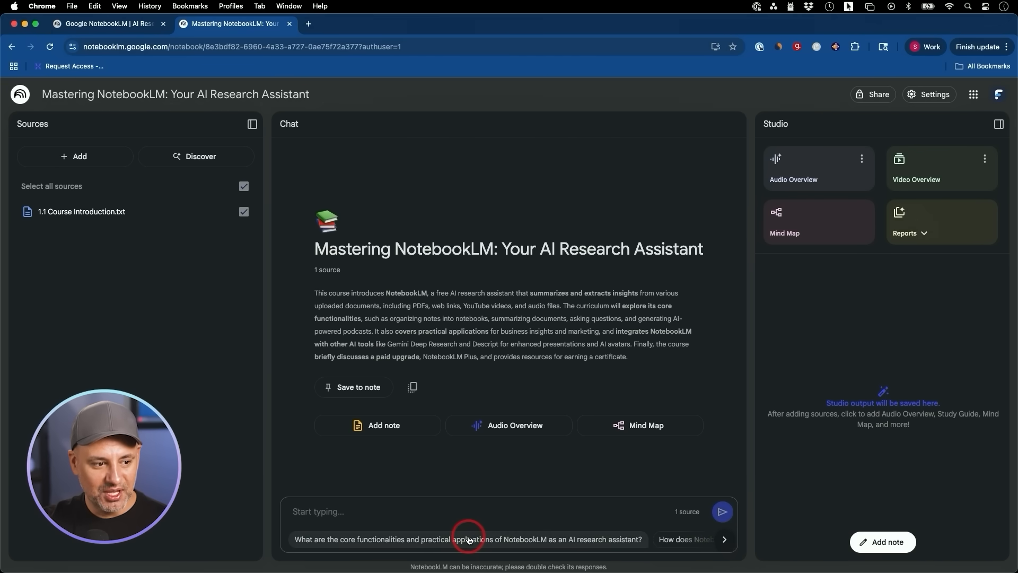
Ask about NotebookLM's core functionalities, check a citation, then request three key bullet points.
{"action": "left_click", "coordinate": [469, 540]}
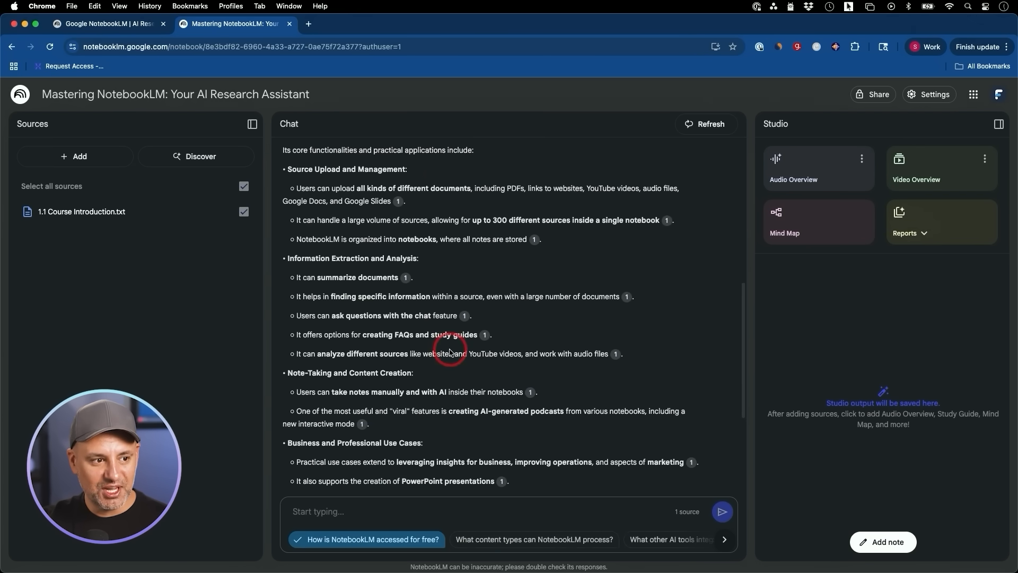
{"action": "left_click", "coordinate": [464, 315]}
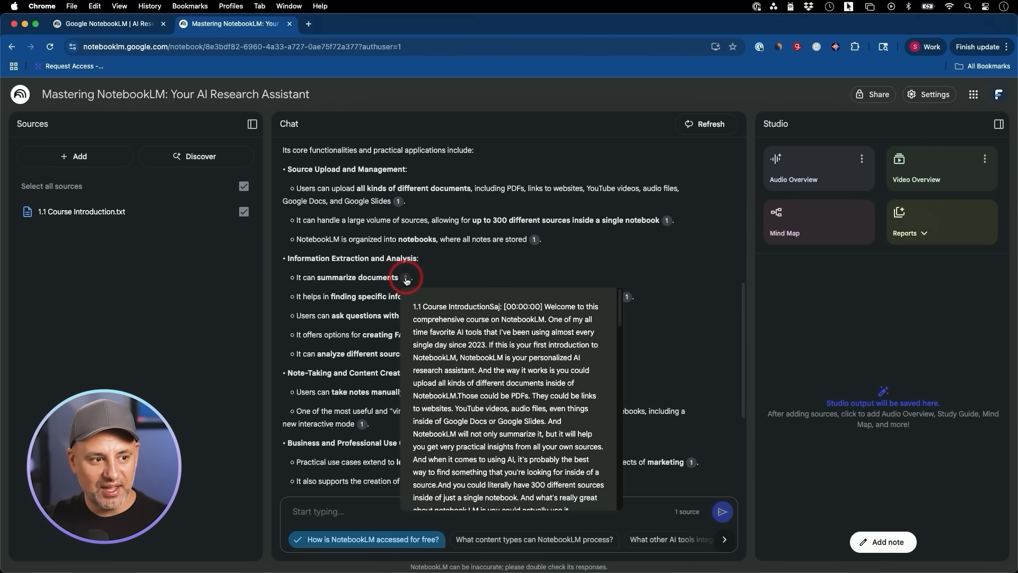
{"action": "scroll", "scroll_direction": "down", "scroll_amount": 3}
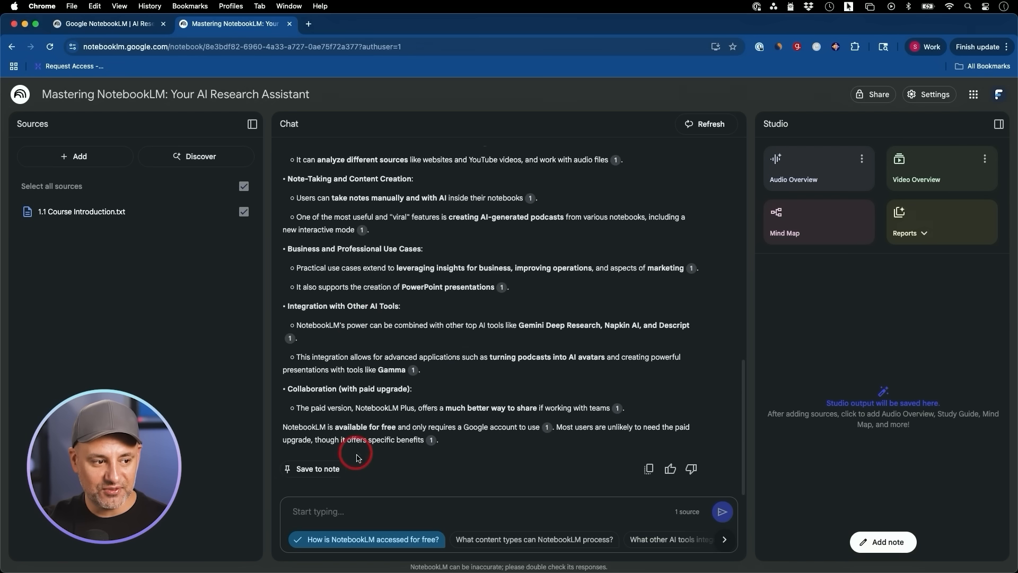
{"action": "type", "text": "give me the 3 key points in bullet point"}
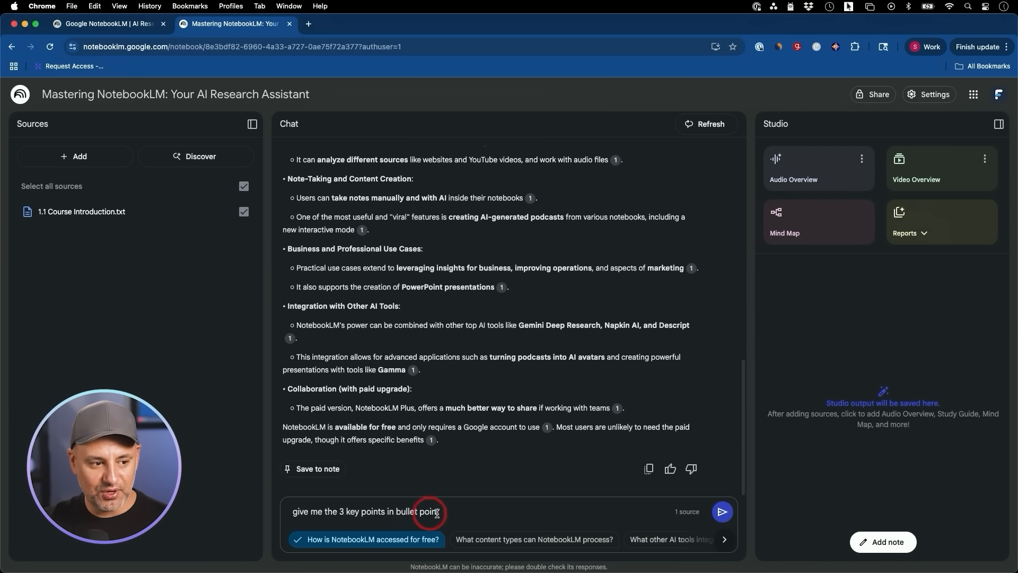
{"action": "left_click", "coordinate": [722, 512]}
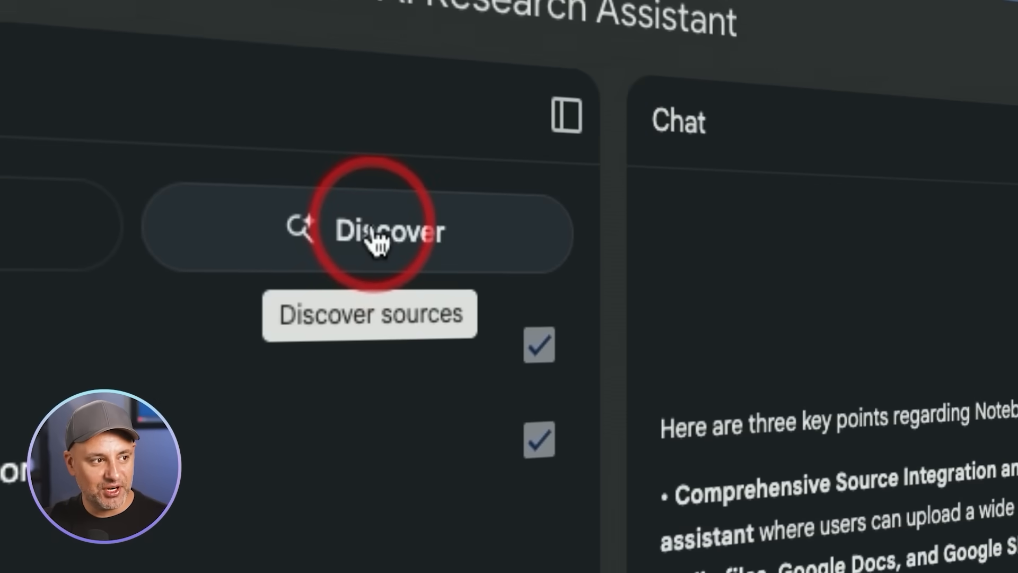
Submit a Discover search for 'google notebooklm for work use cases'.
{"action": "left_click", "coordinate": [376, 239]}
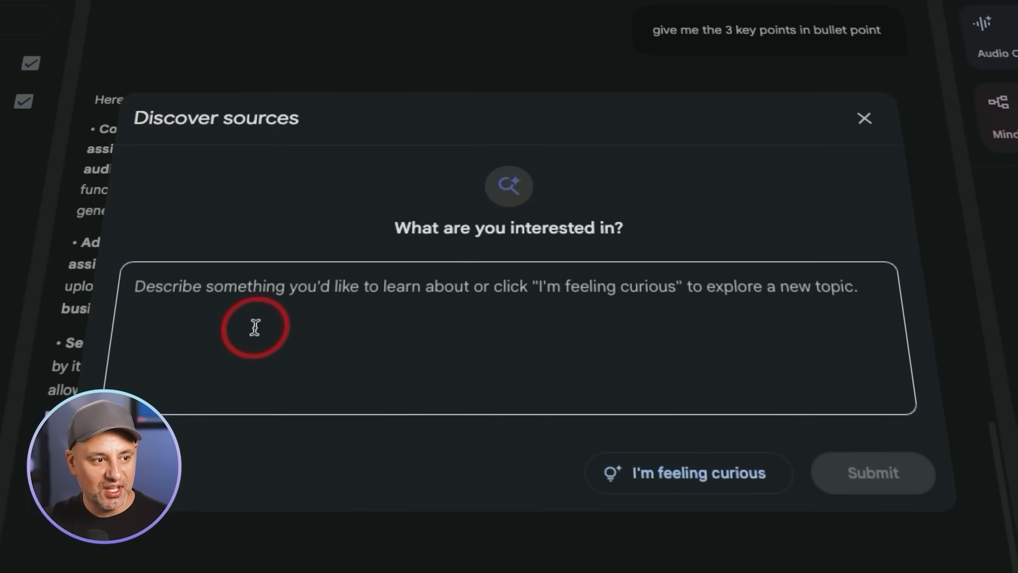
{"action": "left_click", "coordinate": [266, 324]}
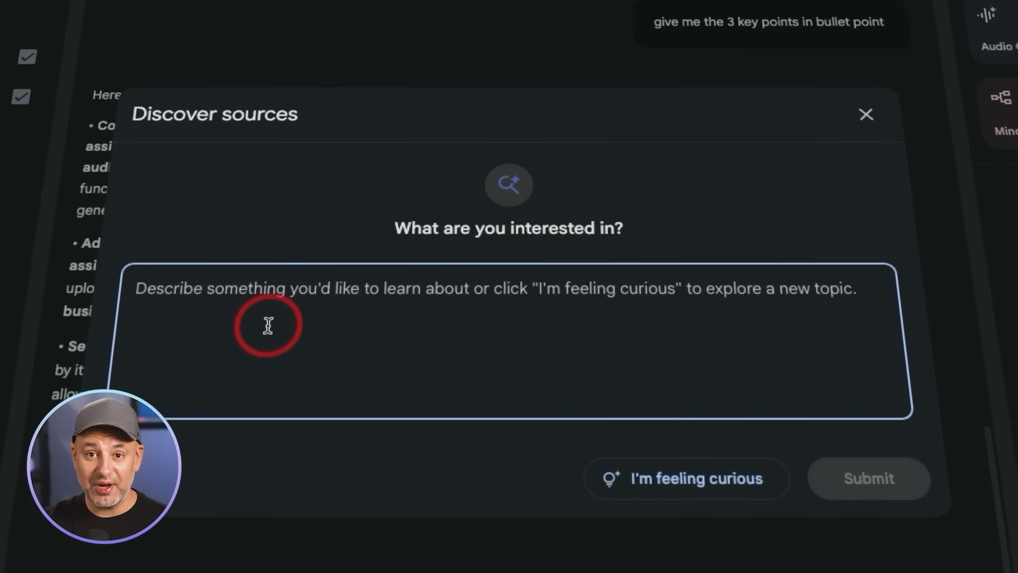
{"action": "type", "text": "google notebooklm for work use cases"}
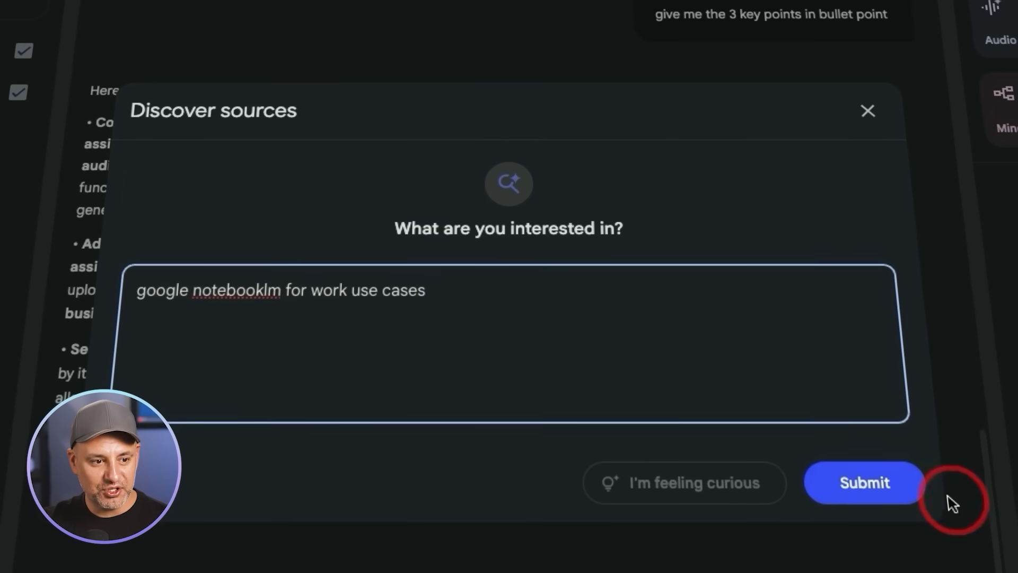
{"action": "left_click", "coordinate": [866, 483]}
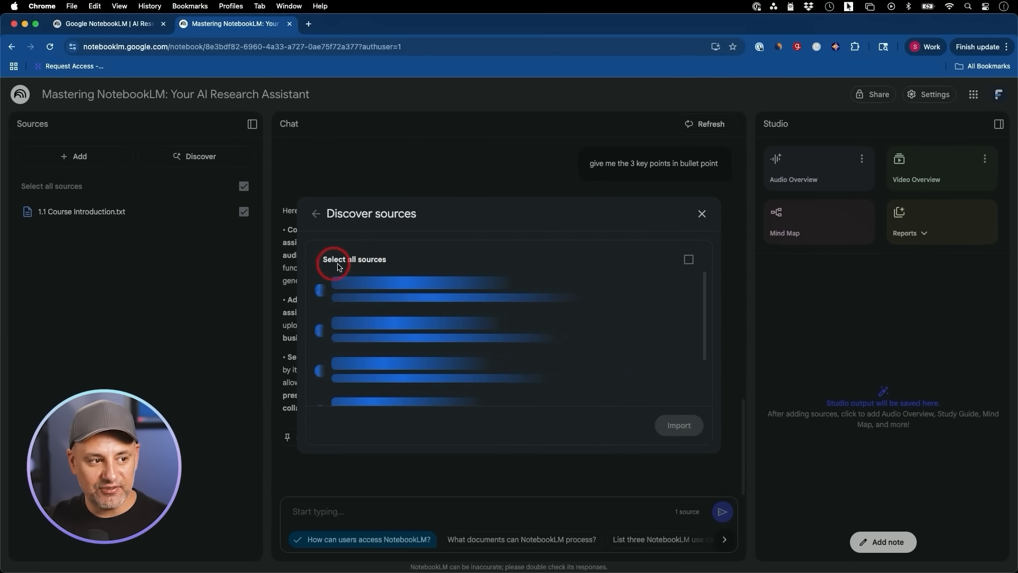
{"action": "mouse_move", "coordinate": [379, 268]}
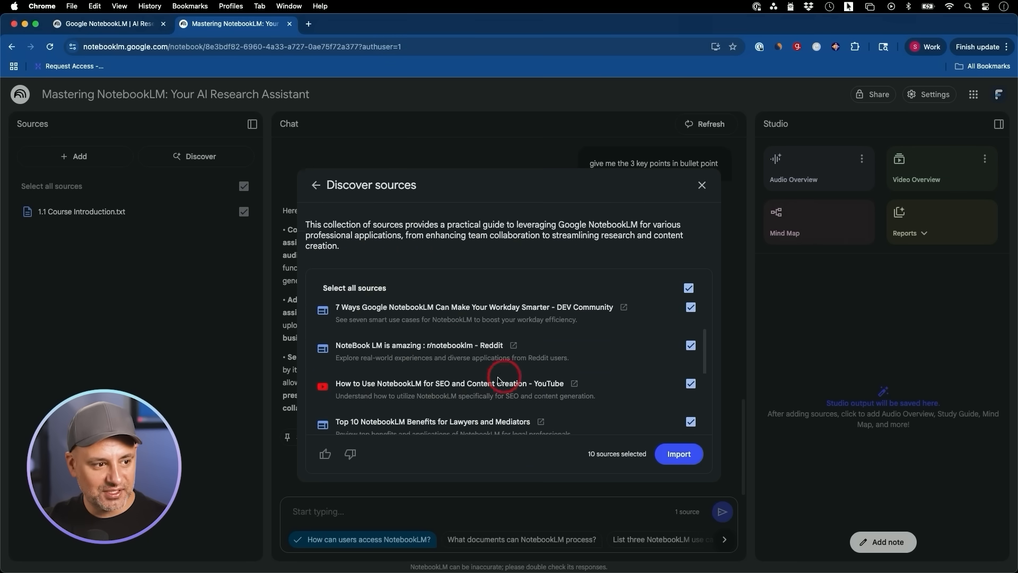
Import all discovered work use case sources, keeping the CNET article selected.
{"action": "scroll", "scroll_direction": "down", "scroll_amount": 3}
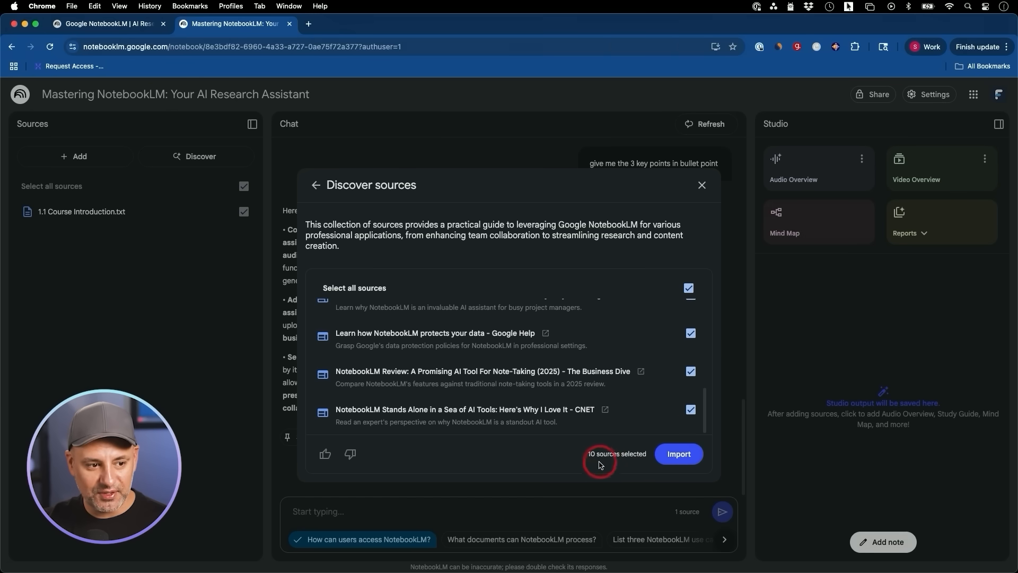
{"action": "left_click", "coordinate": [690, 409]}
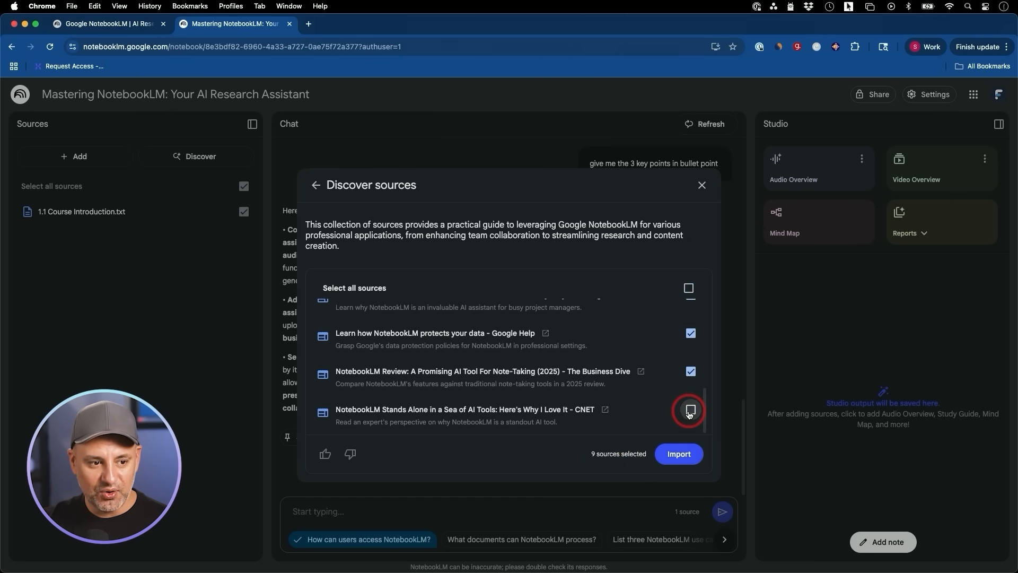
{"action": "left_click", "coordinate": [690, 409]}
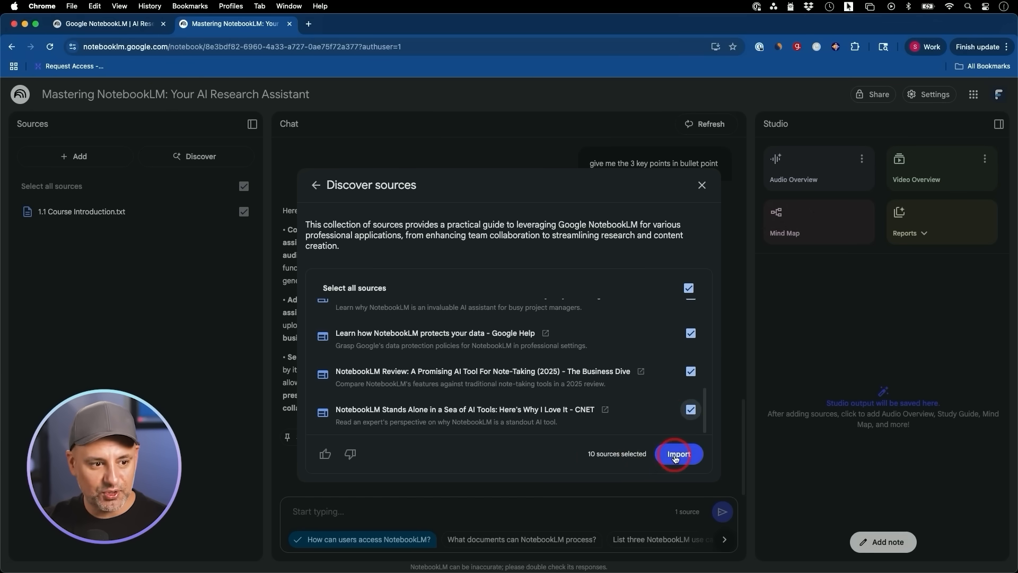
{"action": "left_click", "coordinate": [679, 454]}
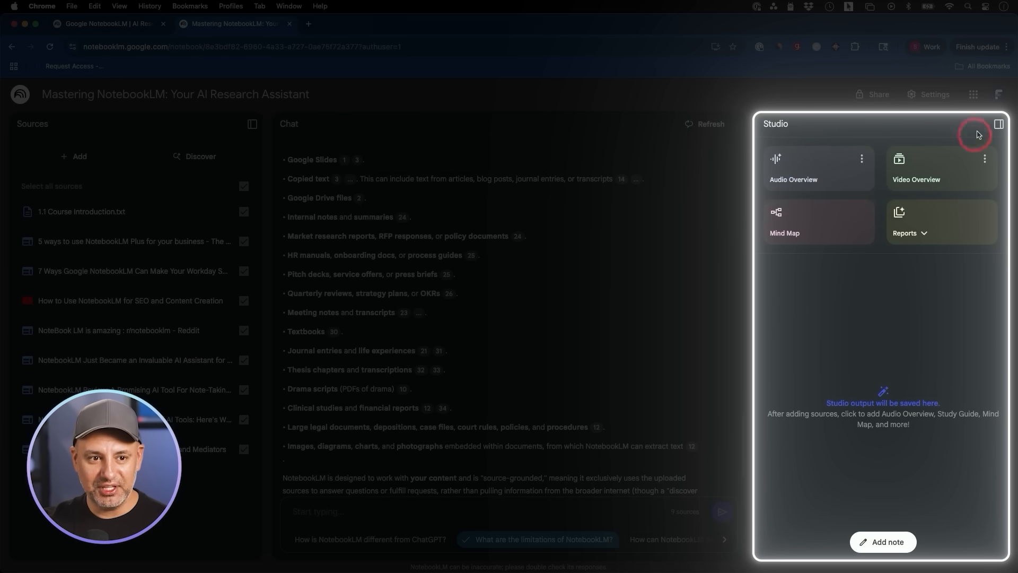
{"action": "left_click", "coordinate": [999, 124]}
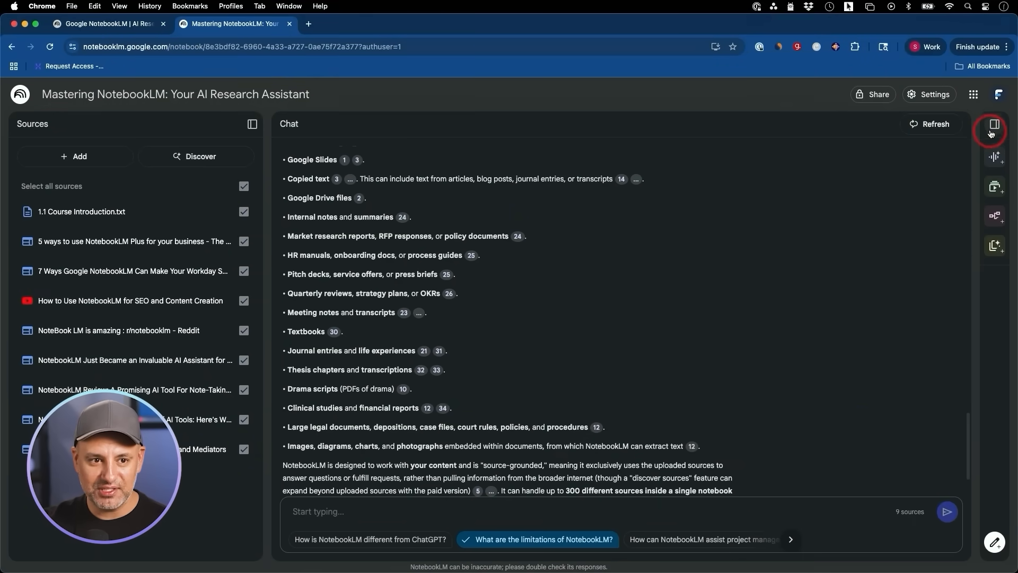
{"action": "left_click", "coordinate": [996, 126]}
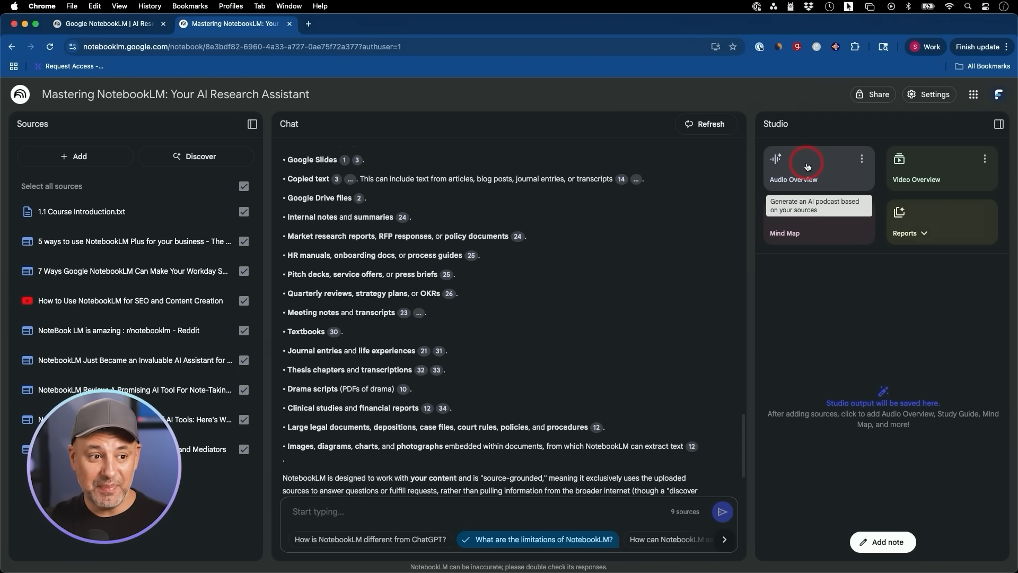
{"action": "mouse_move", "coordinate": [490, 324]}
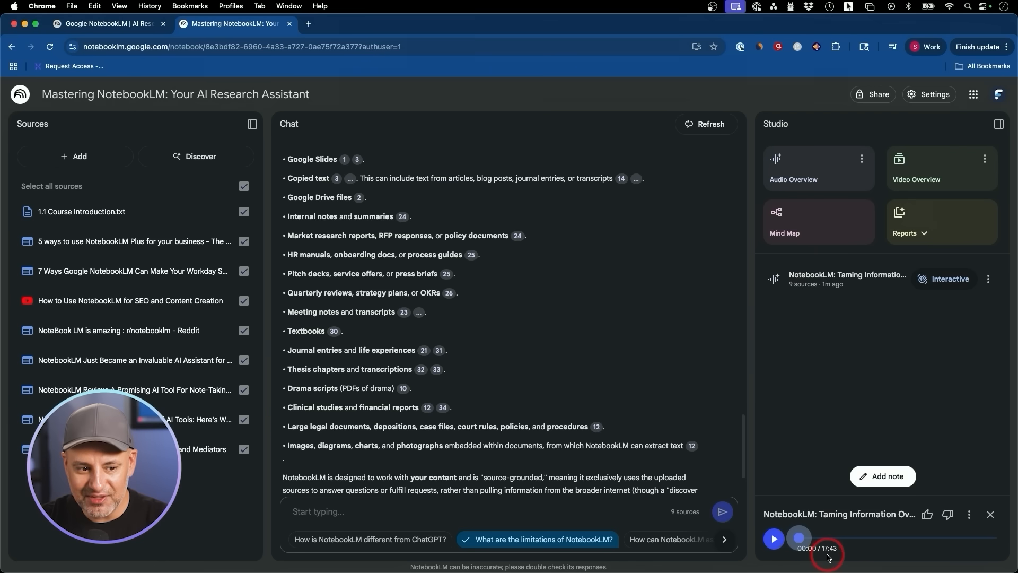
Generate the Audio Overview podcast and start playing it.
{"action": "left_click", "coordinate": [773, 538]}
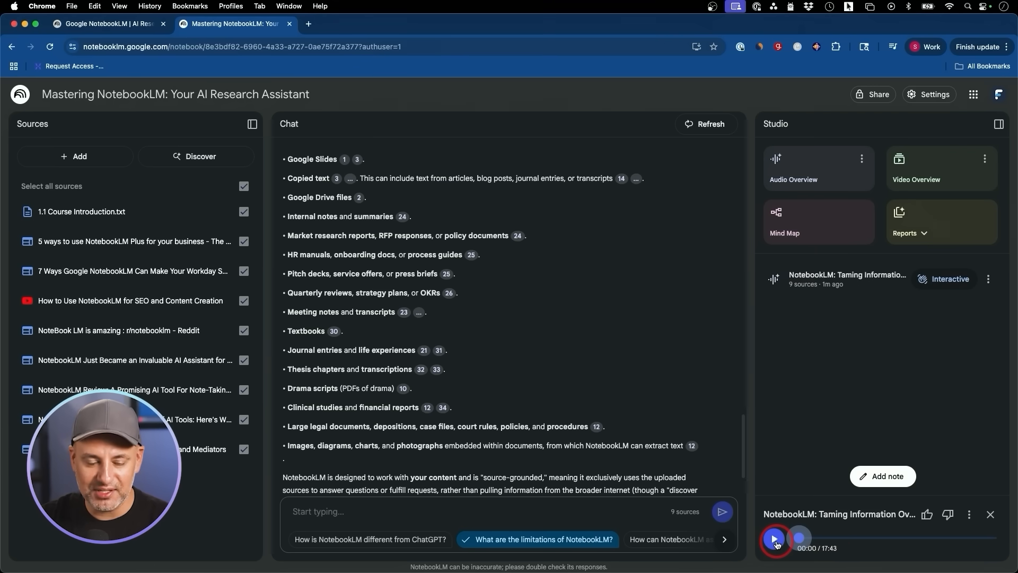
{"action": "left_click", "coordinate": [774, 540]}
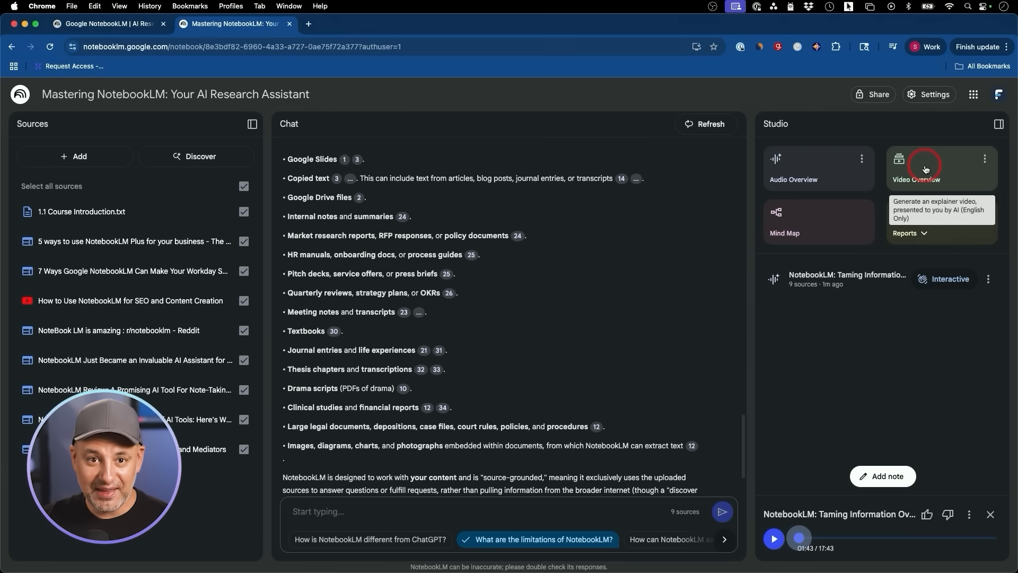
{"action": "mouse_move", "coordinate": [936, 172]}
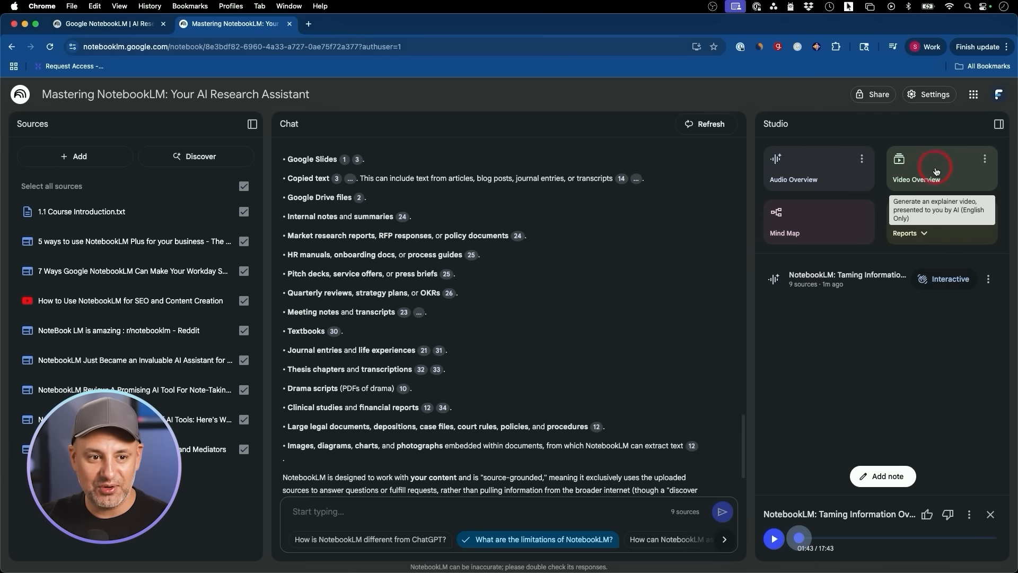
Generate an explainer Video Overview and seek forward through it.
{"action": "left_click", "coordinate": [937, 169]}
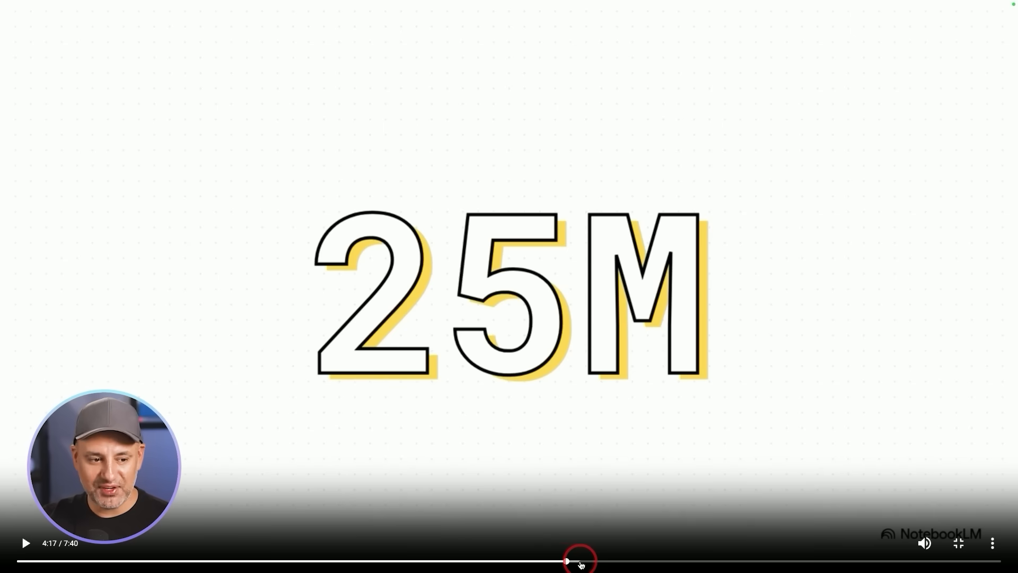
{"action": "left_click_drag", "start_coordinate": [567, 561], "coordinate": [613, 561]}
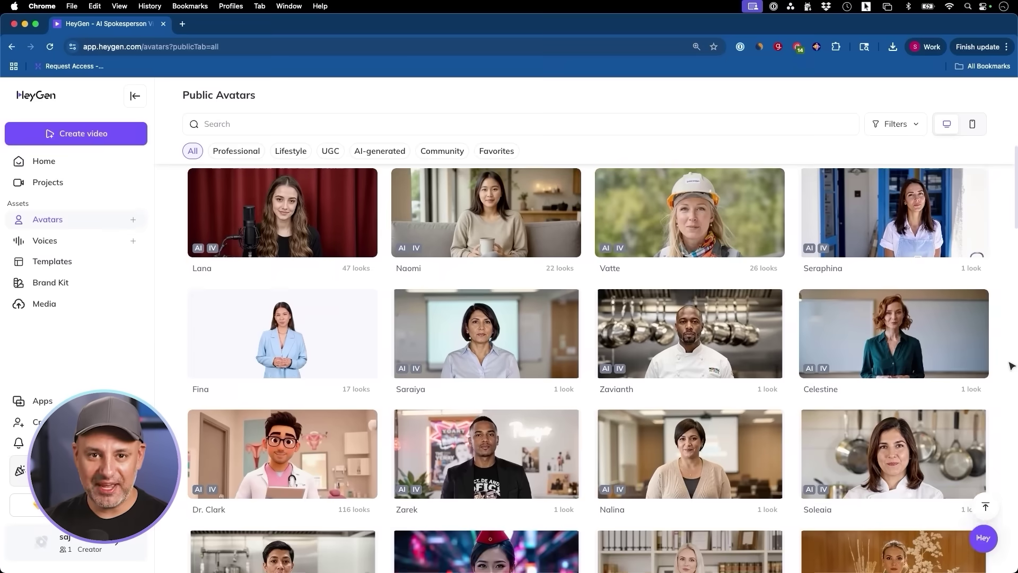
Start a Digital Twin avatar with gesture detection turned on.
{"action": "scroll", "scroll_direction": "down", "scroll_amount": 3}
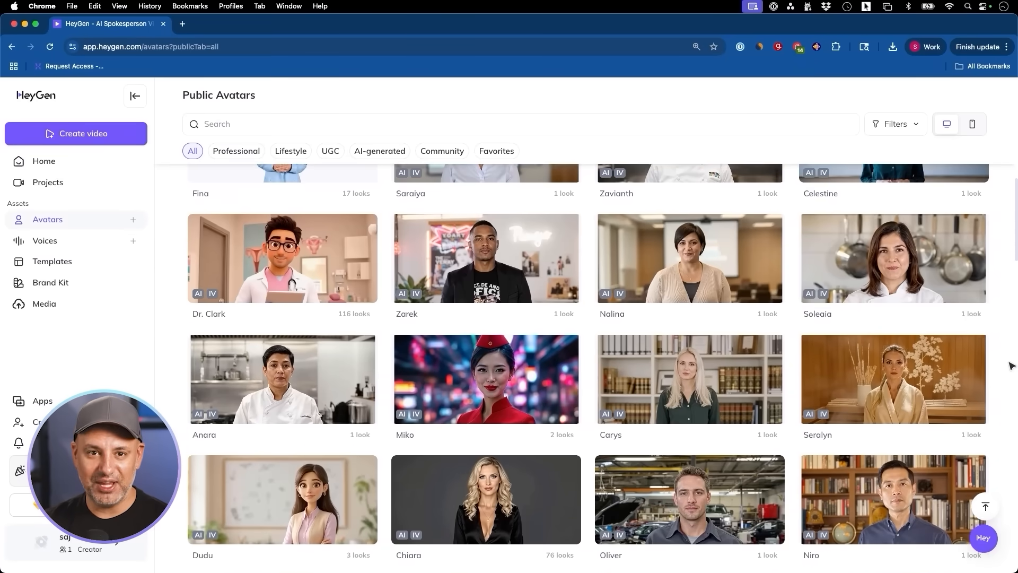
{"action": "scroll", "scroll_direction": "down", "scroll_amount": 3}
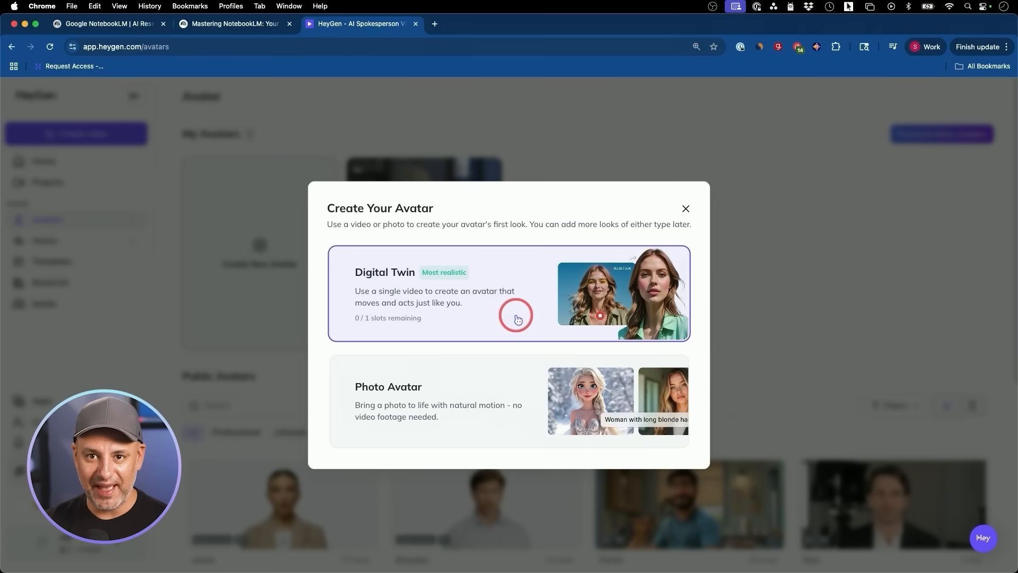
{"action": "left_click", "coordinate": [516, 318]}
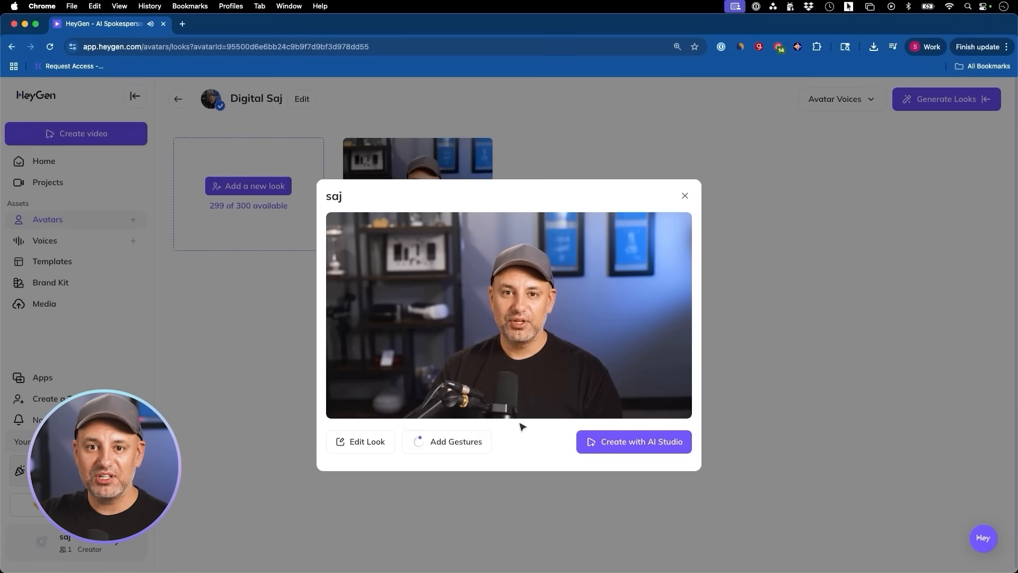
{"action": "left_click", "coordinate": [508, 316]}
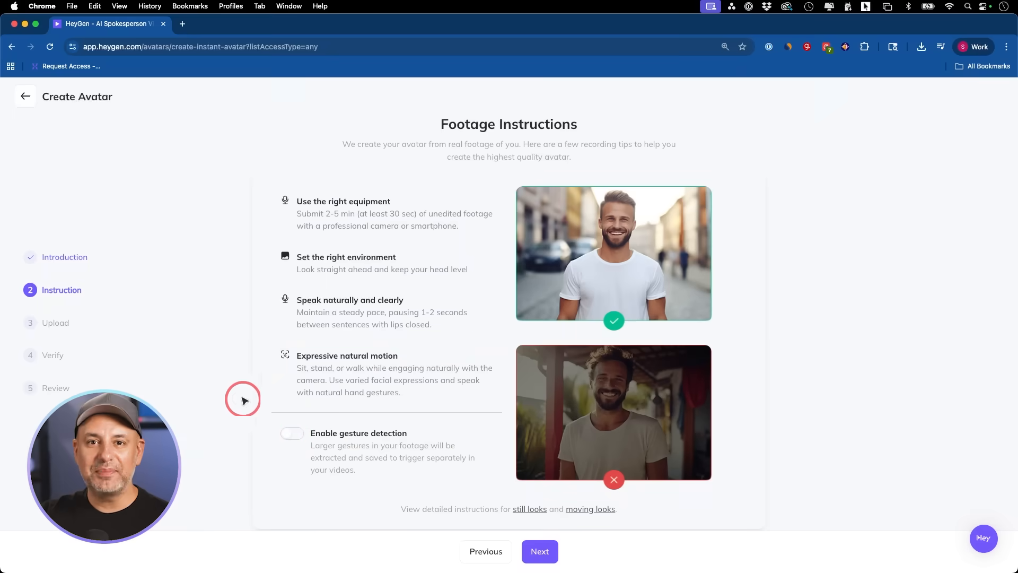
{"action": "left_click", "coordinate": [293, 433]}
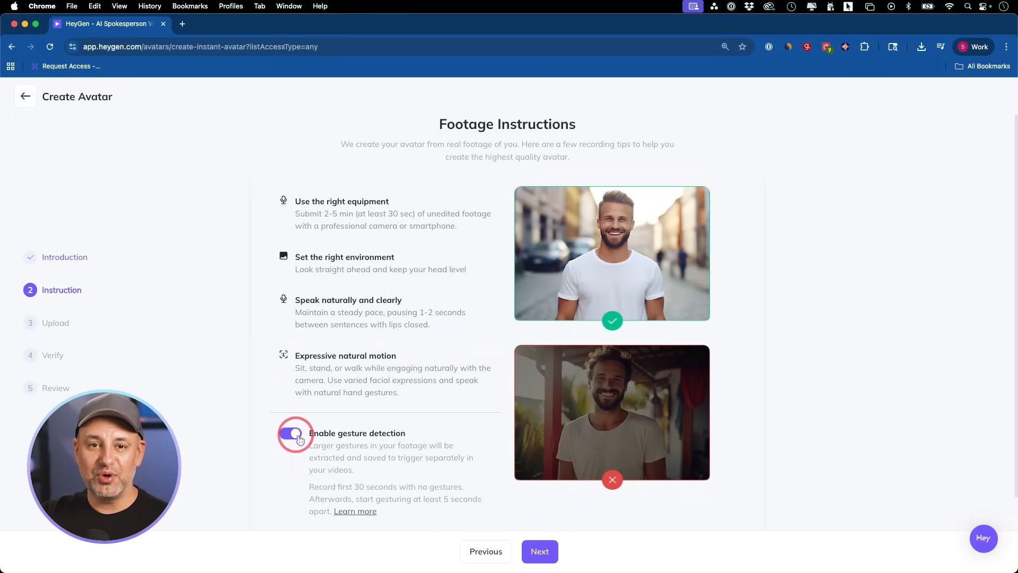
{"action": "left_click", "coordinate": [540, 552]}
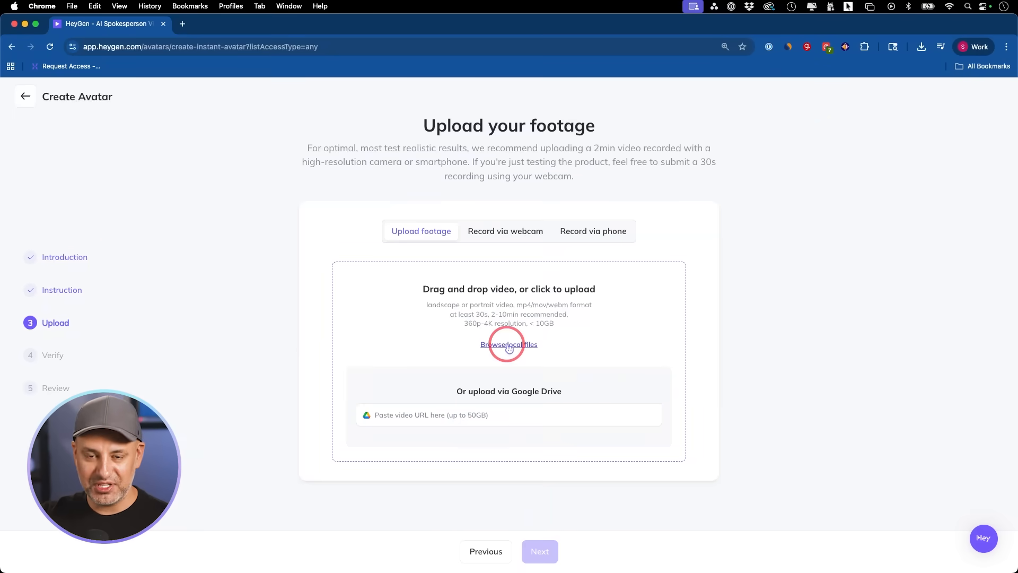
Upload the presenter footage, scrub through it, and submit the Saj avatar.
{"action": "left_click", "coordinate": [508, 344]}
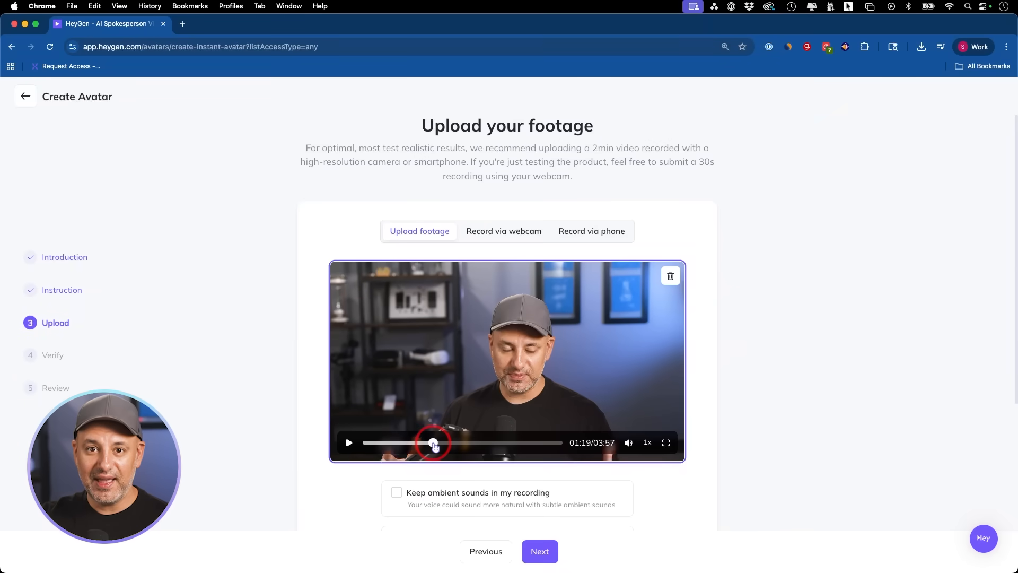
{"action": "left_click_drag", "start_coordinate": [434, 443], "coordinate": [506, 443]}
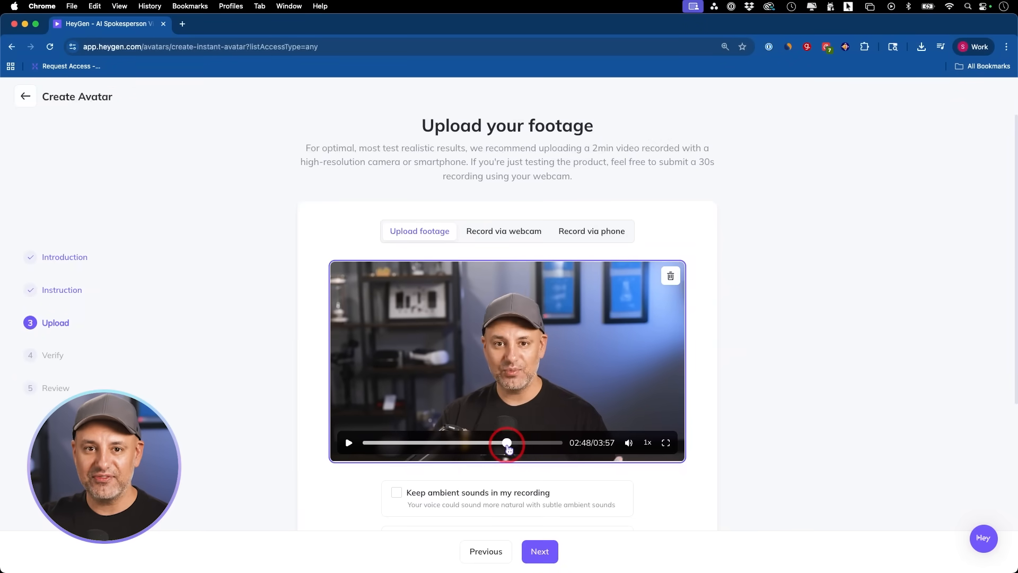
{"action": "left_click_drag", "start_coordinate": [507, 445], "coordinate": [471, 445]}
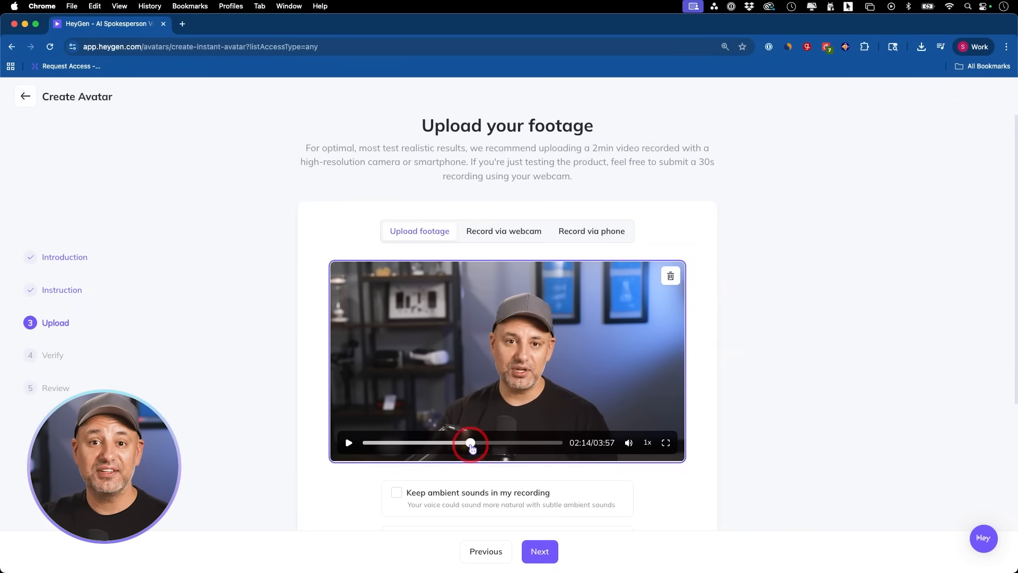
{"action": "left_click_drag", "start_coordinate": [471, 442], "coordinate": [452, 442]}
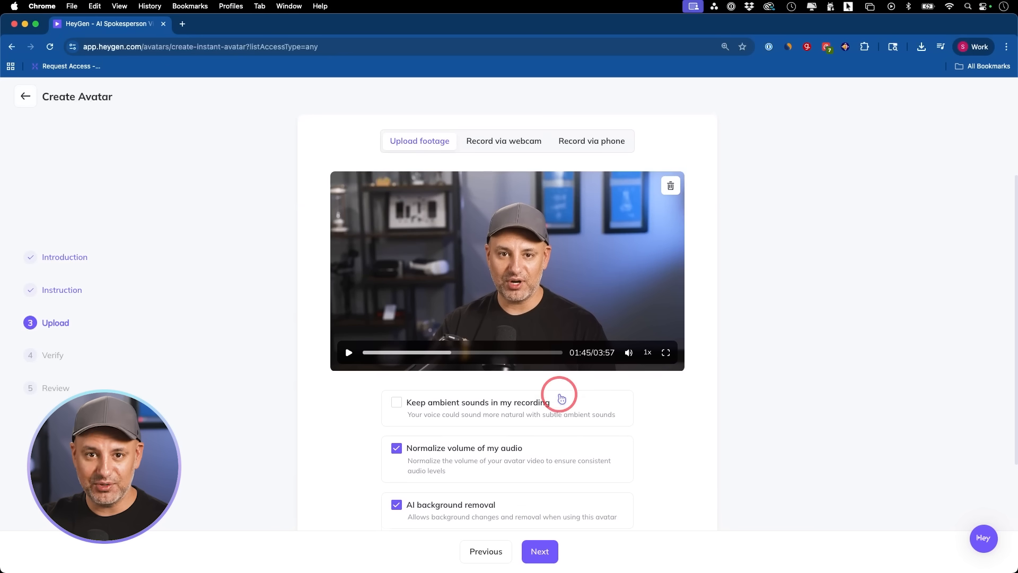
{"action": "scroll", "scroll_direction": "down", "scroll_amount": 3}
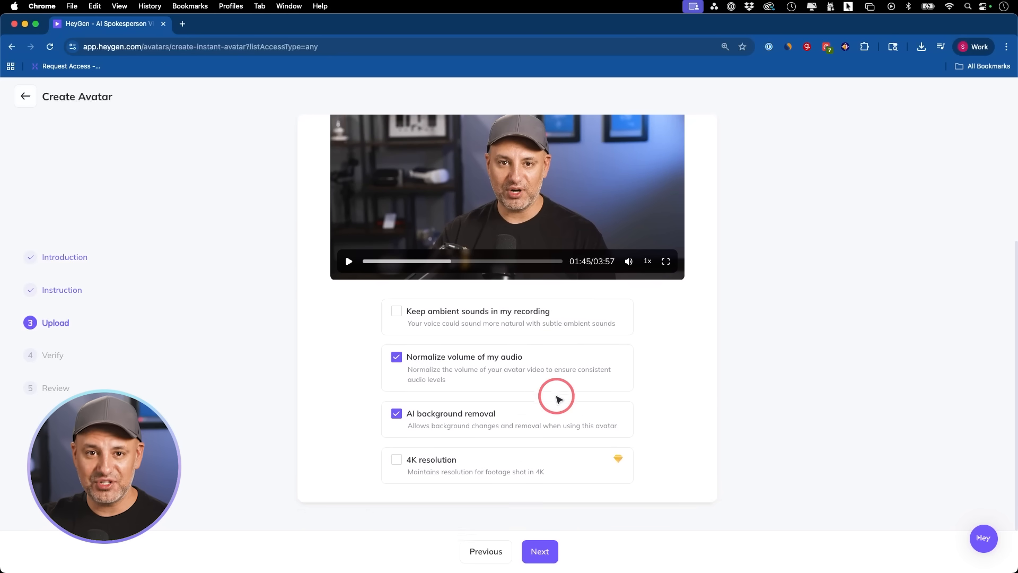
{"action": "left_click", "coordinate": [540, 551]}
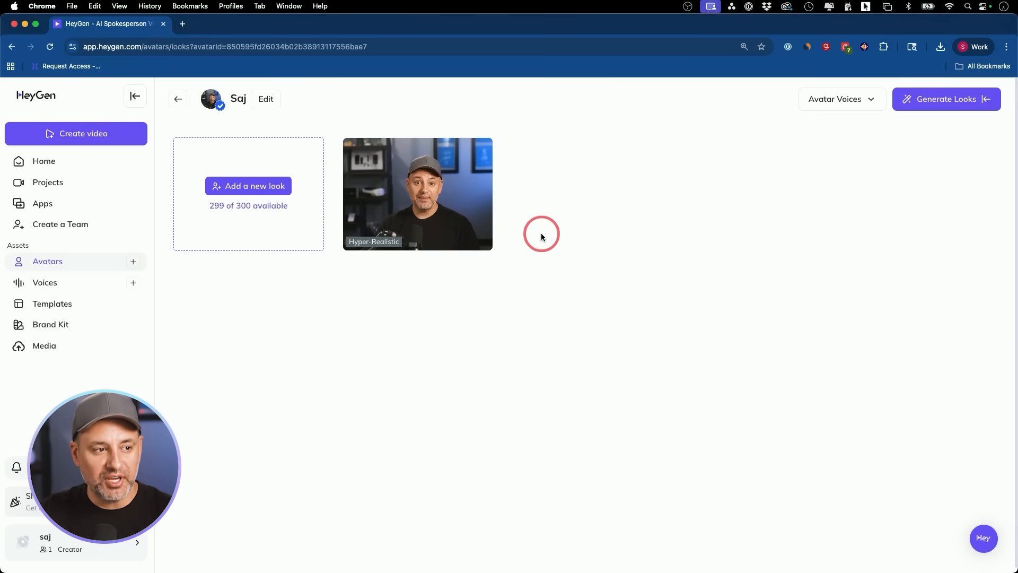
Start a new landscape 1920 x 1080 video with the Hyper-Realistic Saj avatar.
{"action": "left_click", "coordinate": [417, 193]}
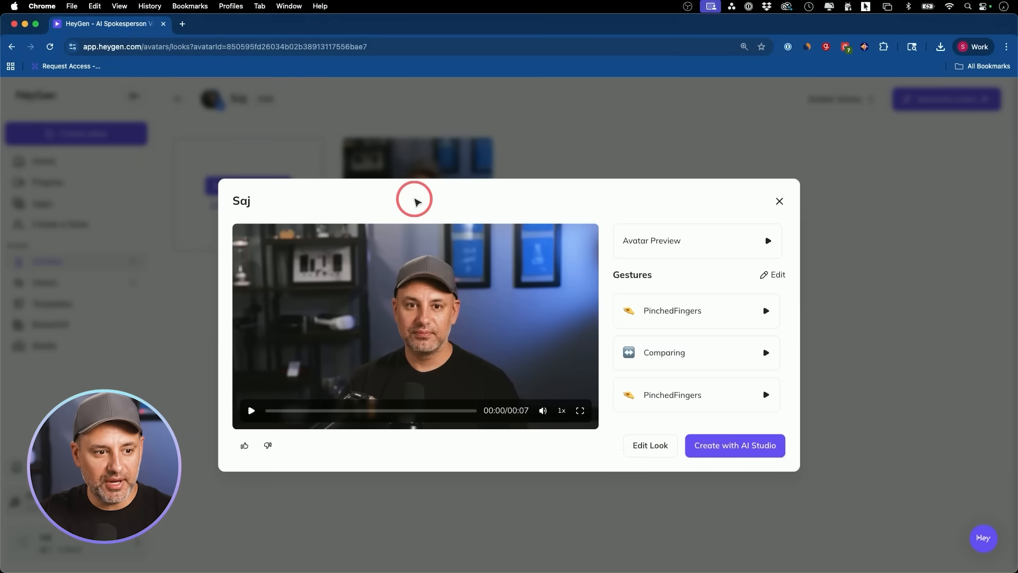
{"action": "left_click", "coordinate": [713, 446]}
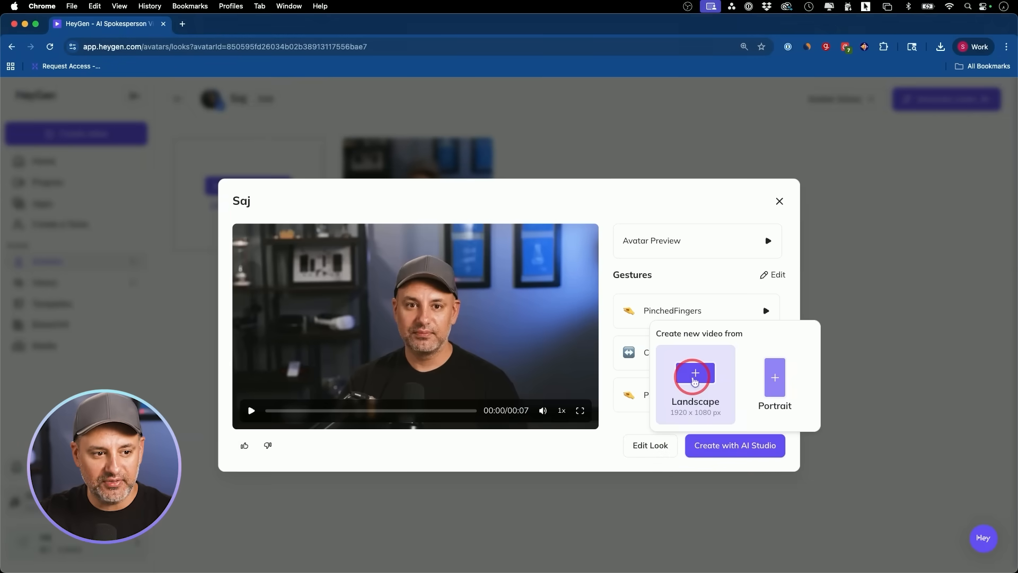
{"action": "left_click", "coordinate": [695, 376]}
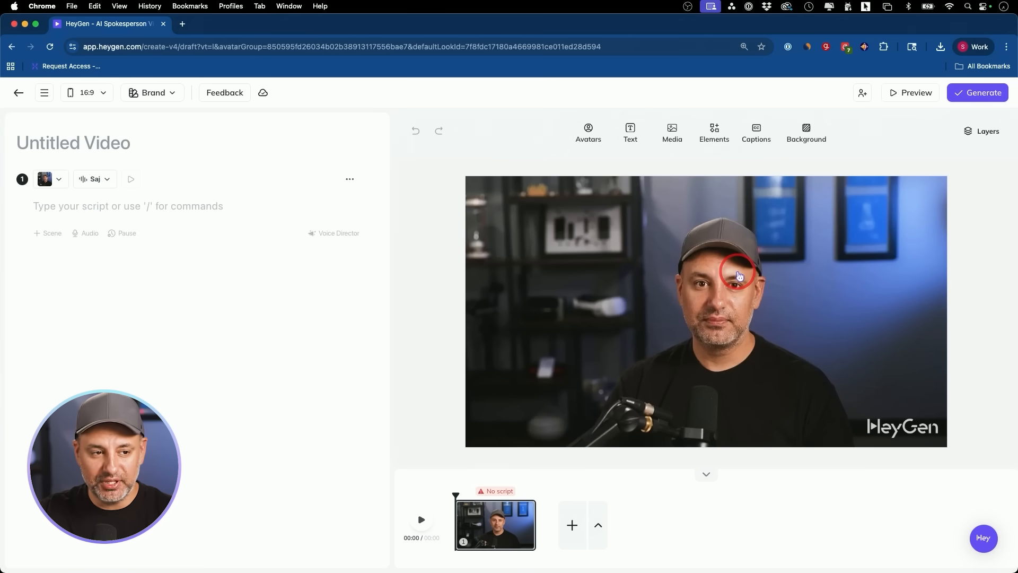
Add the uploaded NotebookLM_Your_AI_Assistant.mp4 video from Media Uploads to the scene.
{"action": "left_click", "coordinate": [672, 130]}
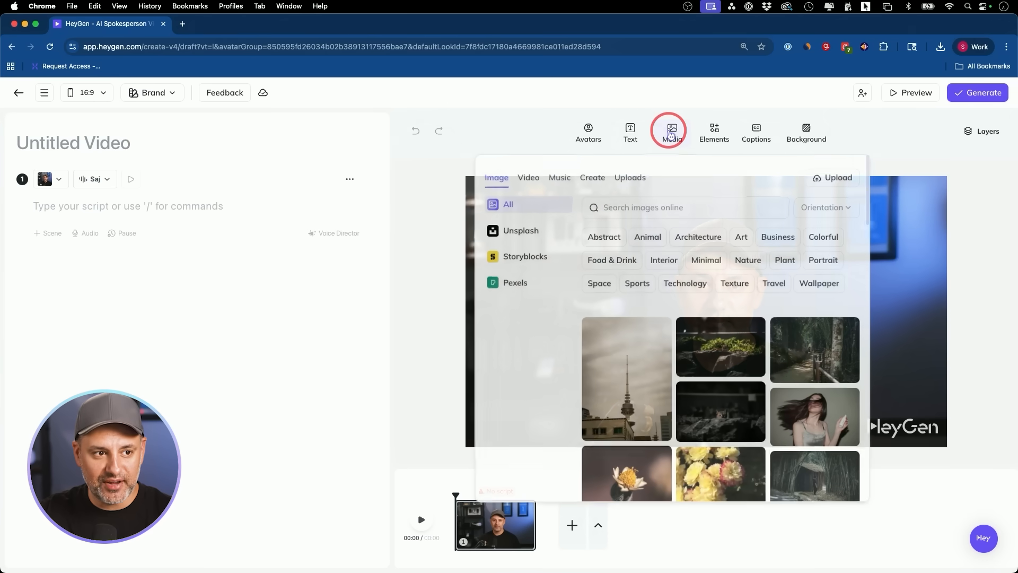
{"action": "left_click", "coordinate": [630, 177]}
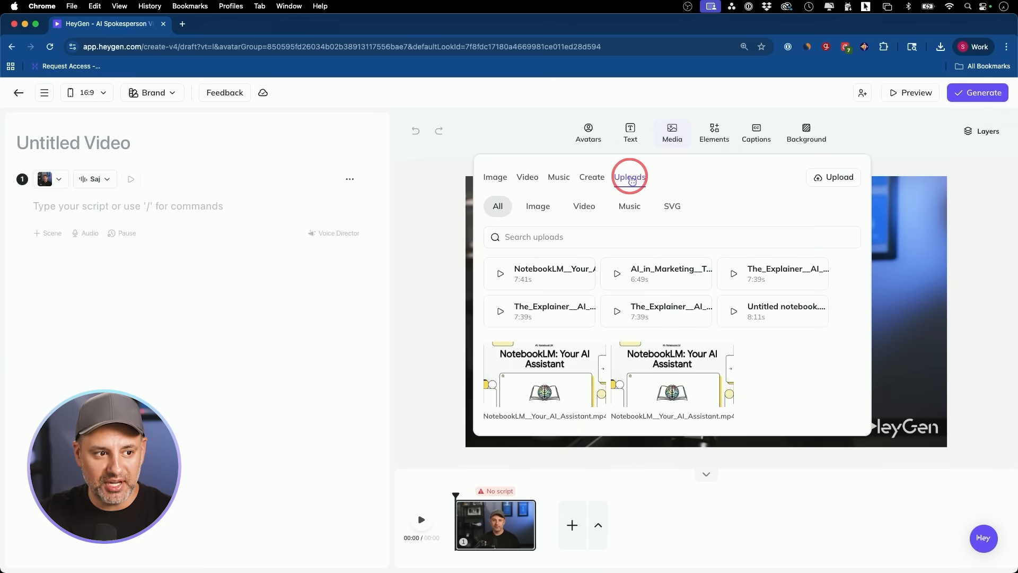
{"action": "left_click", "coordinate": [541, 377]}
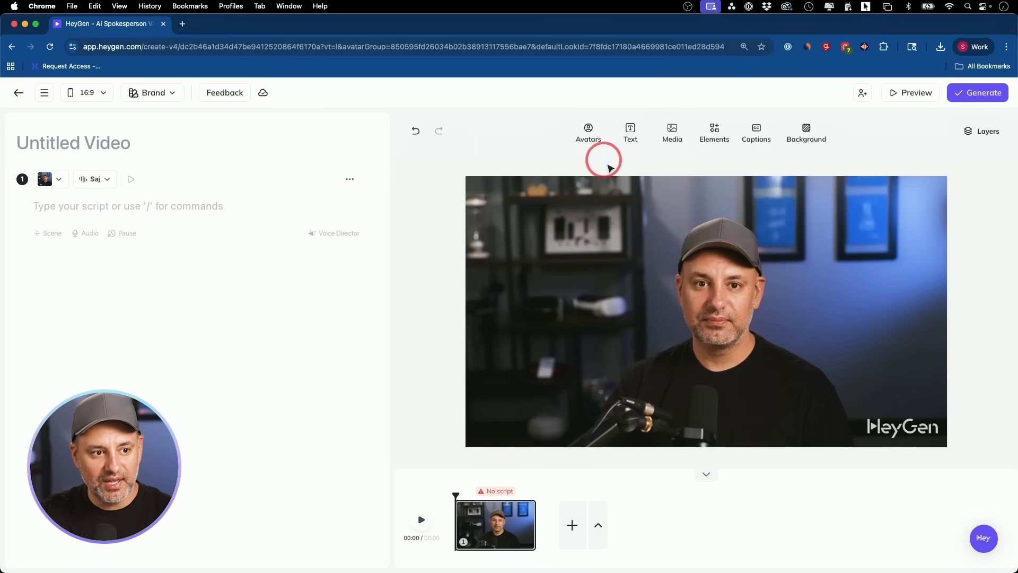
{"action": "left_click", "coordinate": [706, 311]}
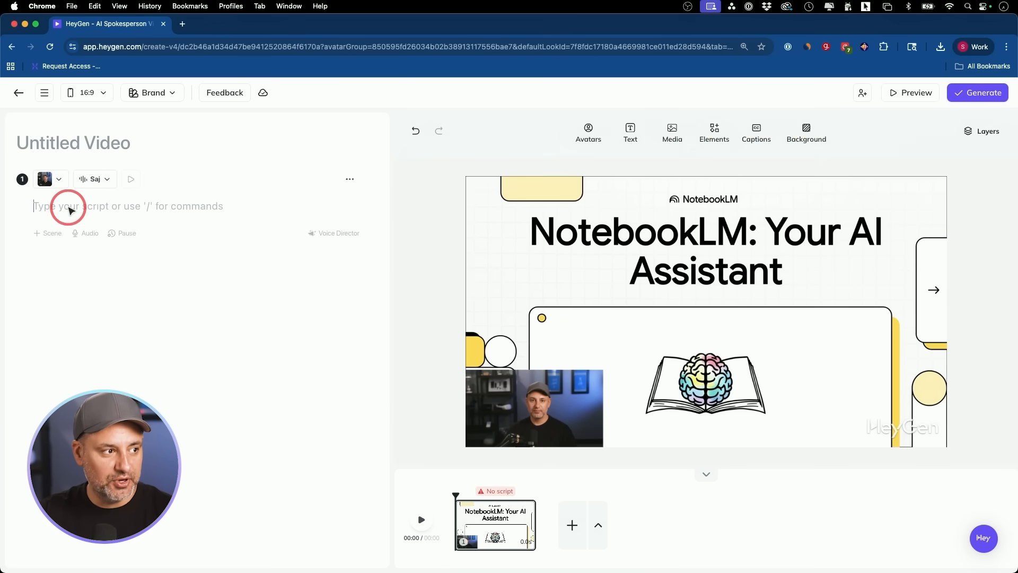
Upload the 'NotebookLM: Your AI Assistant' m4a as the HeyGen scene voice and convert it to script text.
{"action": "type", "text": "/"}
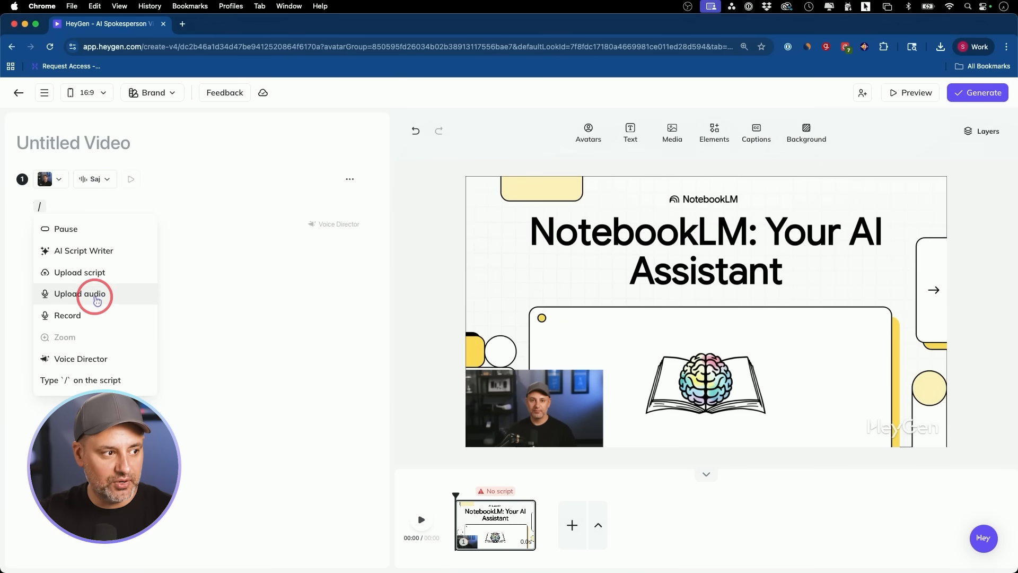
{"action": "left_click", "coordinate": [80, 294]}
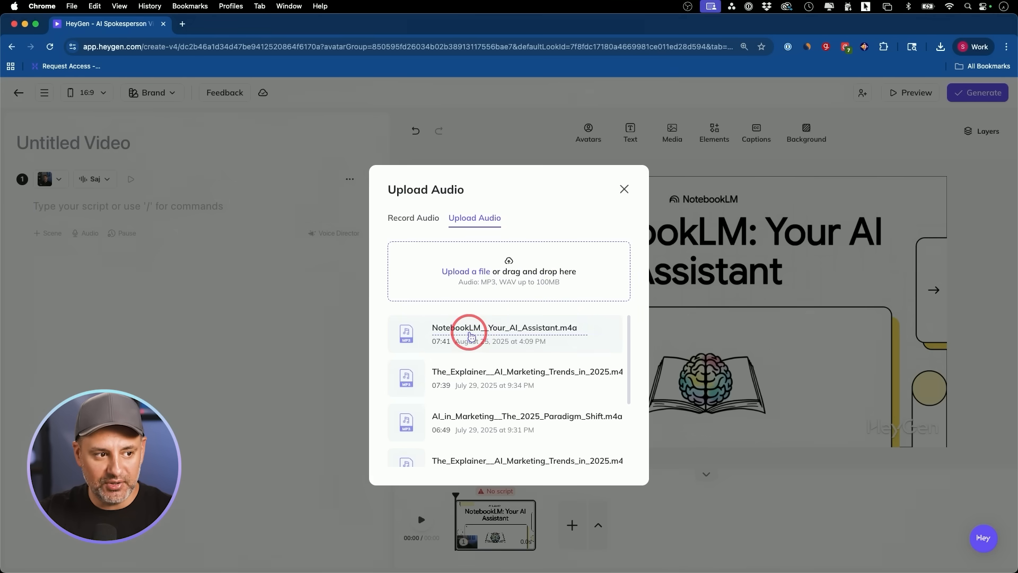
{"action": "left_click", "coordinate": [471, 333]}
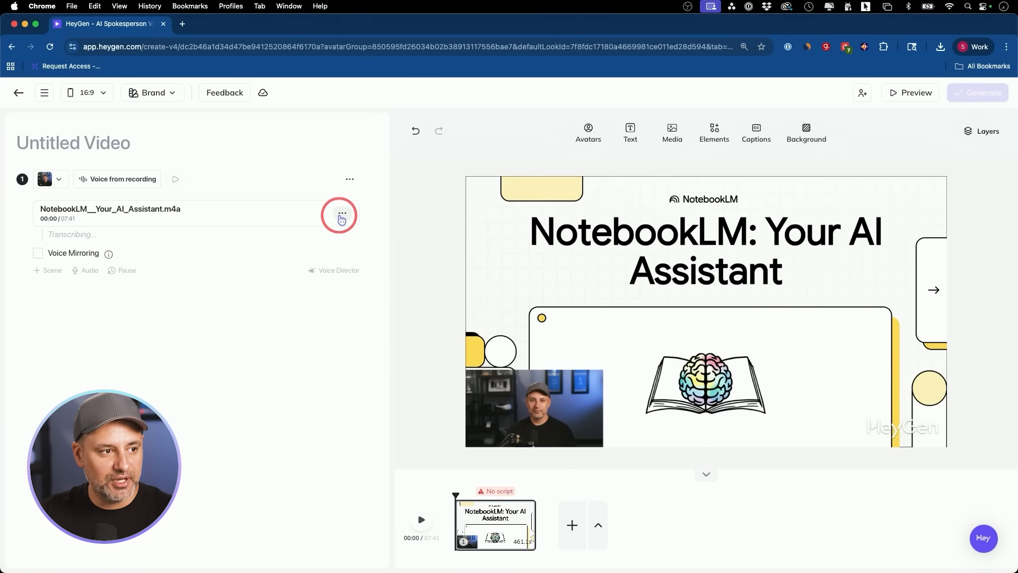
{"action": "left_click", "coordinate": [340, 214]}
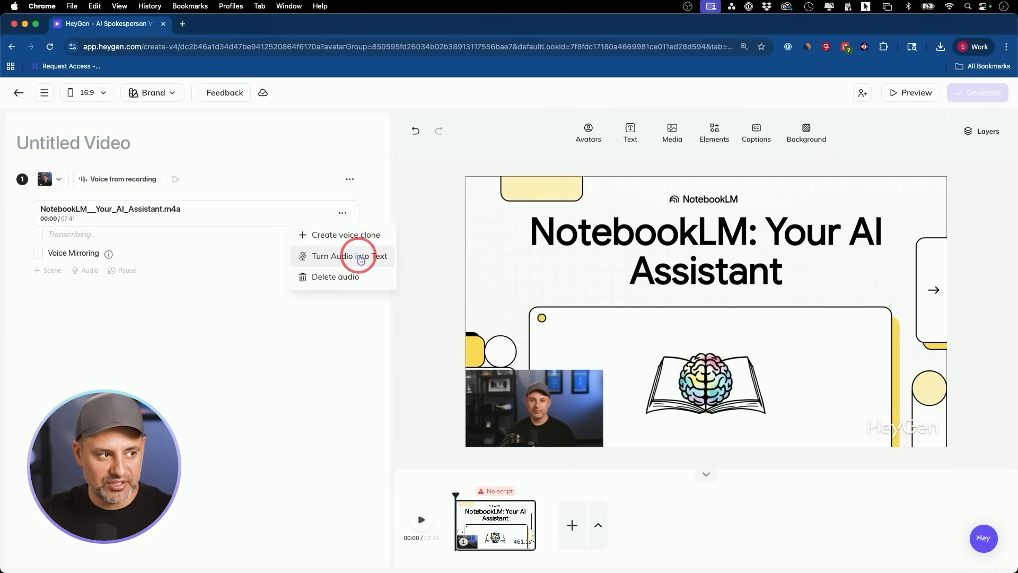
{"action": "left_click", "coordinate": [347, 256]}
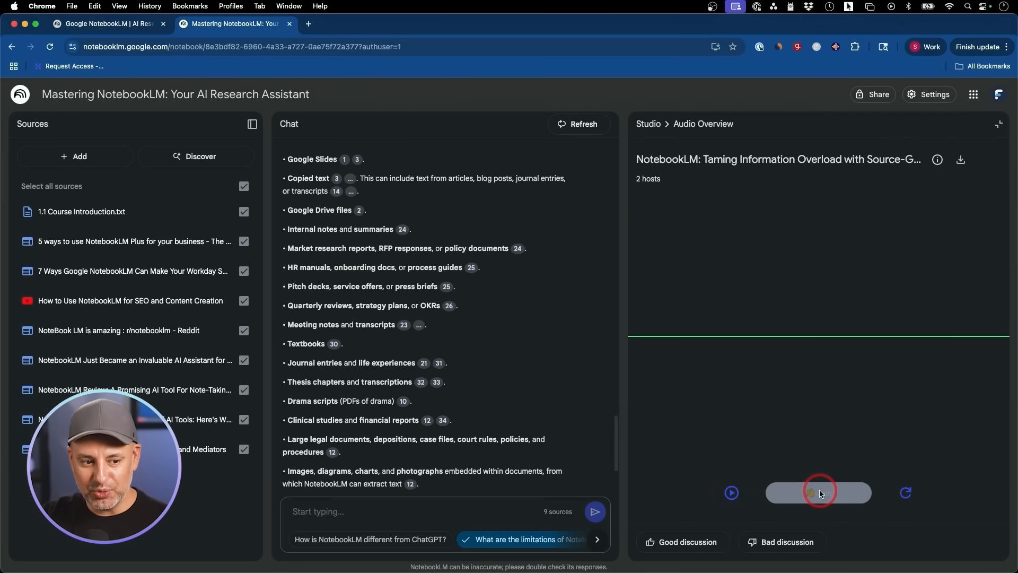
Play the NotebookLM audio overview, try its interactive Join mode, then stop playback.
{"action": "left_click", "coordinate": [731, 492]}
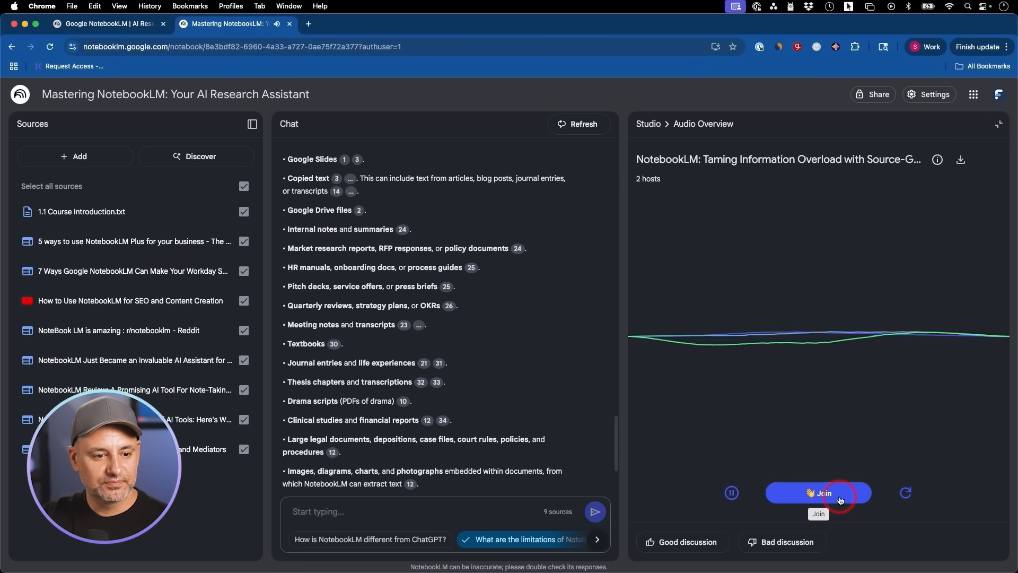
{"action": "left_click", "coordinate": [819, 493]}
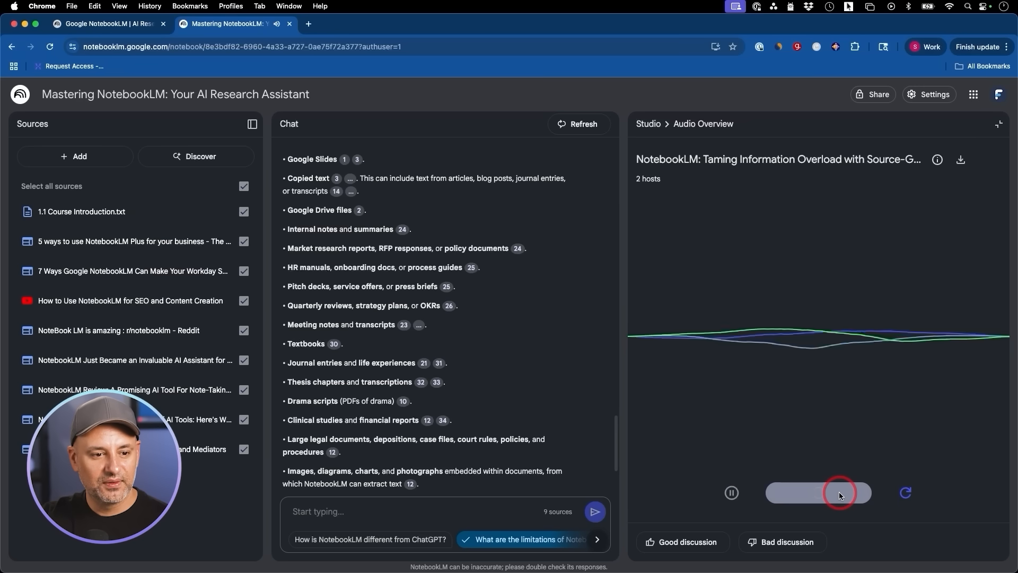
{"action": "left_click", "coordinate": [840, 493]}
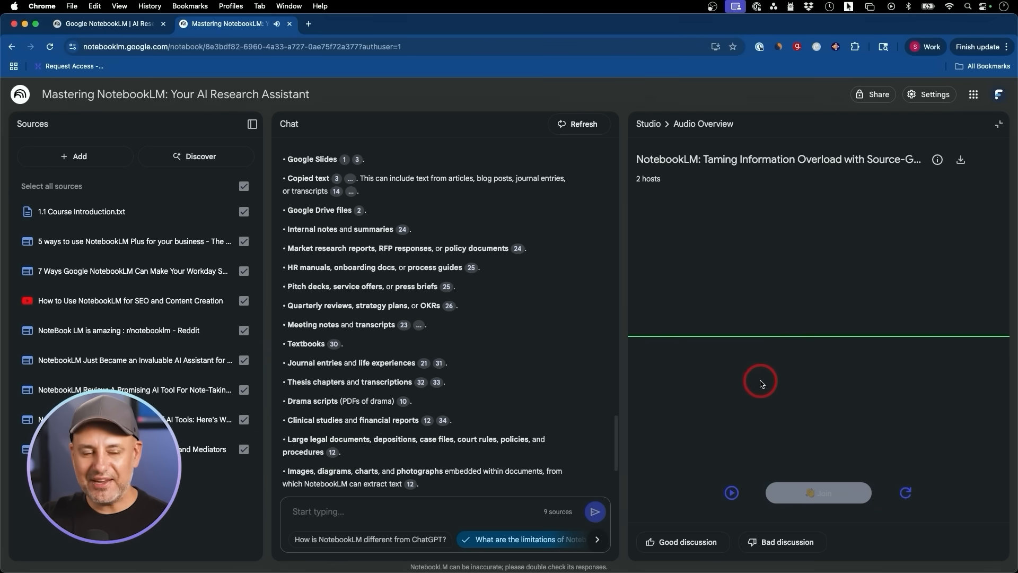
{"action": "mouse_move", "coordinate": [780, 366]}
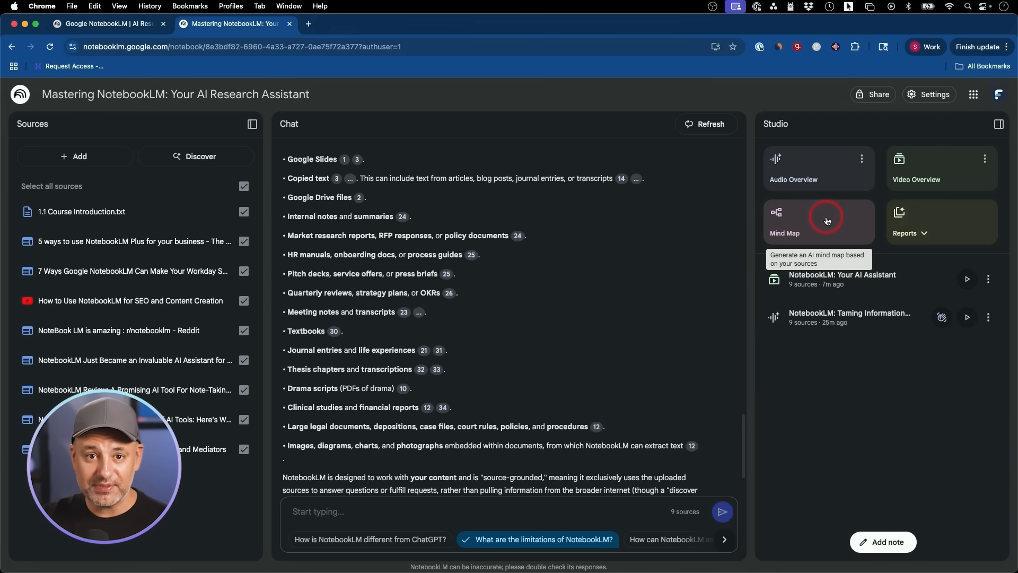
Generate a mind map of the sources, open it, and expand all its nodes.
{"action": "left_click", "coordinate": [825, 220]}
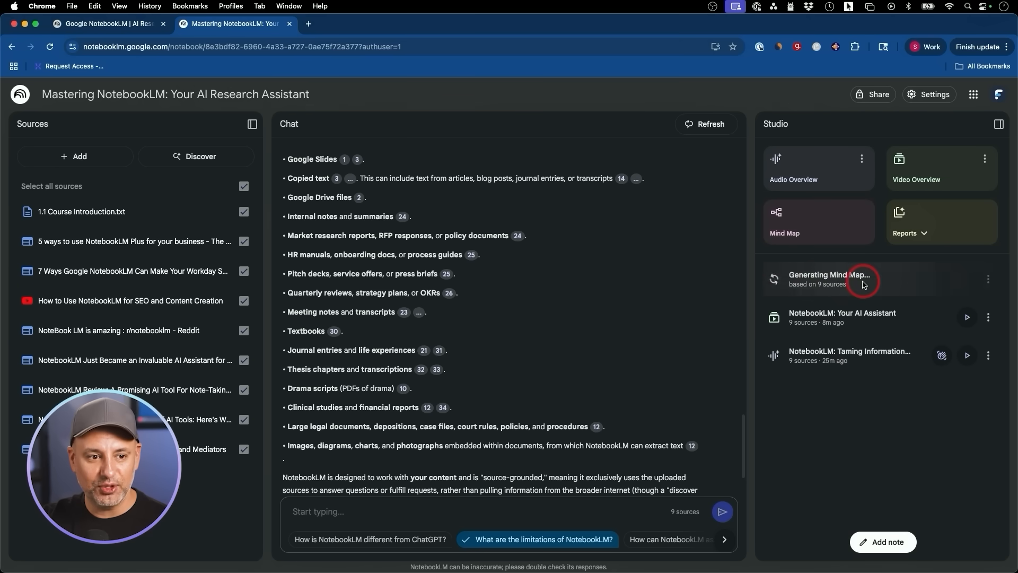
{"action": "left_click", "coordinate": [834, 281]}
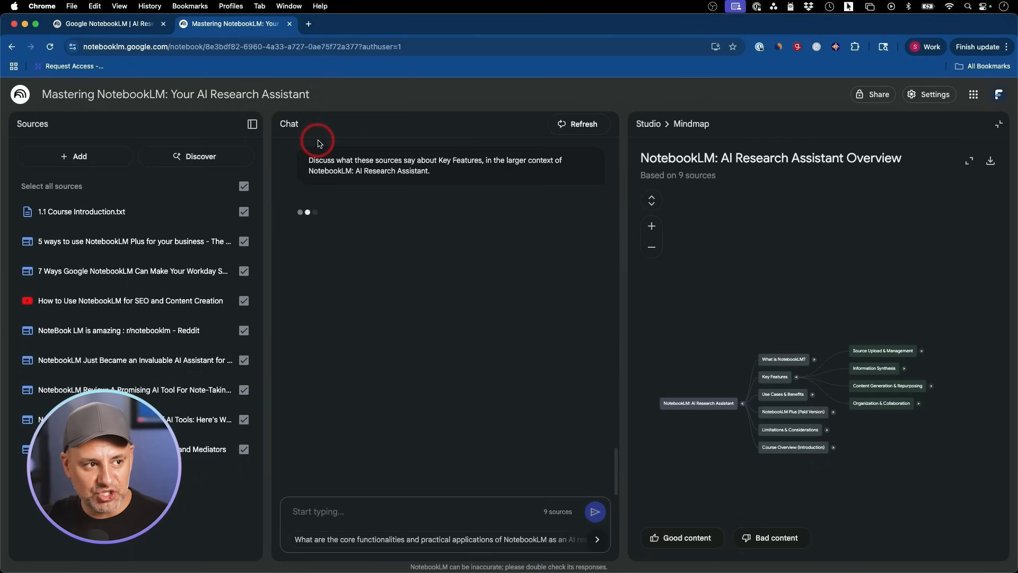
{"action": "mouse_move", "coordinate": [371, 175]}
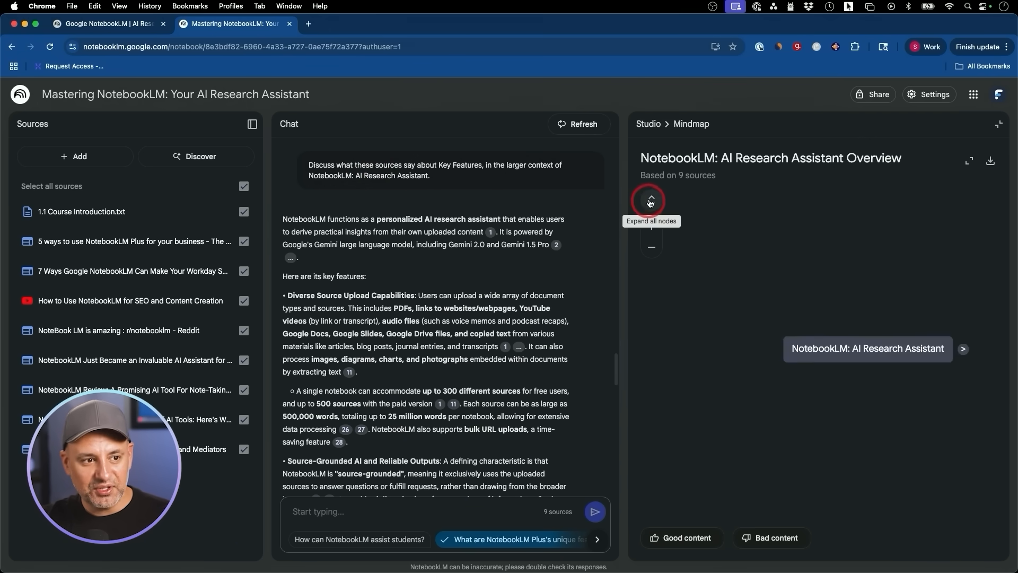
{"action": "left_click", "coordinate": [651, 200]}
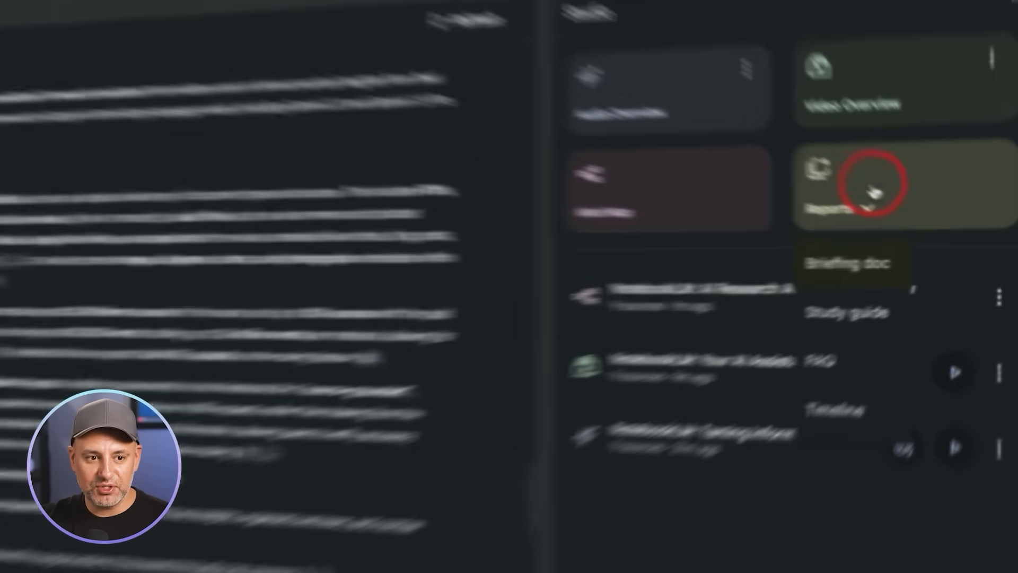
Generate the briefing doc 'NotebookLM: AI Research and Note-Taking Assistant', then open it and scroll through it.
{"action": "left_click", "coordinate": [871, 194]}
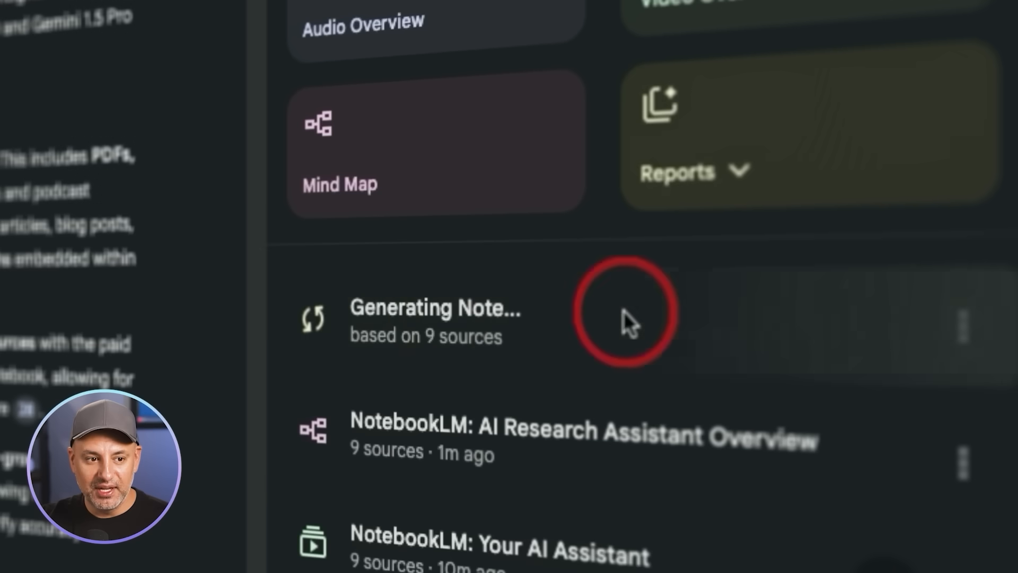
{"action": "mouse_move", "coordinate": [524, 336]}
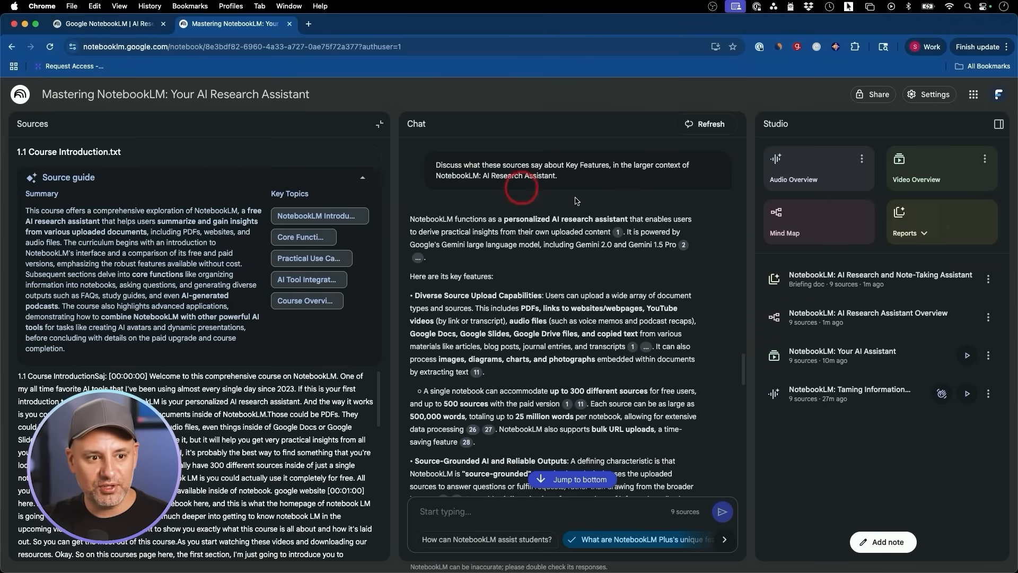
{"action": "left_click", "coordinate": [880, 279]}
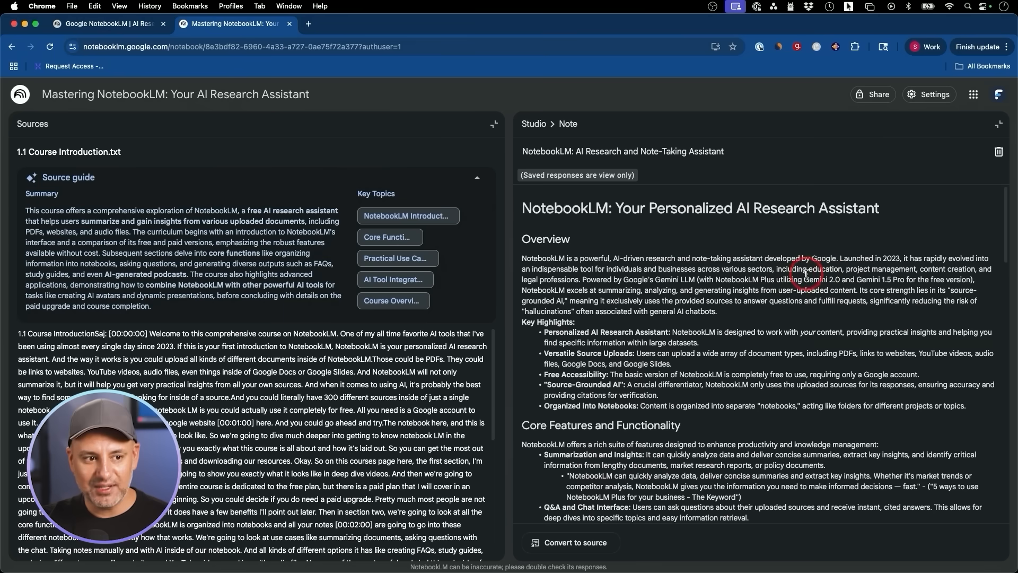
{"action": "scroll", "scroll_direction": "down", "scroll_amount": 3}
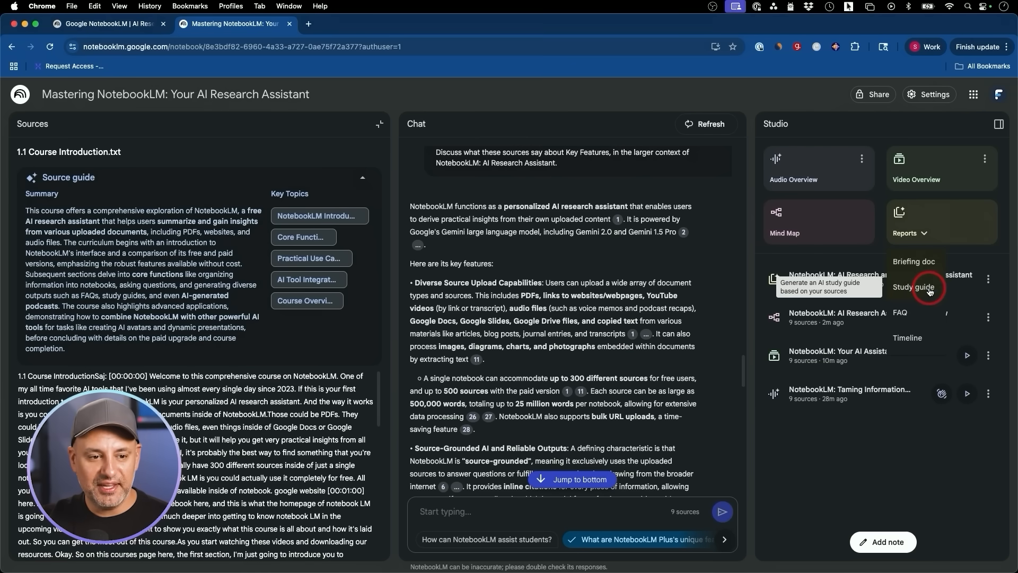
Generate 'Mastering NotebookLM: A Comprehensive Study Guide' and scroll to its essay questions and glossary.
{"action": "left_click", "coordinate": [913, 287]}
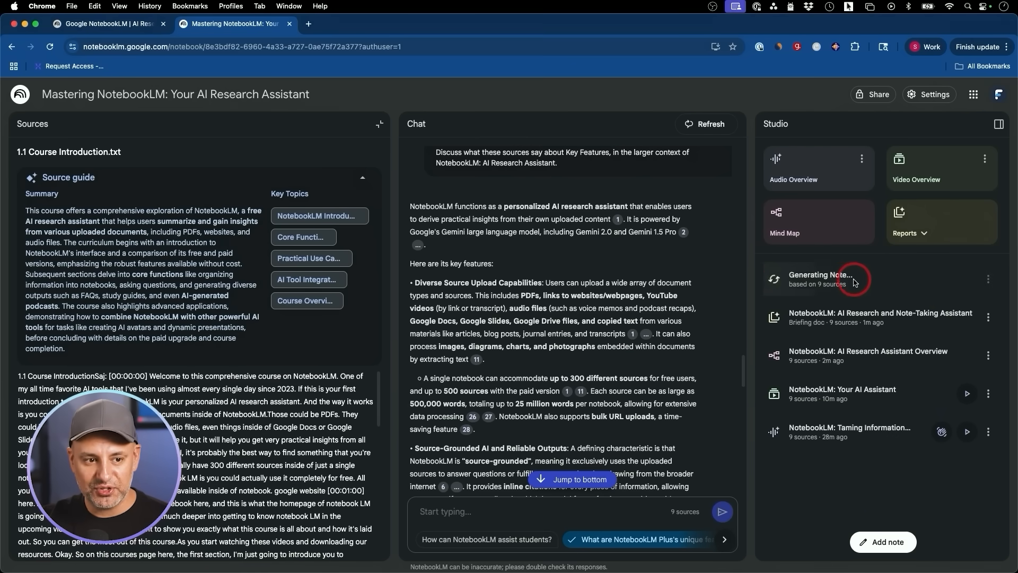
{"action": "left_click", "coordinate": [819, 280]}
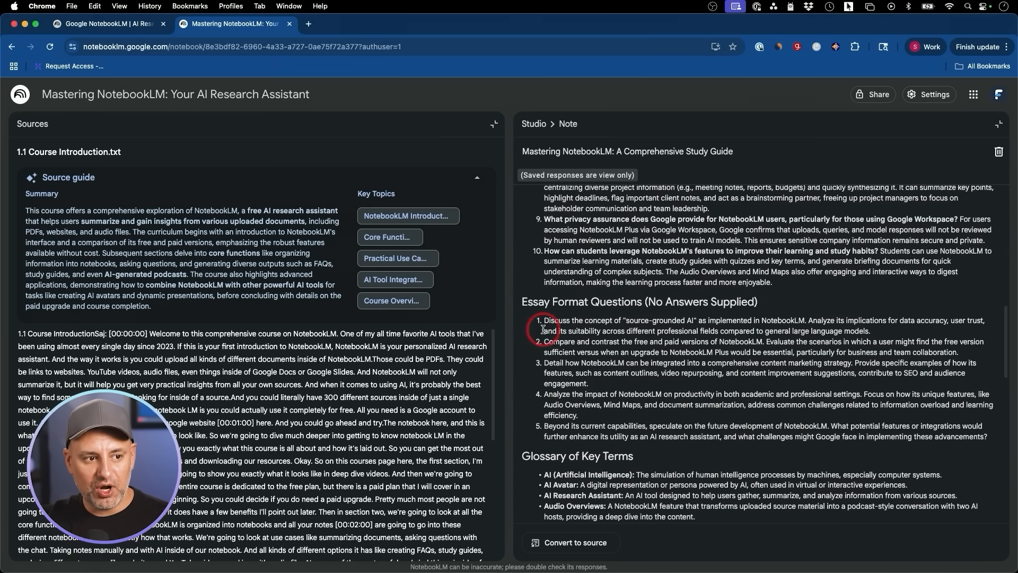
{"action": "scroll", "scroll_direction": "down", "scroll_amount": 3}
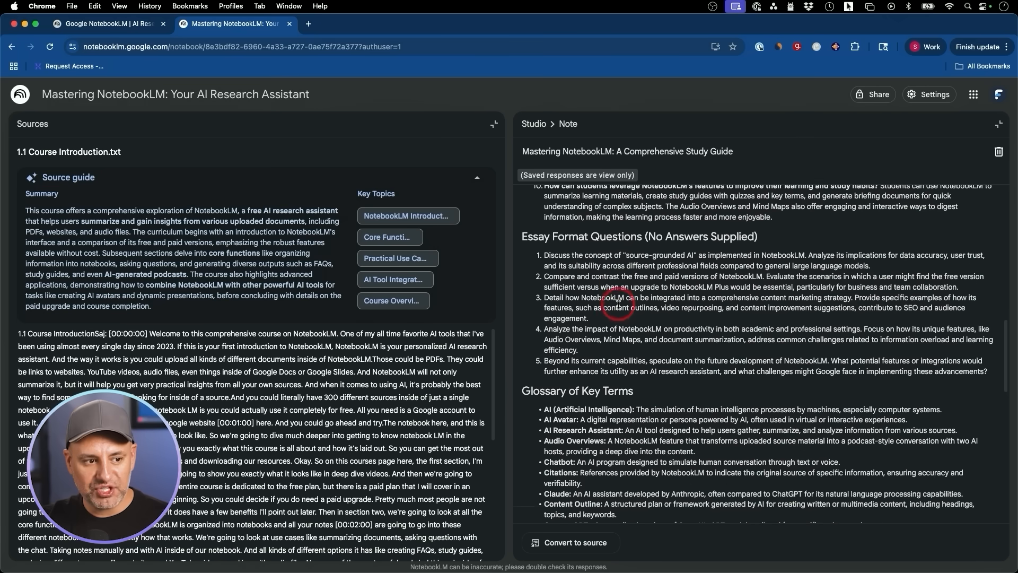
{"action": "scroll", "scroll_direction": "down", "scroll_amount": 3}
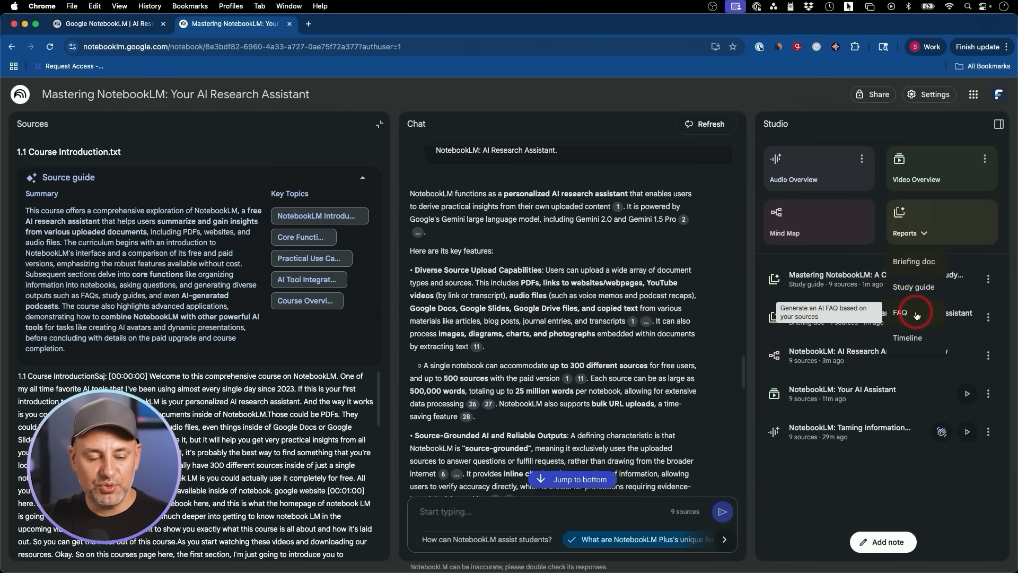
Start an FAQ report, then switch to The Genesis and Evolution of Google Gemini notebook.
{"action": "left_click", "coordinate": [900, 312]}
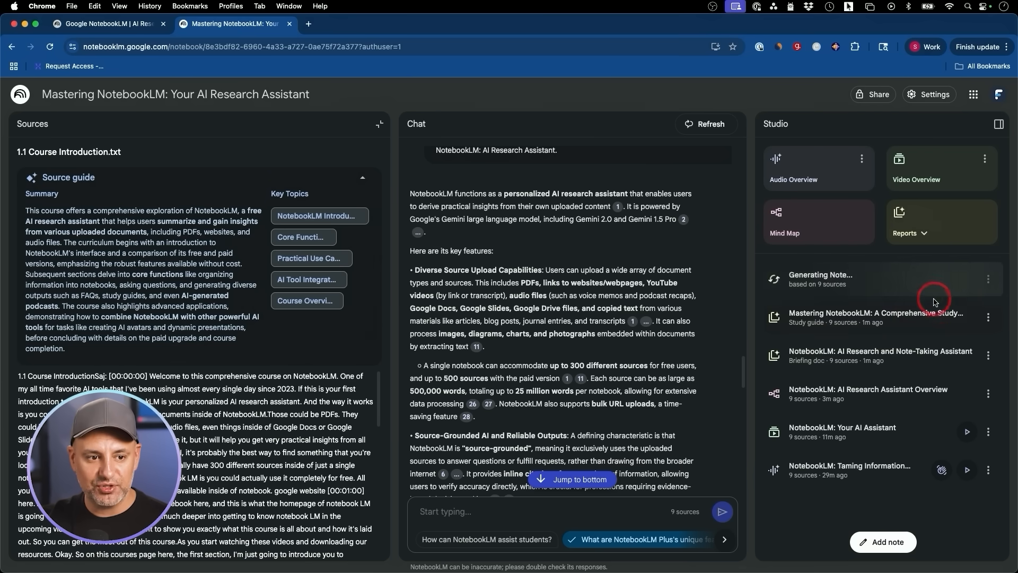
{"action": "left_click", "coordinate": [864, 317]}
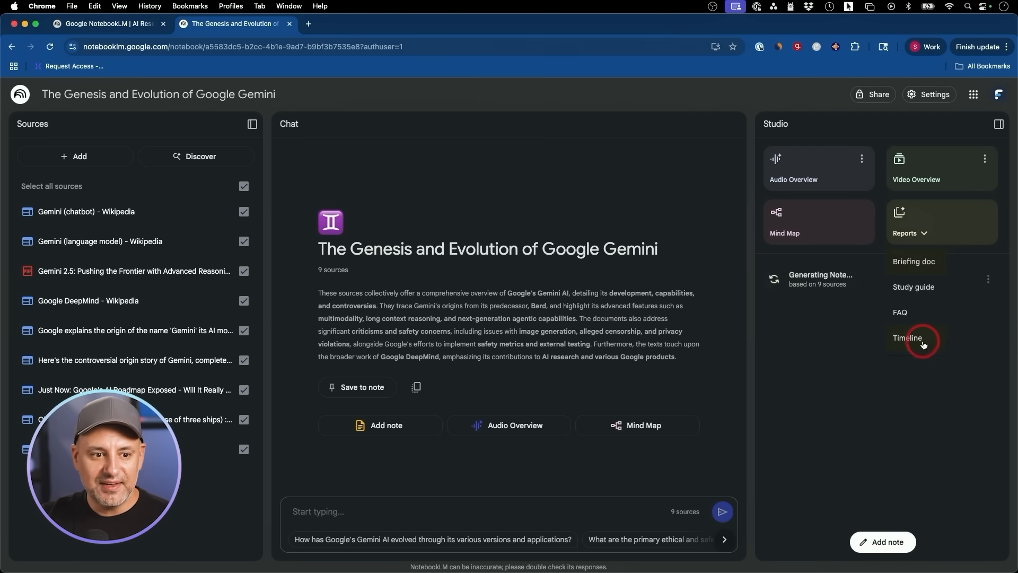
{"action": "mouse_move", "coordinate": [932, 343]}
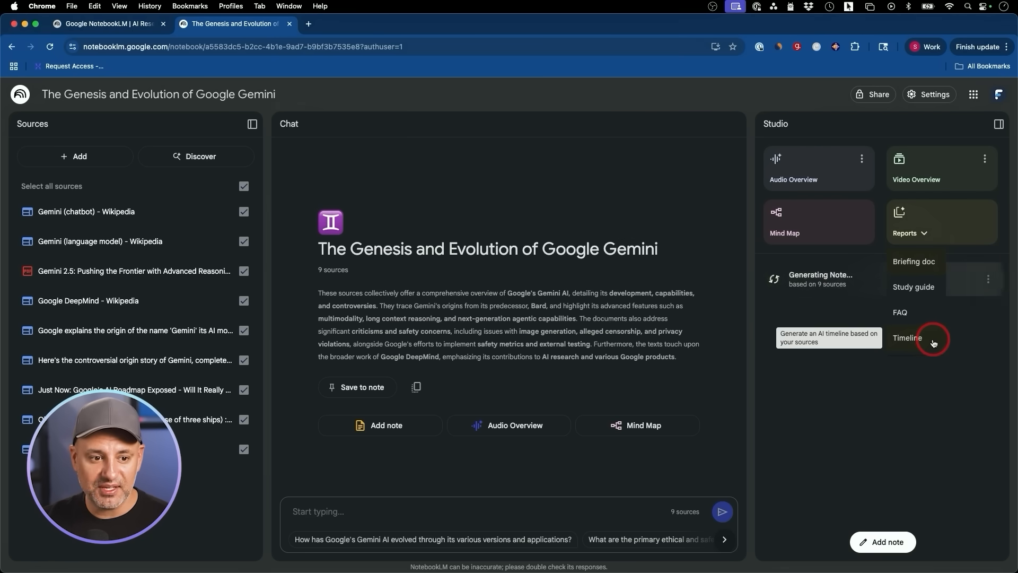
Open the 'Google's AI Journey: Bard to Gemini Timeline' report and scroll through it.
{"action": "left_click", "coordinate": [908, 338]}
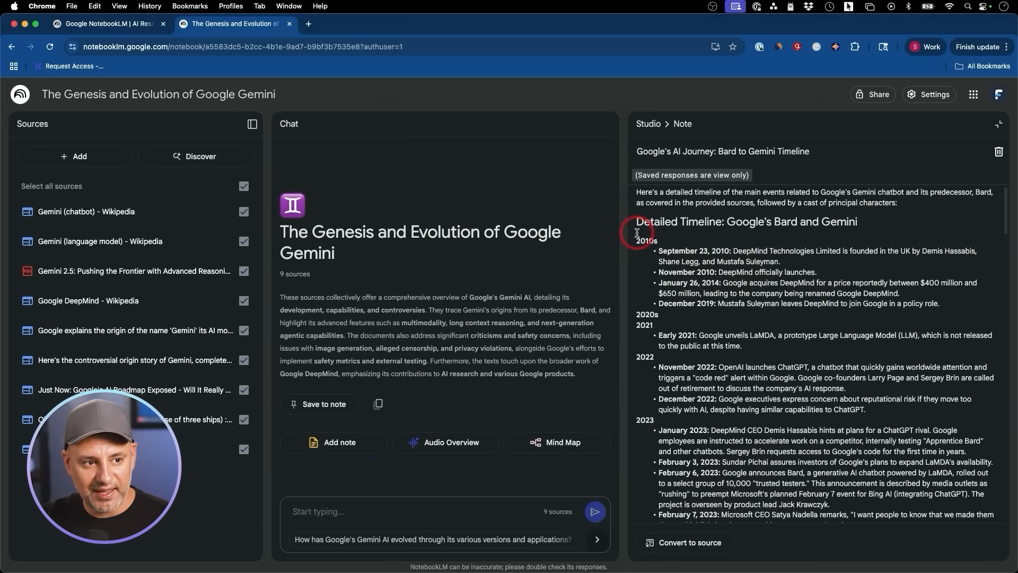
{"action": "scroll", "scroll_direction": "down", "scroll_amount": 3}
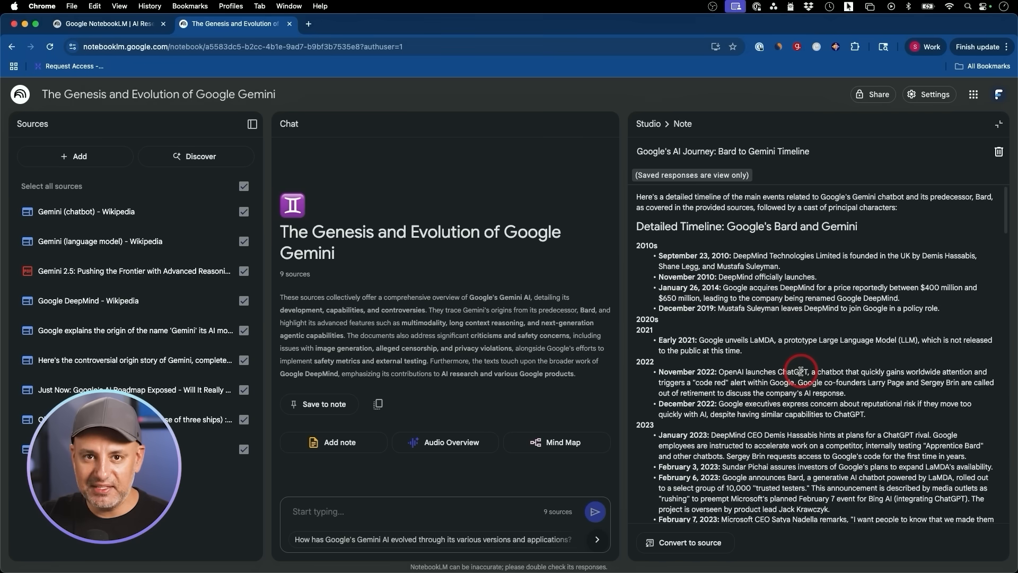
{"action": "mouse_move", "coordinate": [807, 276]}
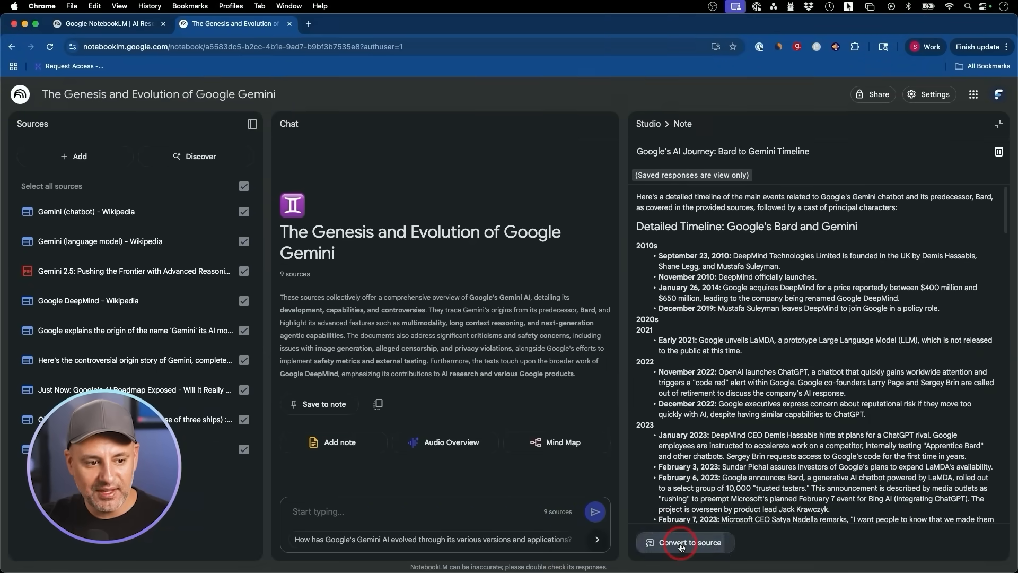
Convert the Bard to Gemini timeline note into a tenth source and deselect all sources.
{"action": "left_click", "coordinate": [684, 542]}
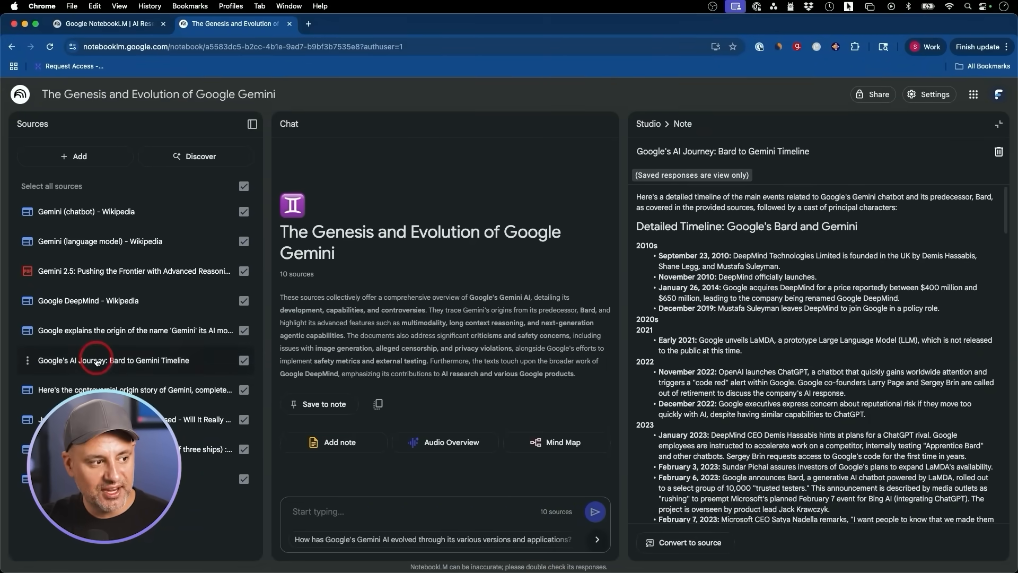
{"action": "mouse_move", "coordinate": [111, 361]}
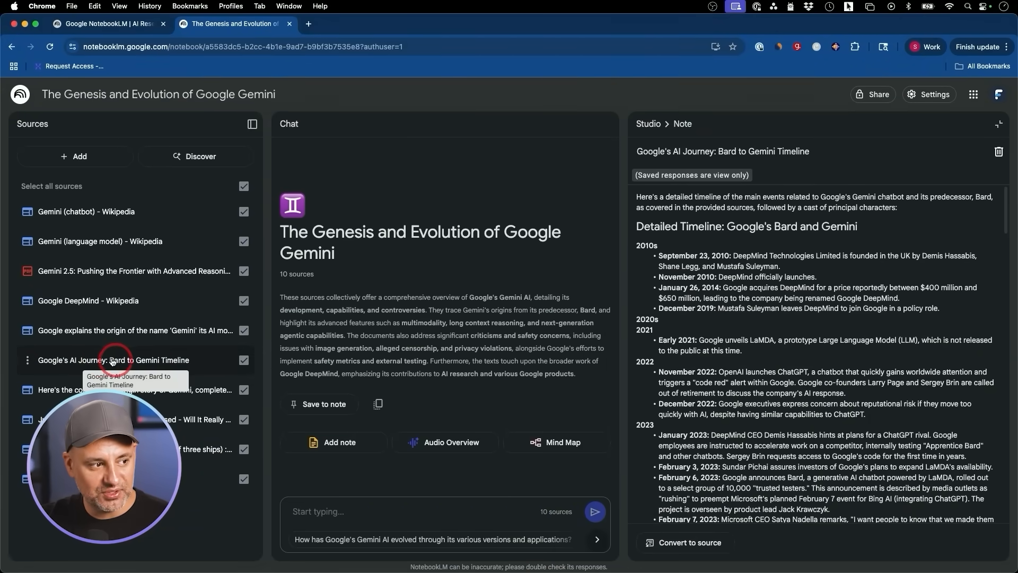
{"action": "mouse_move", "coordinate": [169, 363]}
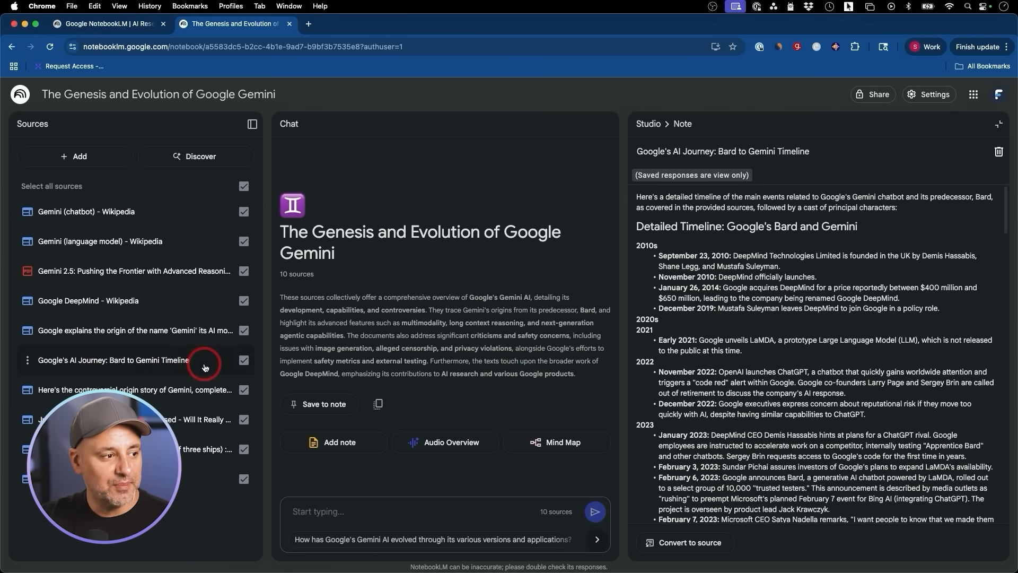
{"action": "left_click", "coordinate": [244, 330]}
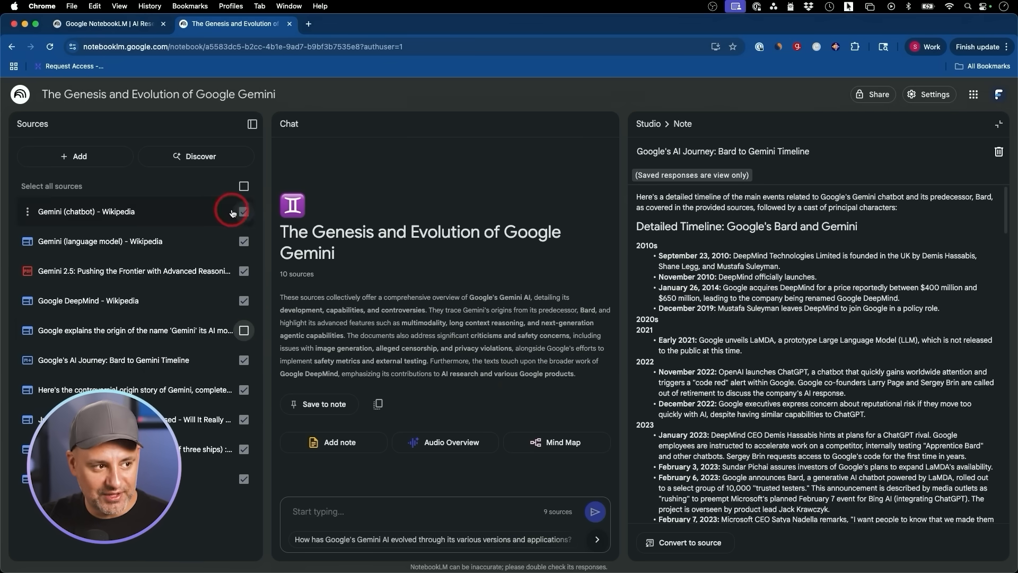
{"action": "left_click", "coordinate": [244, 330]}
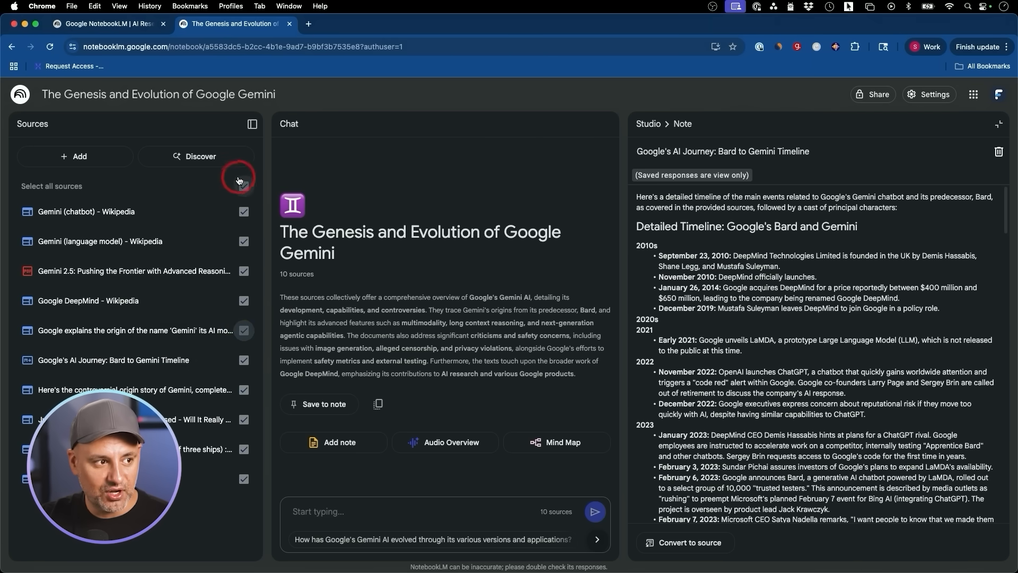
{"action": "left_click", "coordinate": [243, 185]}
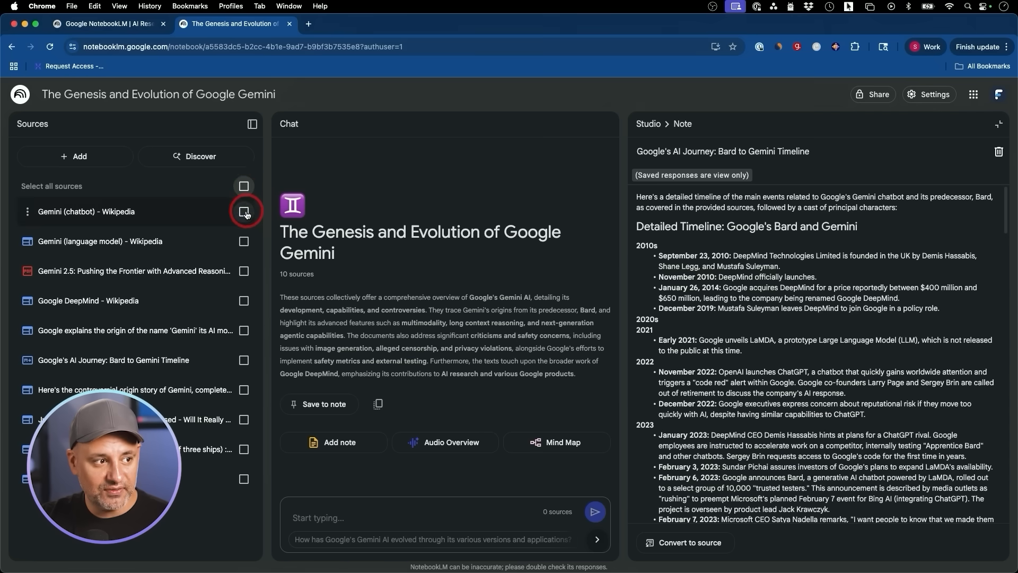
{"action": "left_click", "coordinate": [244, 212]}
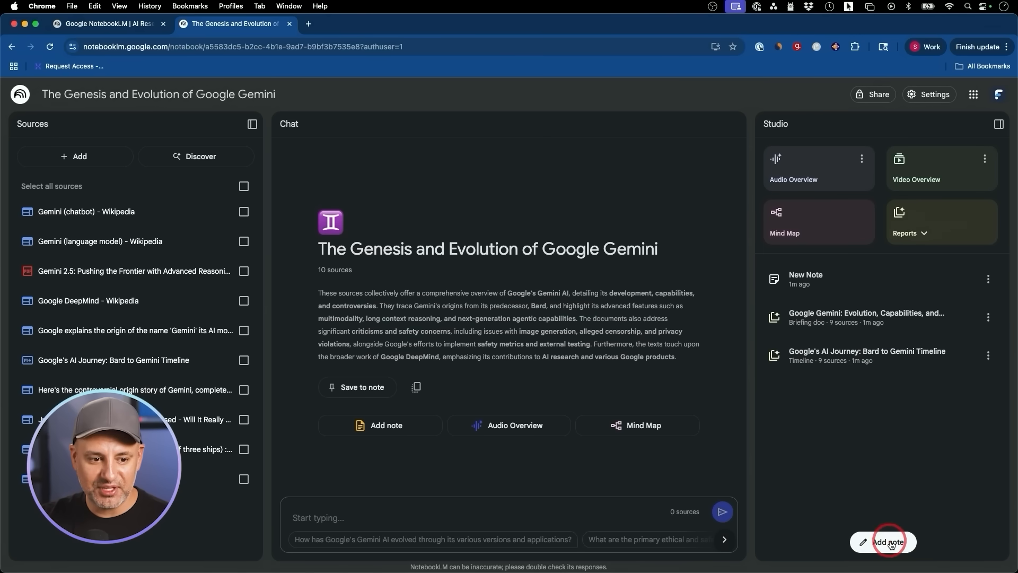
Open a blank New Note editor in the Studio panel.
{"action": "left_click", "coordinate": [890, 542]}
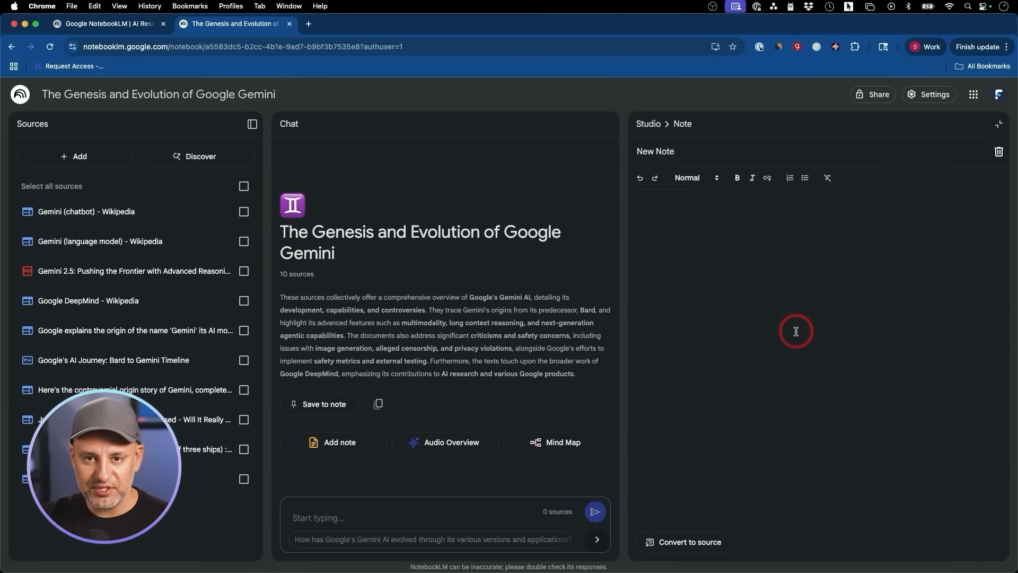
{"action": "mouse_move", "coordinate": [741, 210]}
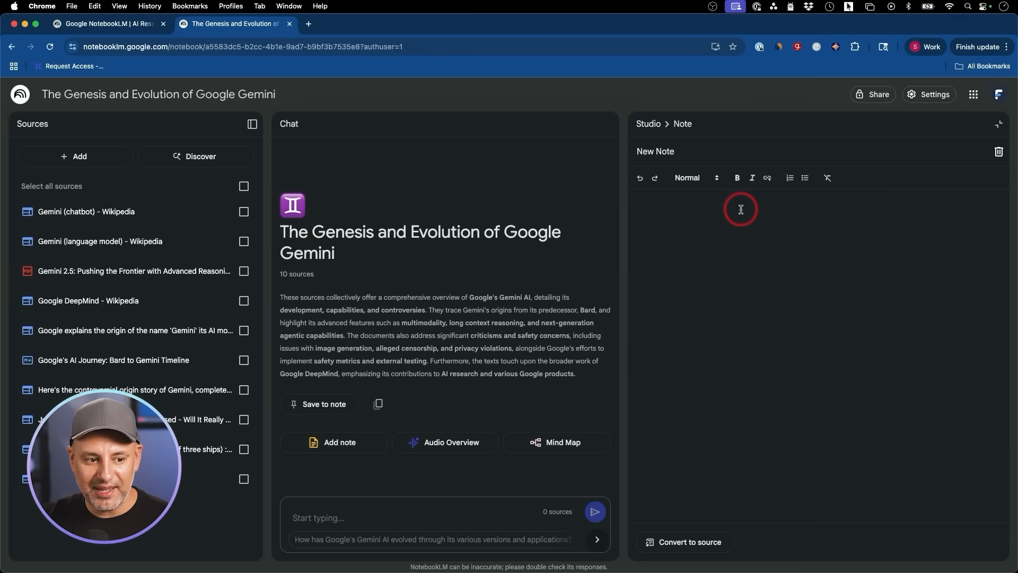
{"action": "mouse_move", "coordinate": [749, 327]}
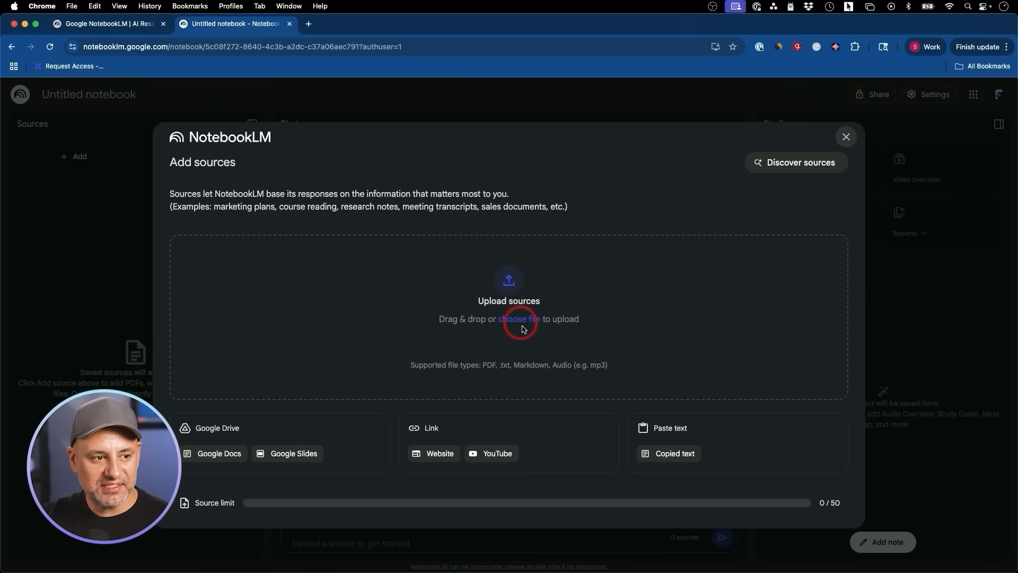
{"action": "mouse_move", "coordinate": [538, 281]}
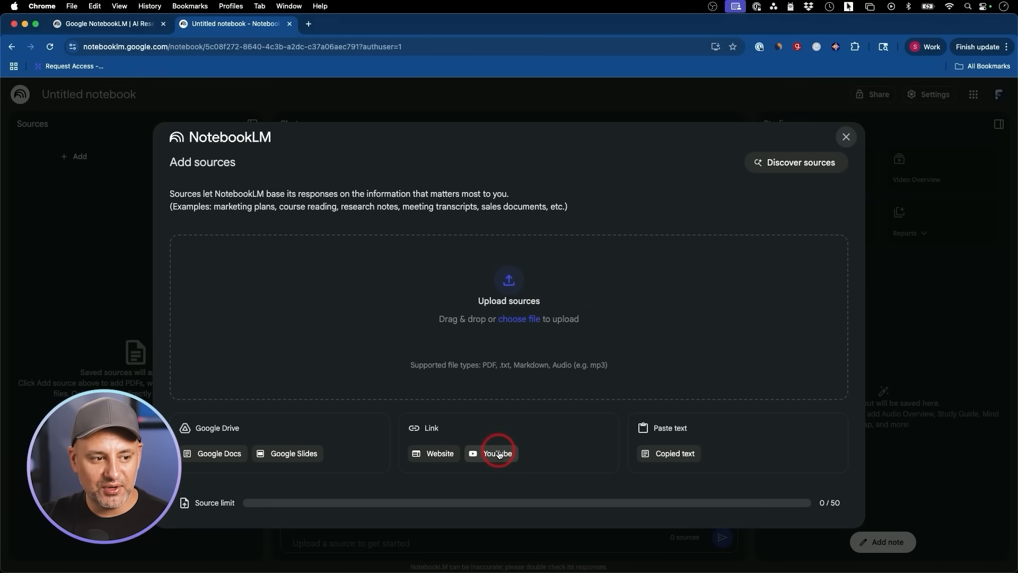
Add the YouTube video 'Every Google Gemini Feature Explained in One Video' and view its source guide.
{"action": "left_click", "coordinate": [497, 453]}
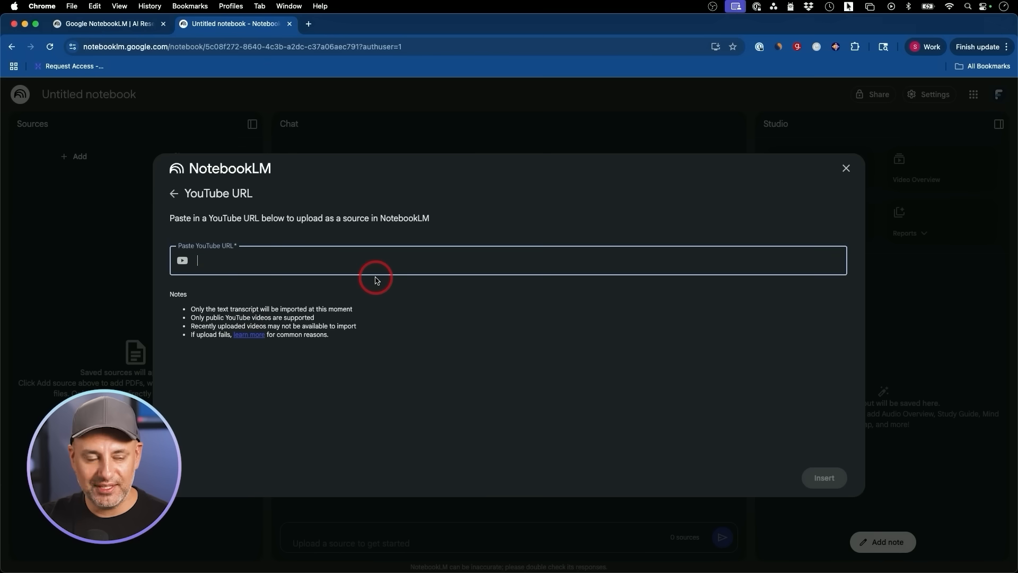
{"action": "left_click", "coordinate": [824, 477]}
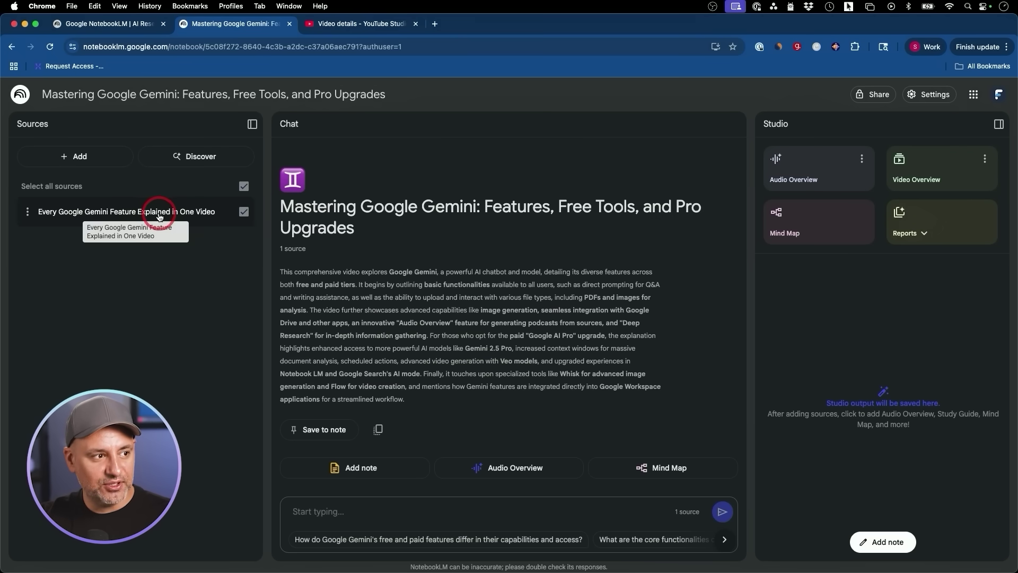
{"action": "left_click", "coordinate": [446, 521]}
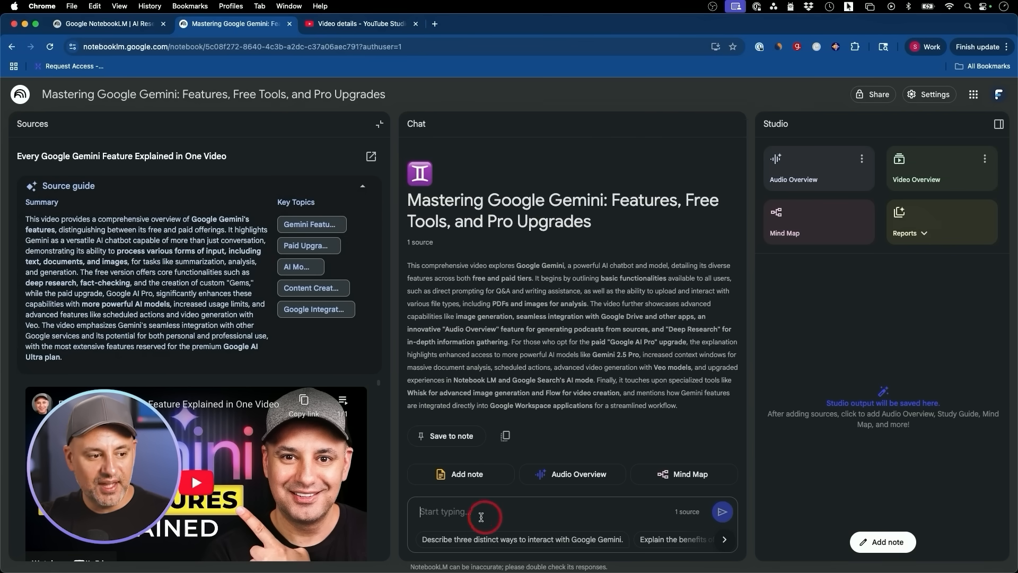
{"action": "left_click", "coordinate": [672, 539]}
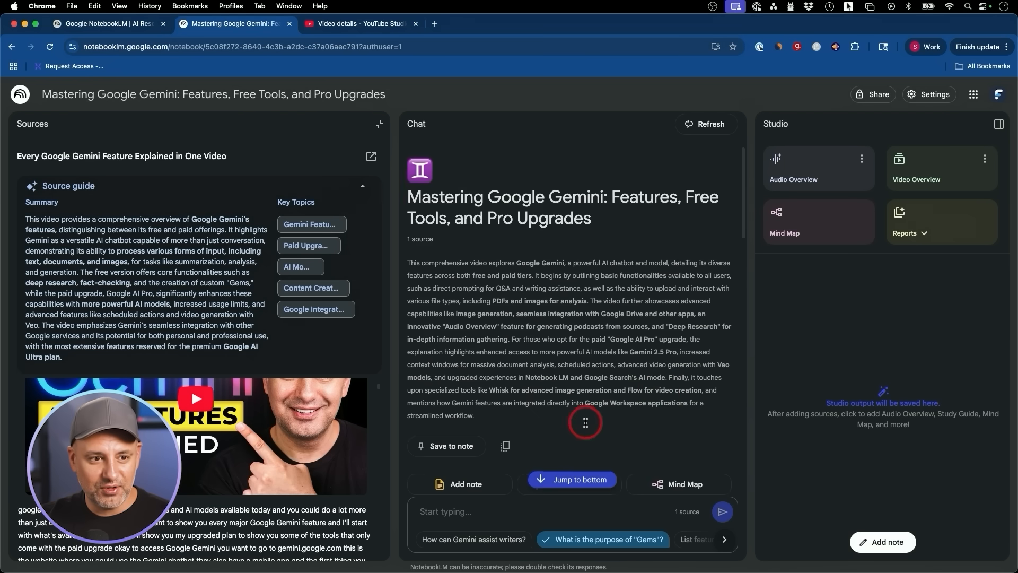
{"action": "mouse_move", "coordinate": [659, 392]}
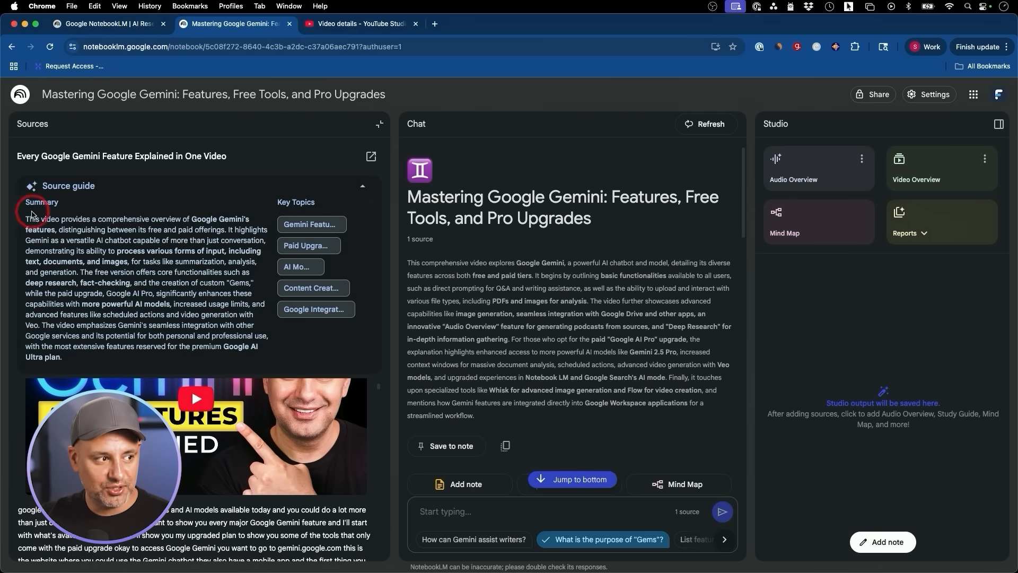
{"action": "left_click", "coordinate": [904, 233]}
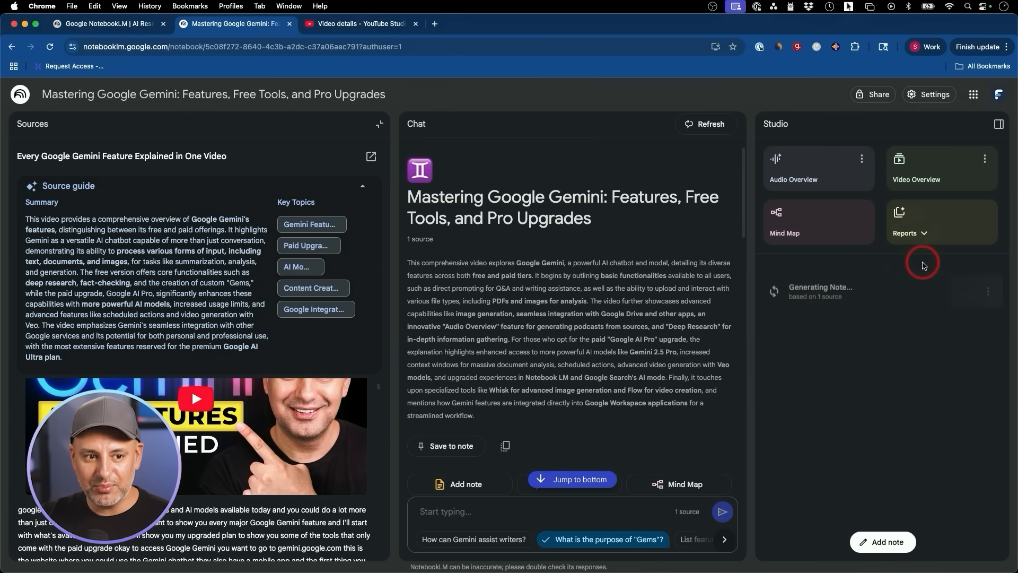
{"action": "left_click", "coordinate": [905, 233]}
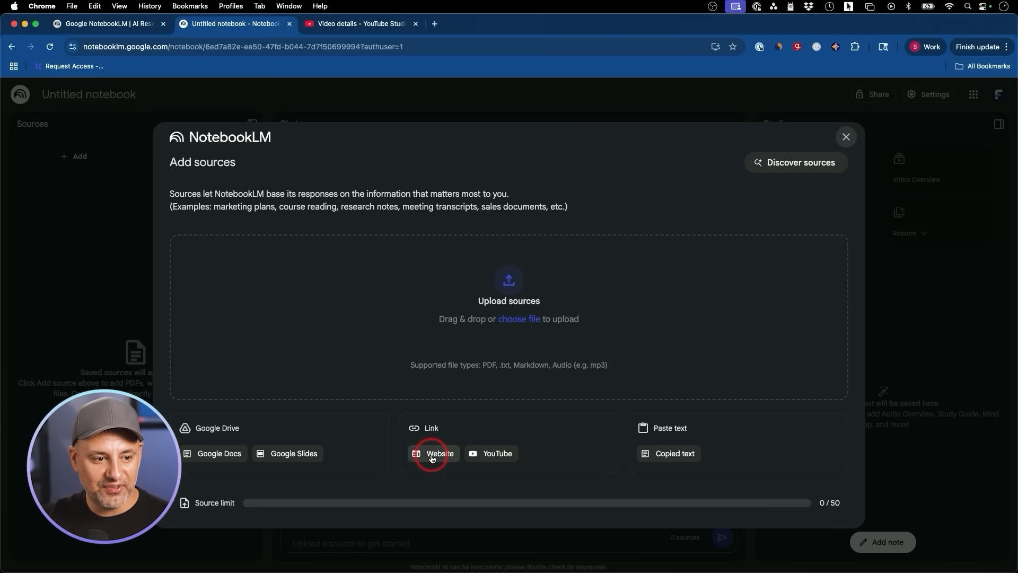
{"action": "left_click", "coordinate": [439, 454]}
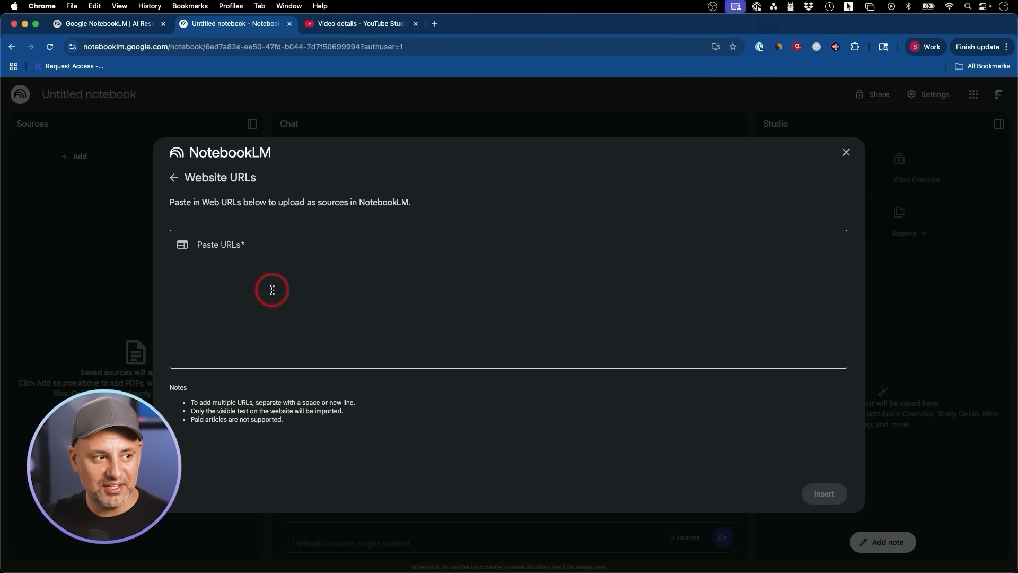
{"action": "left_click", "coordinate": [257, 299]}
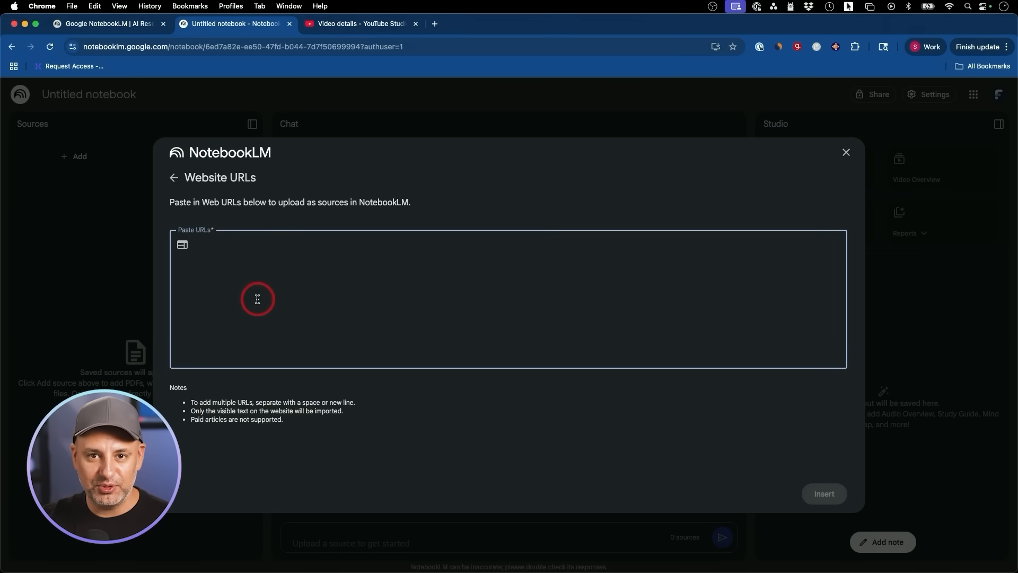
{"action": "mouse_move", "coordinate": [208, 232]}
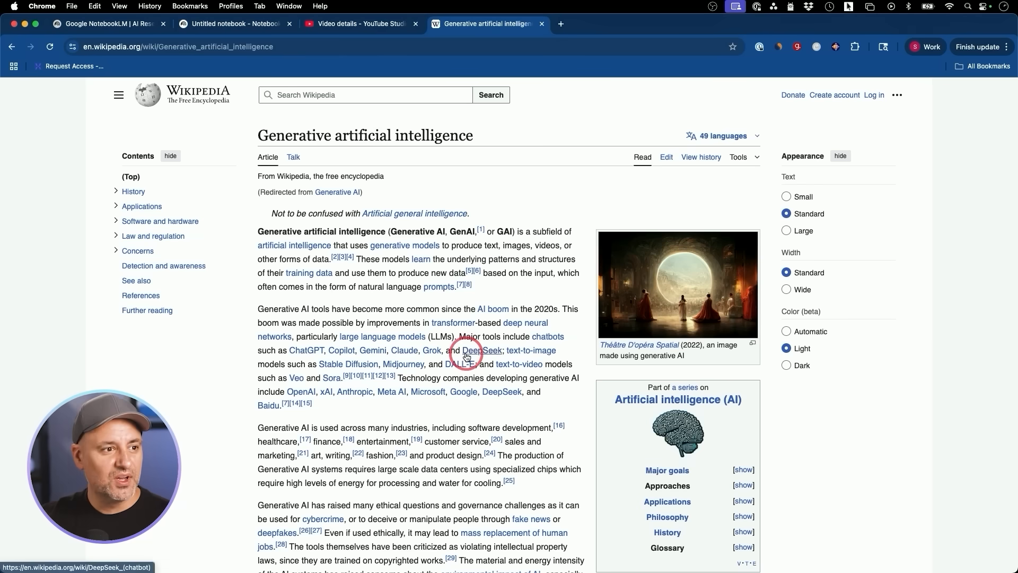
{"action": "left_click", "coordinate": [270, 46]}
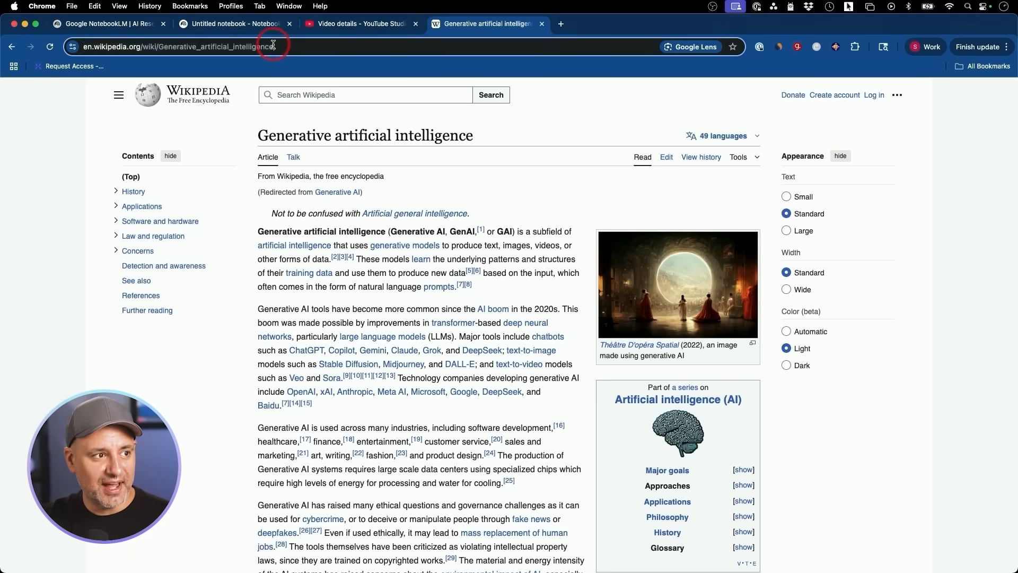
{"action": "left_click", "coordinate": [228, 23]}
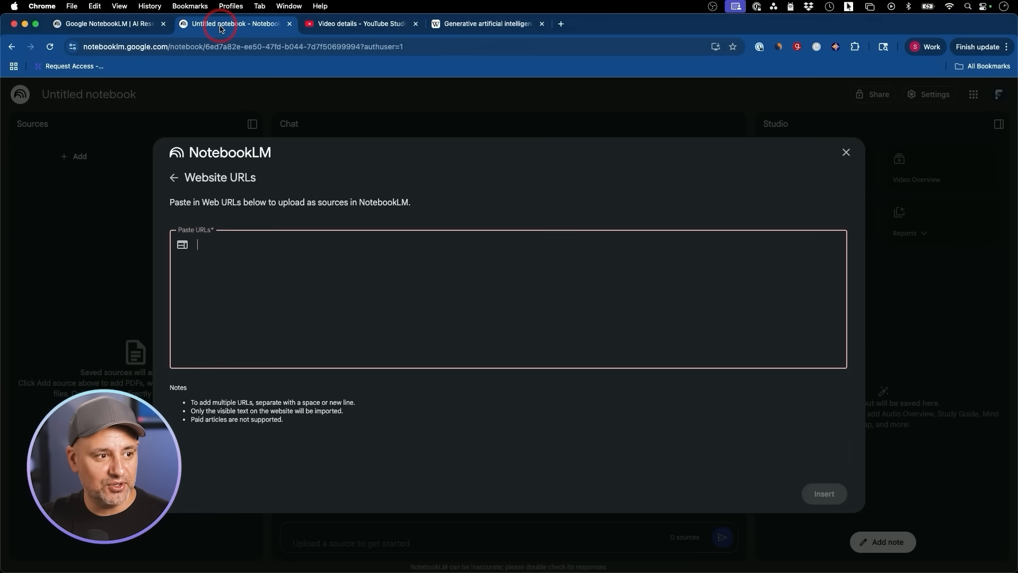
{"action": "type", "text": "https://en.wikipedia.org/wiki/Generative_artificial_intelligence"}
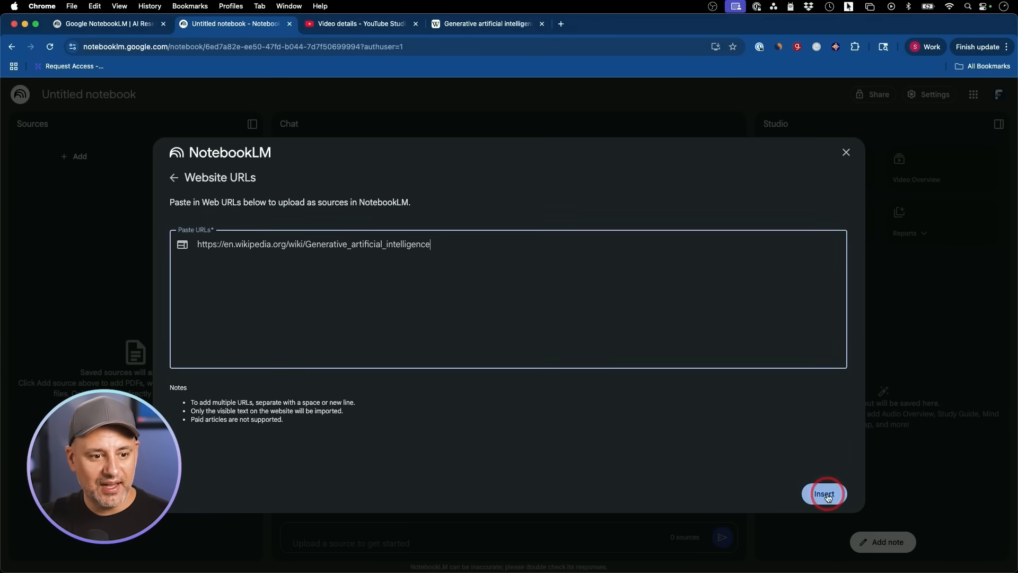
{"action": "left_click", "coordinate": [824, 493]}
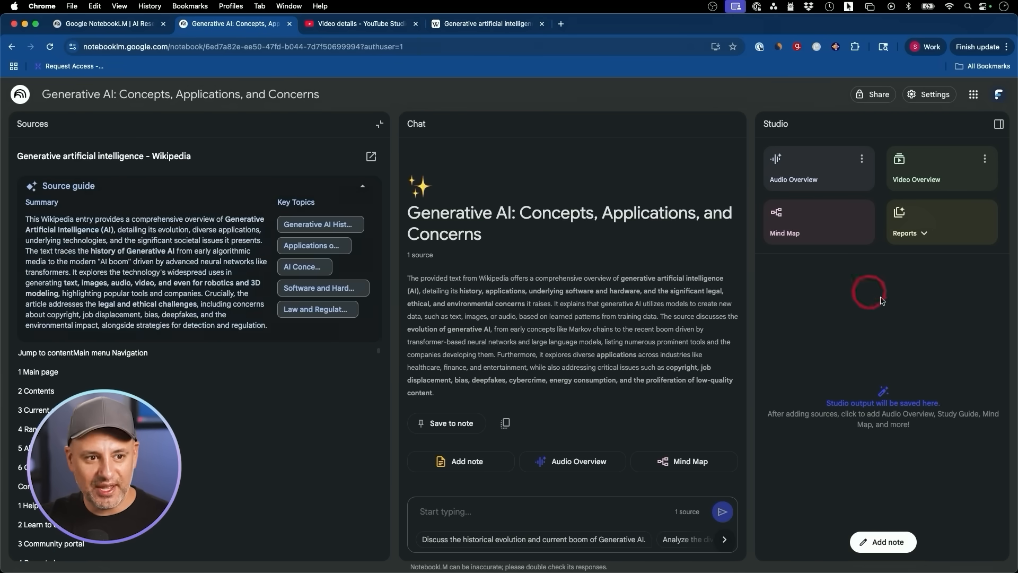
Bring up the Generative AI notebook's Share settings.
{"action": "left_click", "coordinate": [817, 224]}
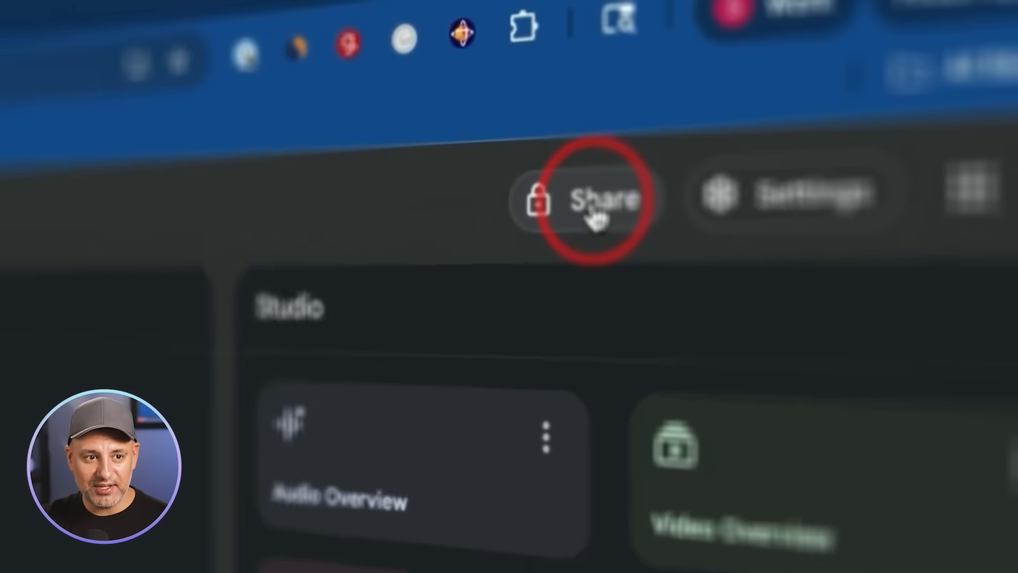
{"action": "left_click", "coordinate": [597, 204]}
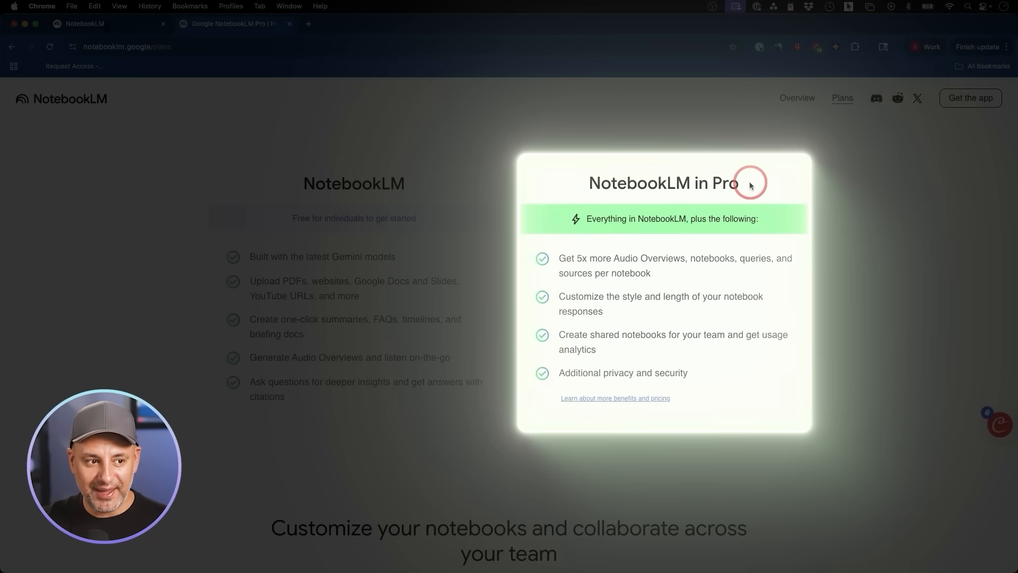
{"action": "mouse_move", "coordinate": [582, 262]}
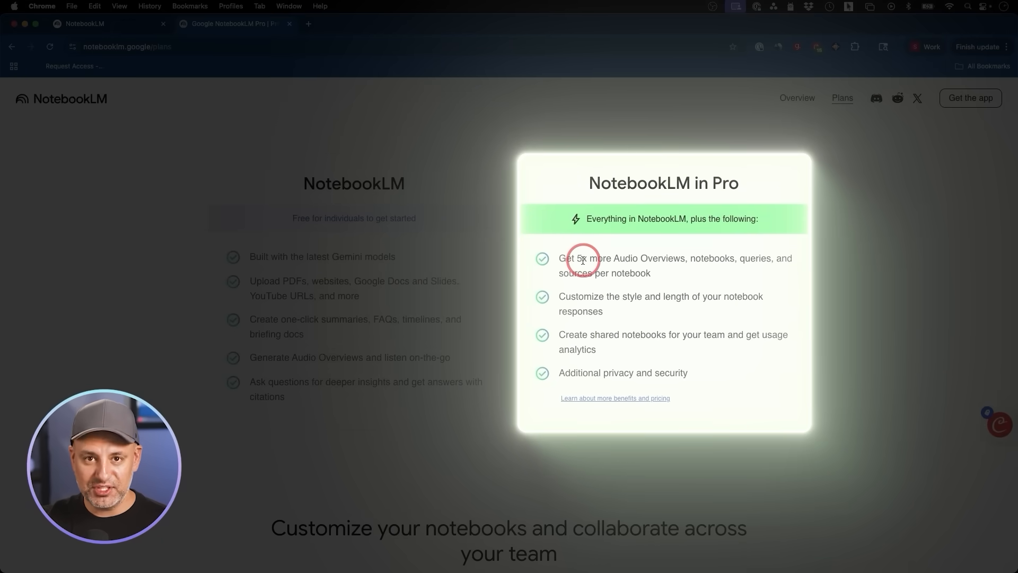
{"action": "mouse_move", "coordinate": [653, 272]}
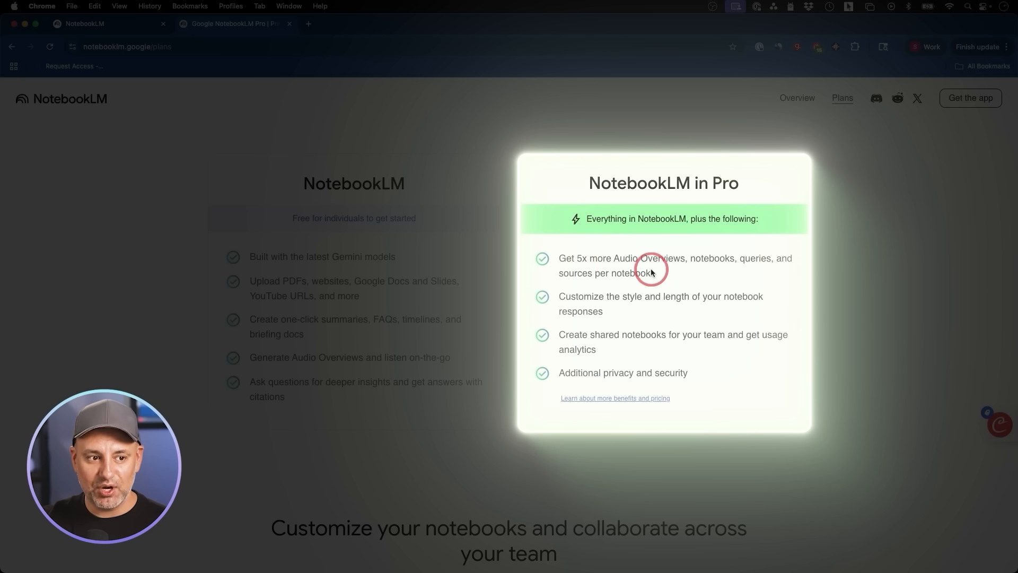
{"action": "mouse_move", "coordinate": [706, 273]}
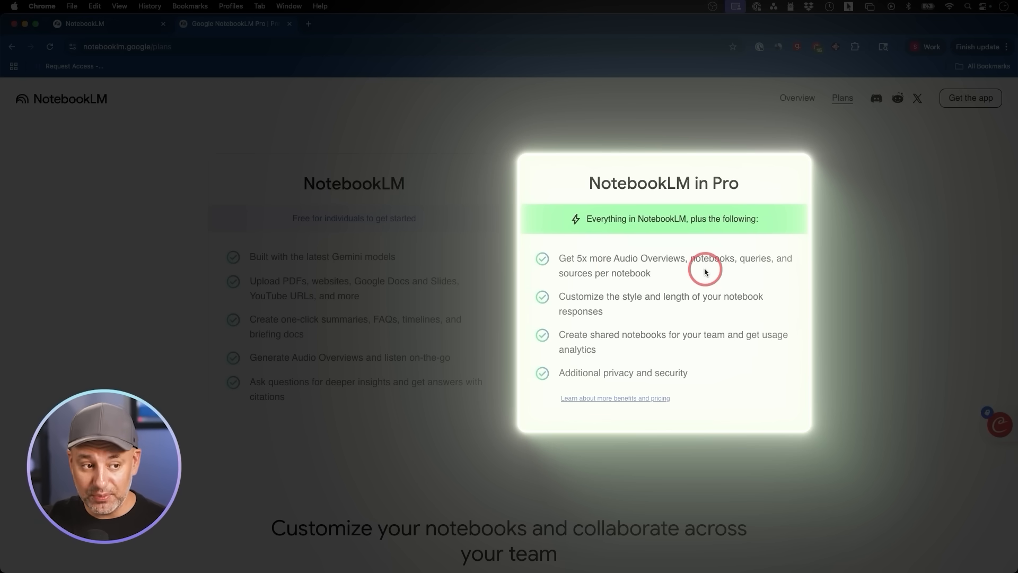
{"action": "mouse_move", "coordinate": [565, 276]}
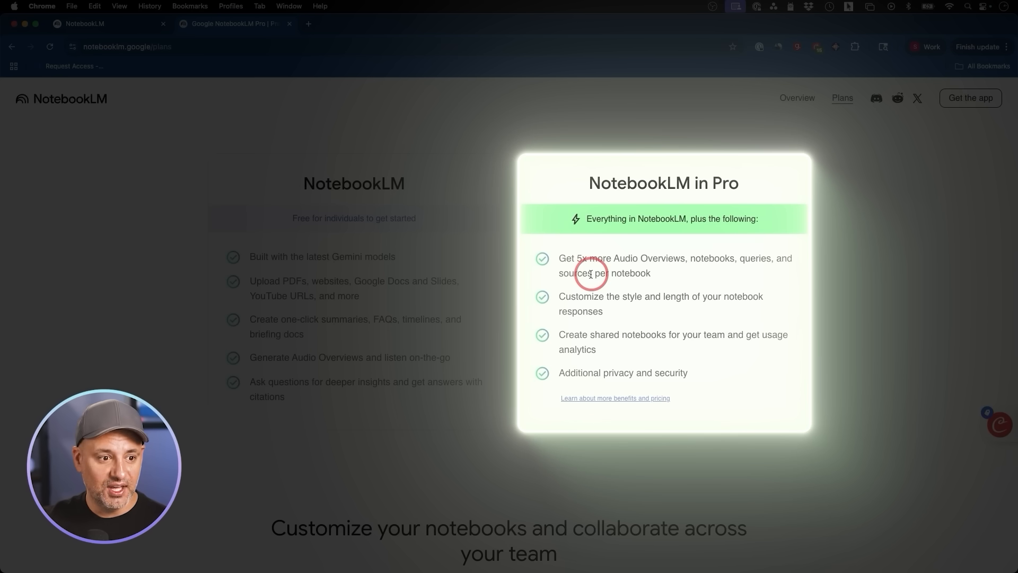
{"action": "mouse_move", "coordinate": [625, 270]}
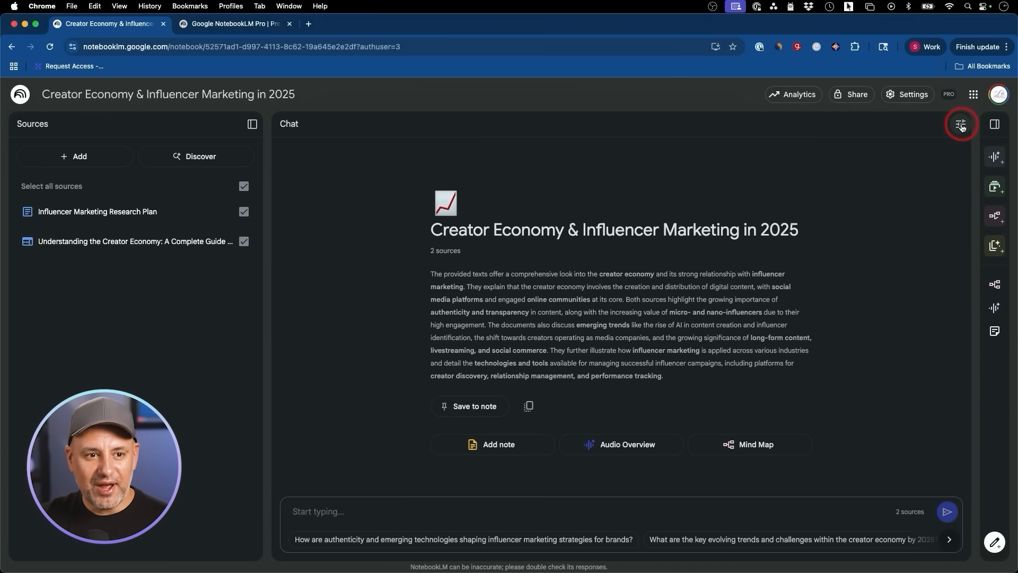
Preview the Analyst style, return to Default, choose Shorter responses, and close Configure Chat.
{"action": "left_click", "coordinate": [961, 124]}
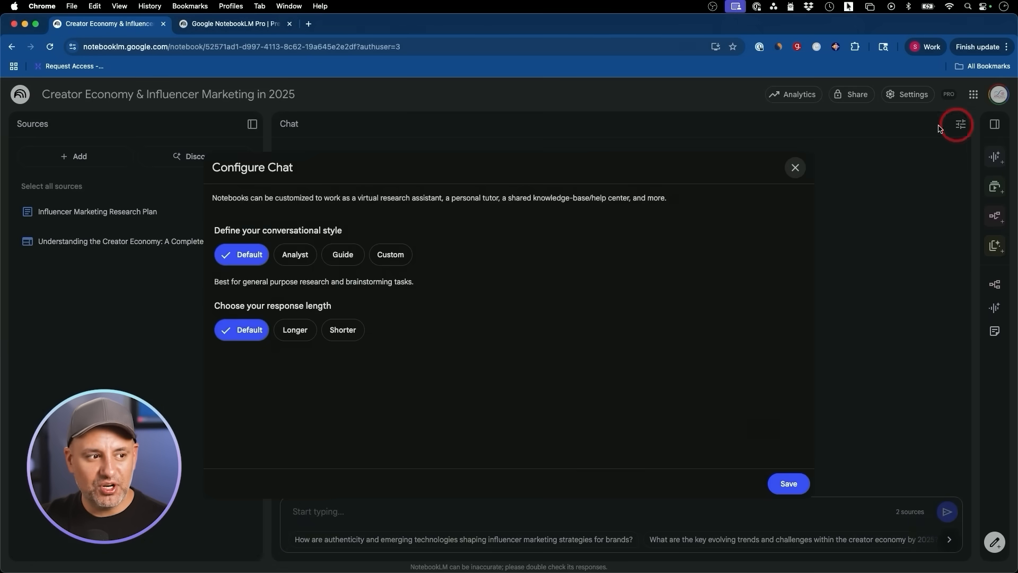
{"action": "mouse_move", "coordinate": [515, 254]}
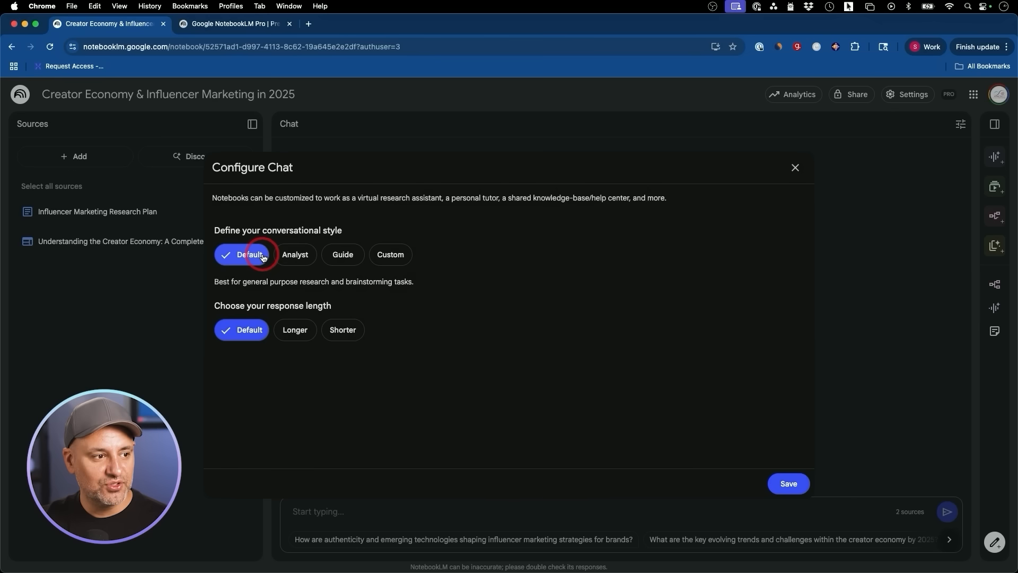
{"action": "left_click", "coordinate": [296, 255]}
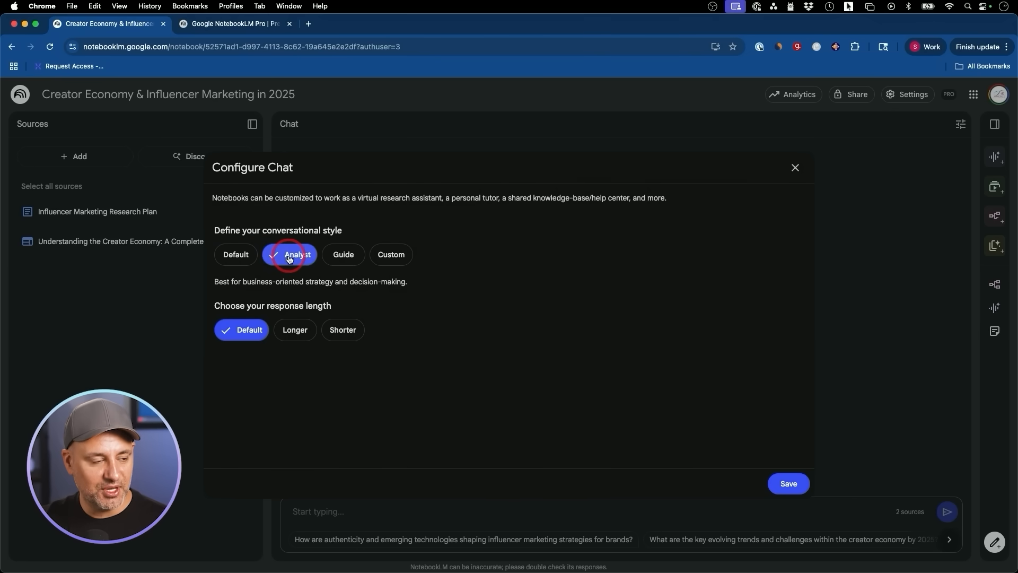
{"action": "left_click", "coordinate": [242, 261]}
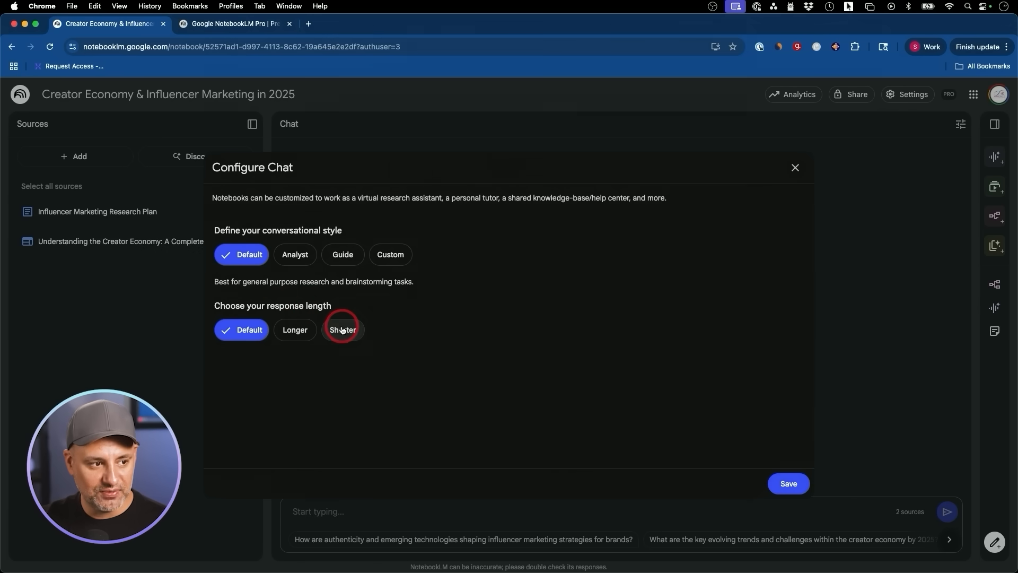
{"action": "left_click", "coordinate": [343, 330]}
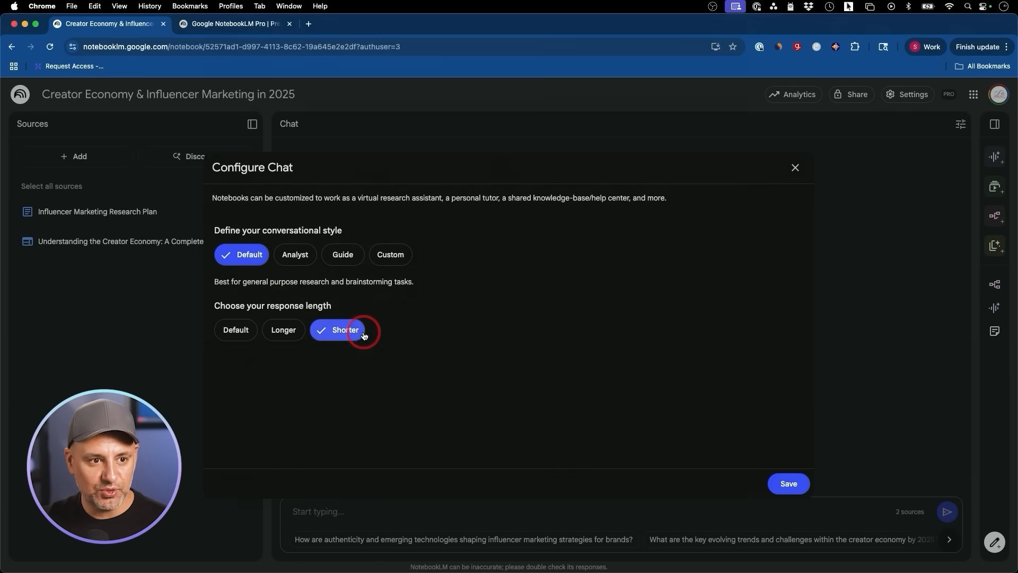
{"action": "left_click", "coordinate": [795, 168]}
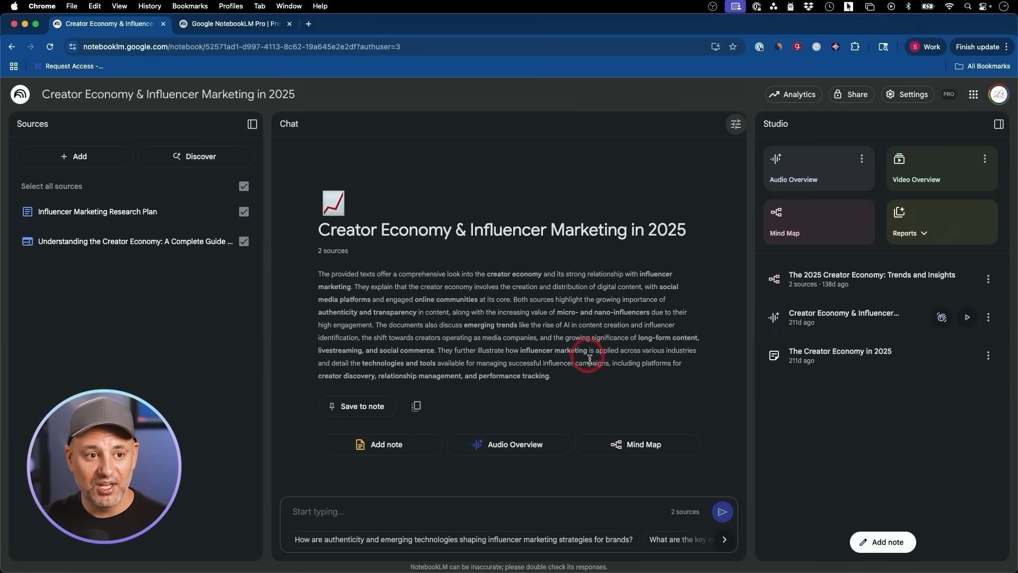
{"action": "left_click", "coordinate": [736, 124]}
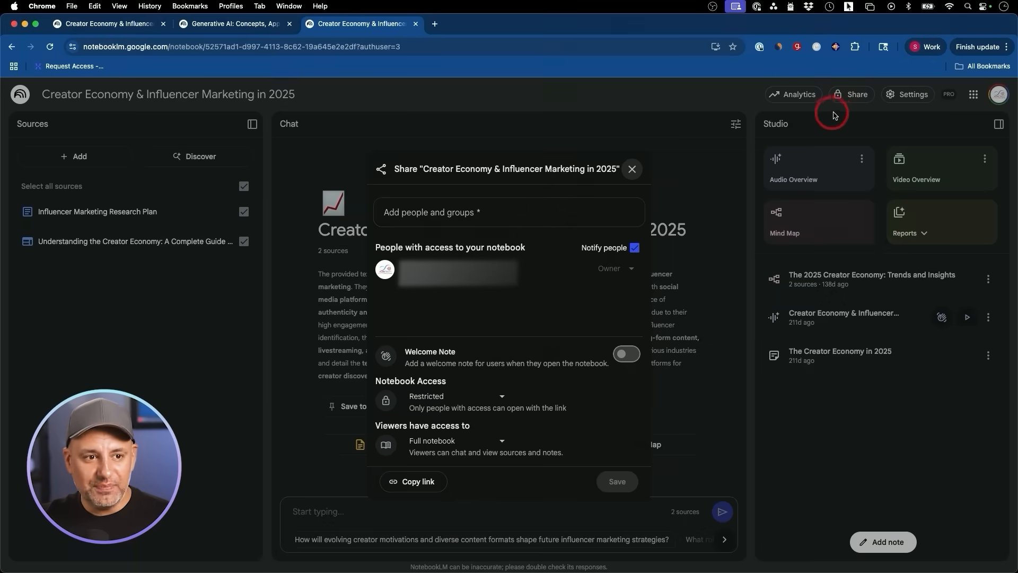
{"action": "mouse_move", "coordinate": [711, 431]}
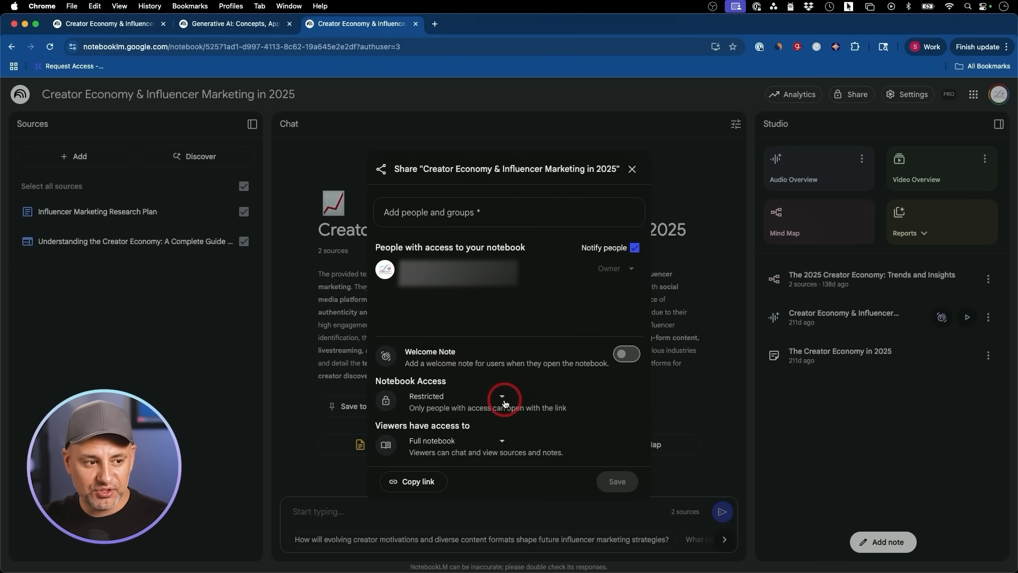
{"action": "left_click", "coordinate": [502, 400]}
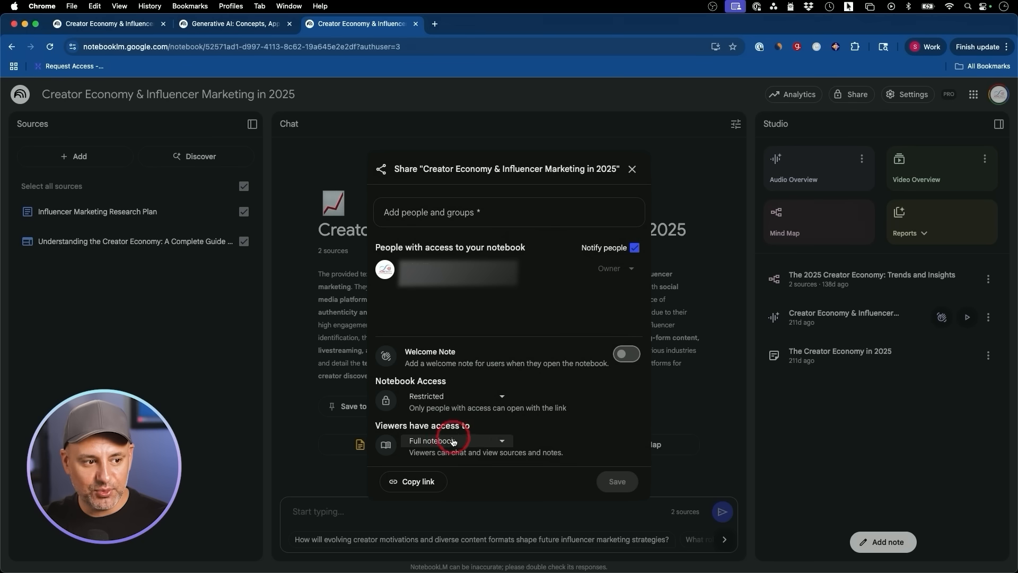
{"action": "left_click", "coordinate": [457, 441]}
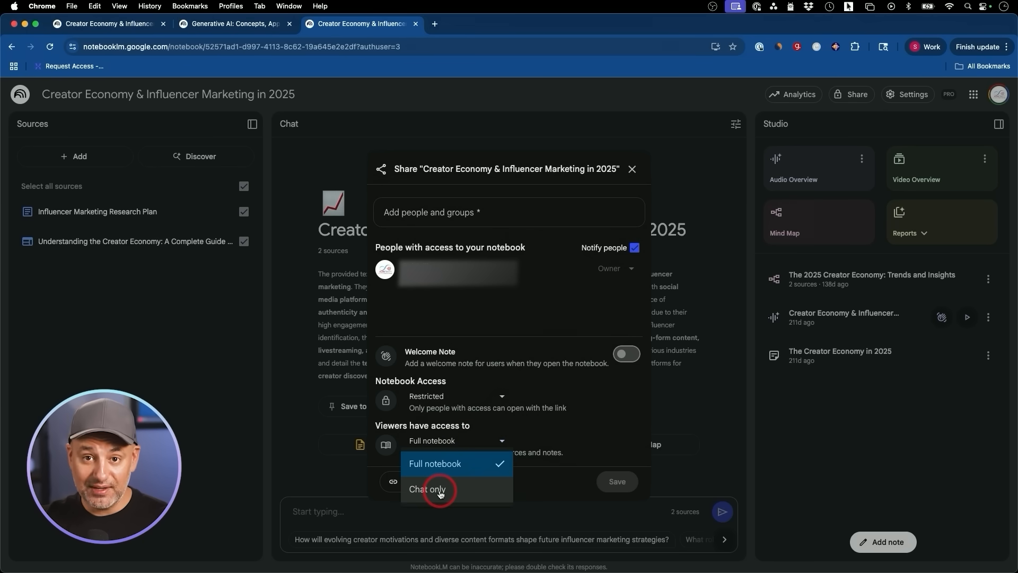
{"action": "mouse_move", "coordinate": [434, 466]}
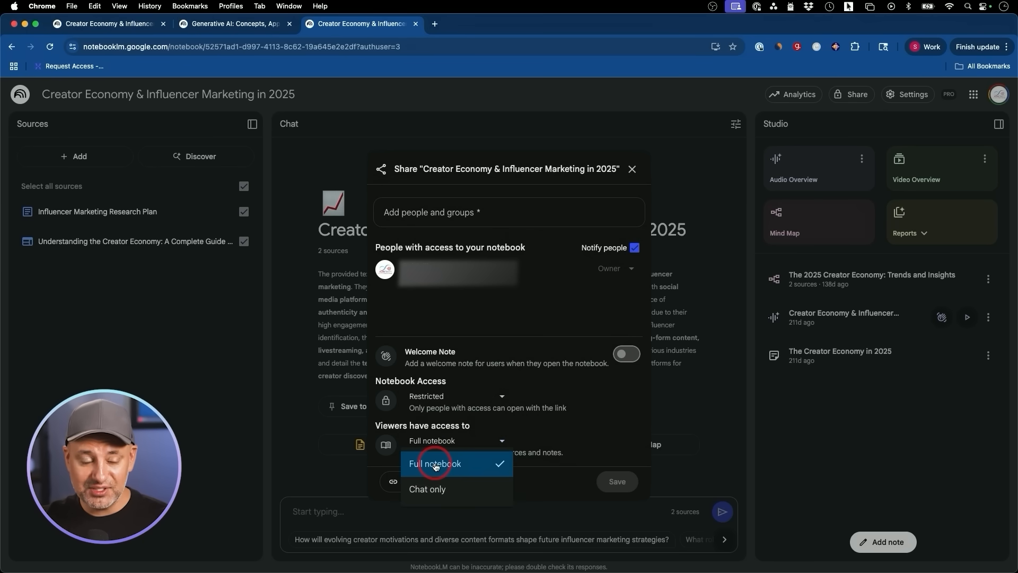
{"action": "mouse_move", "coordinate": [471, 498]}
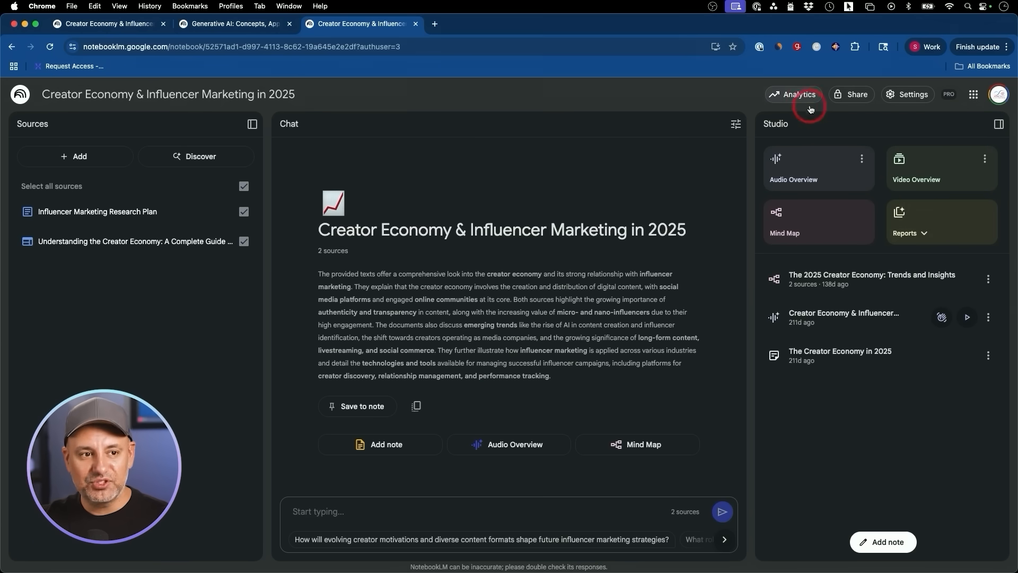
View the Creator Economy notebook's Analytics dialog.
{"action": "left_click", "coordinate": [794, 94]}
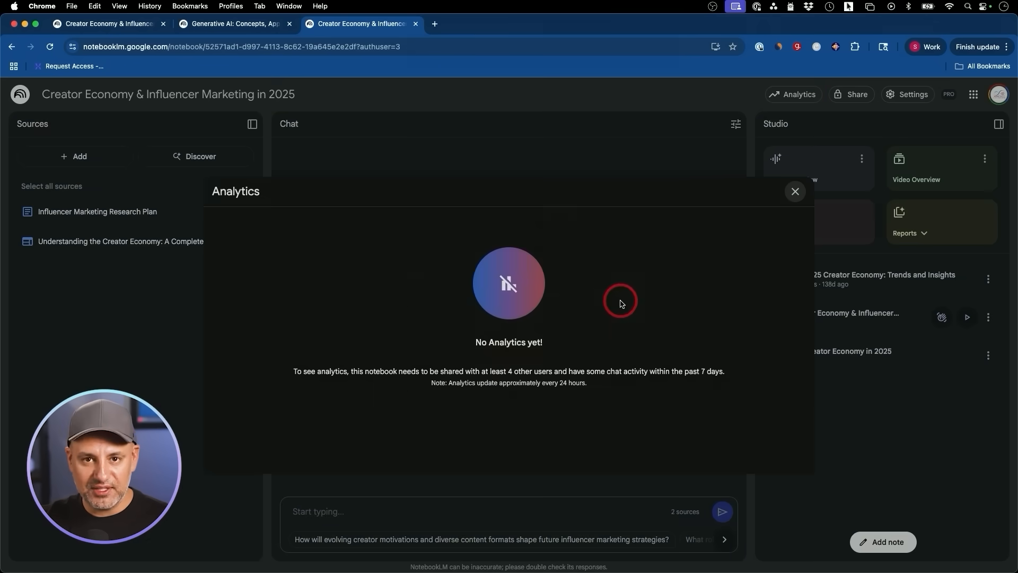
{"action": "mouse_move", "coordinate": [523, 309]}
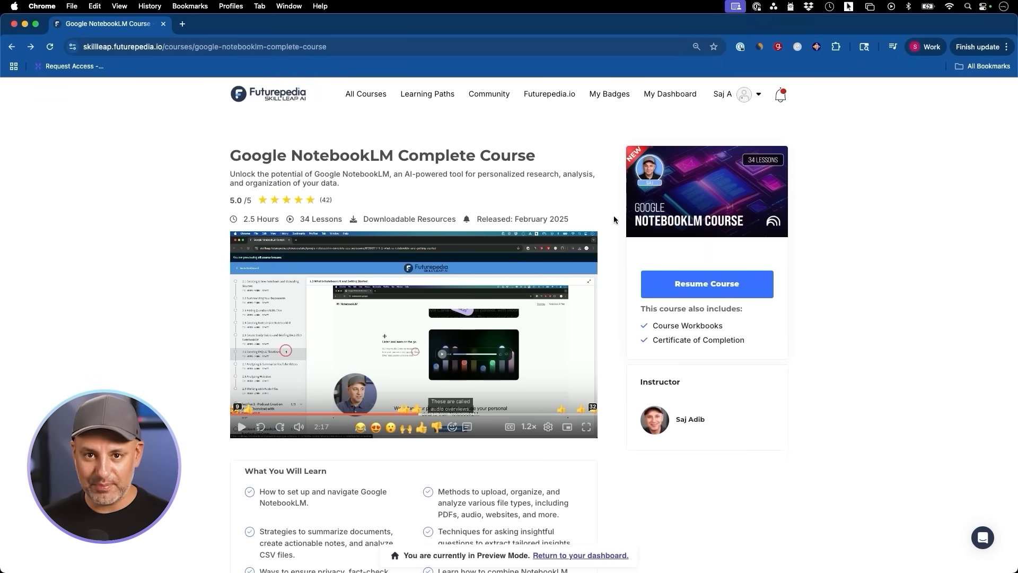
Resume the Google NotebookLM Complete Course, then browse the All Courses catalogue.
{"action": "scroll", "scroll_direction": "down", "scroll_amount": 3}
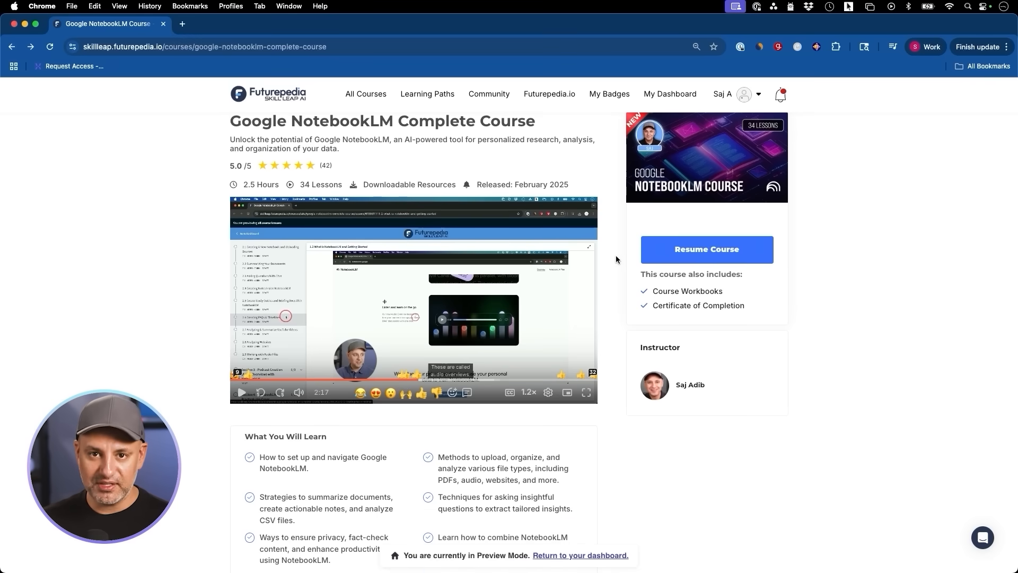
{"action": "left_click", "coordinate": [708, 249]}
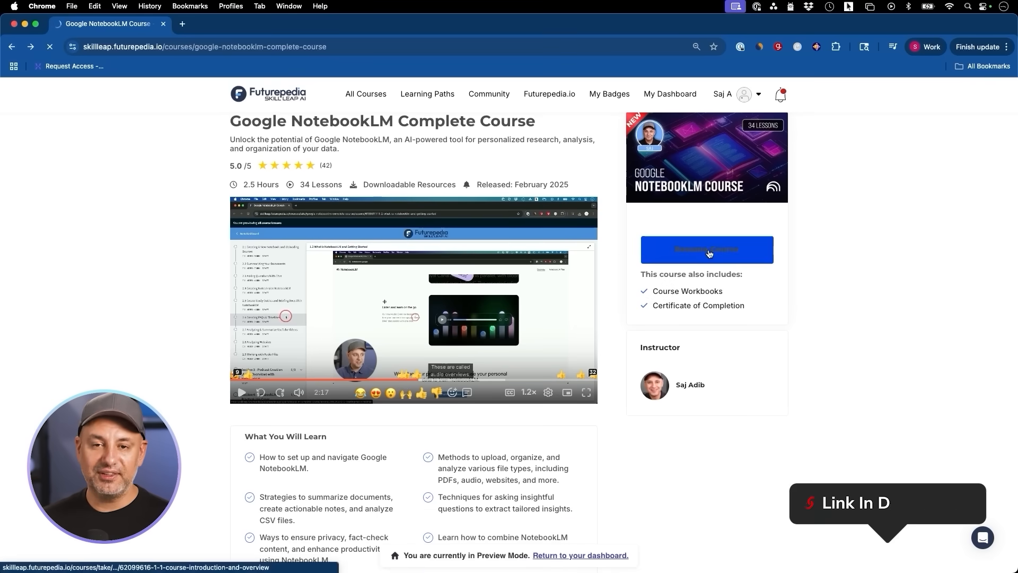
{"action": "left_click", "coordinate": [708, 250]}
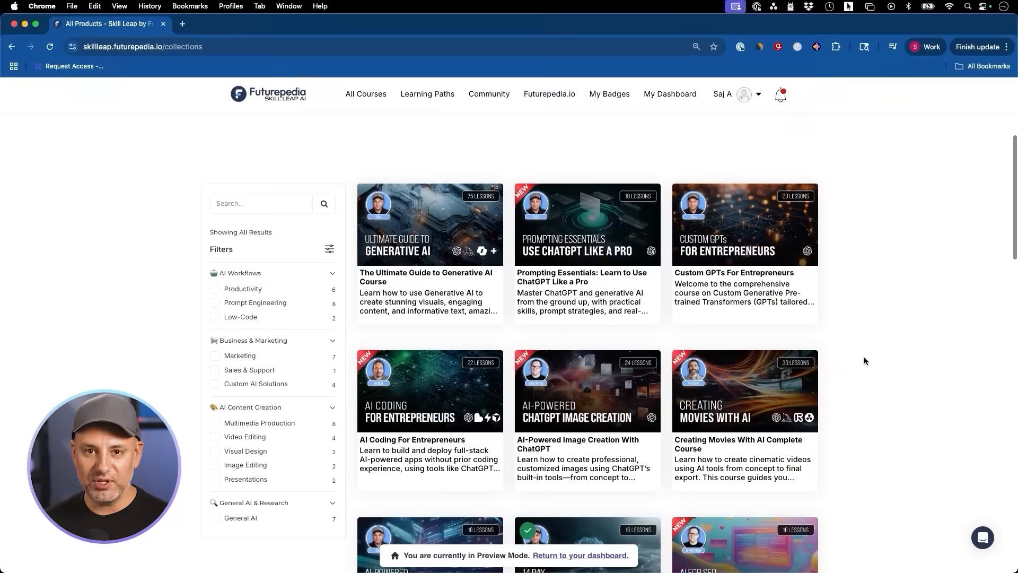
{"action": "scroll", "scroll_direction": "down", "scroll_amount": 3}
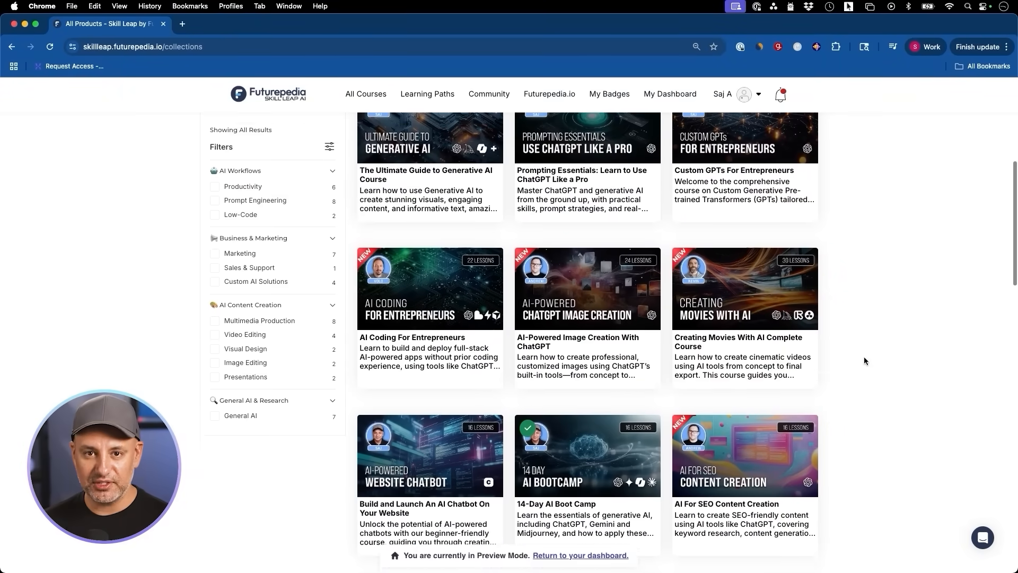
{"action": "scroll", "scroll_direction": "down", "scroll_amount": 3}
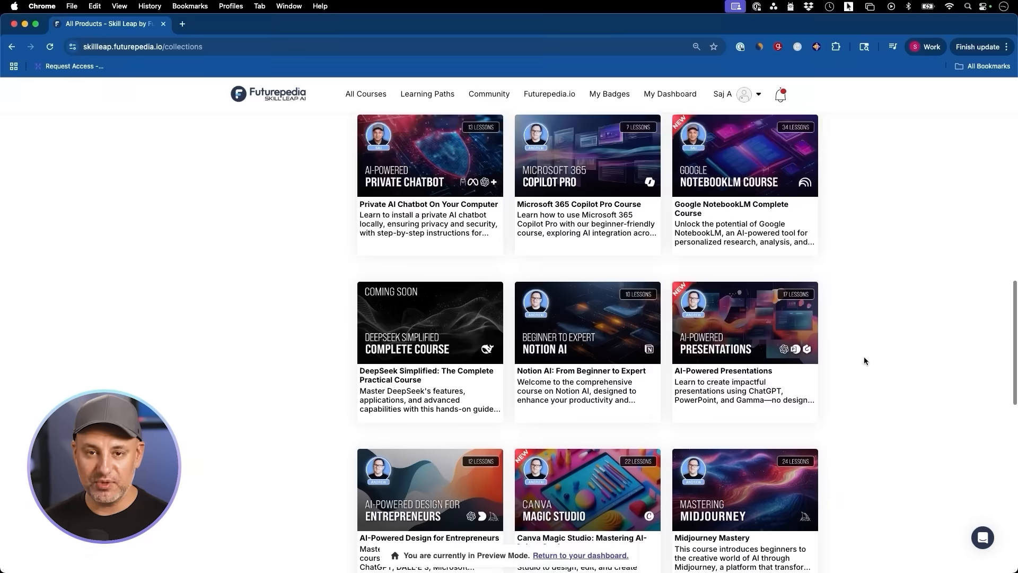
{"action": "scroll", "scroll_direction": "down", "scroll_amount": 3}
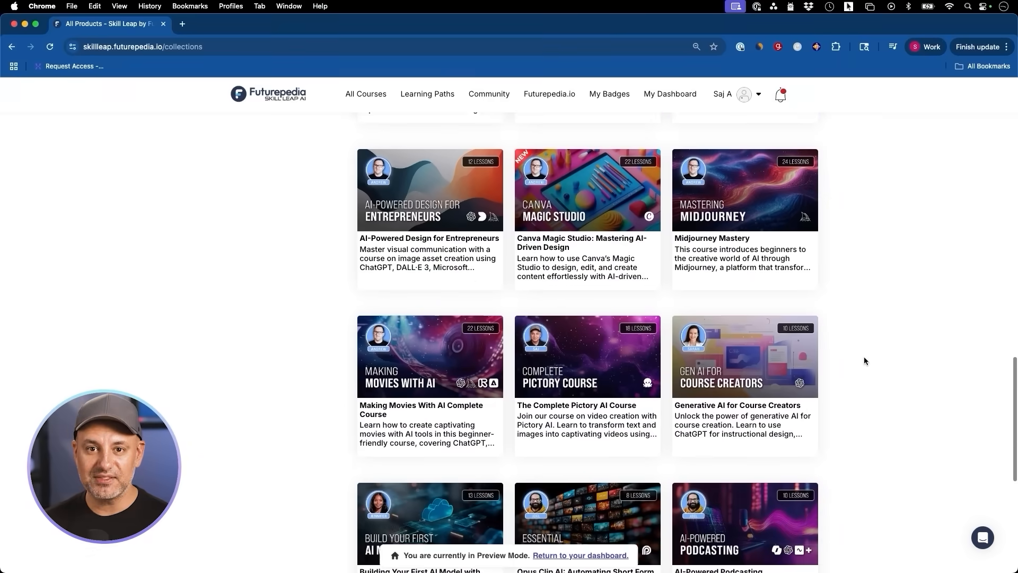